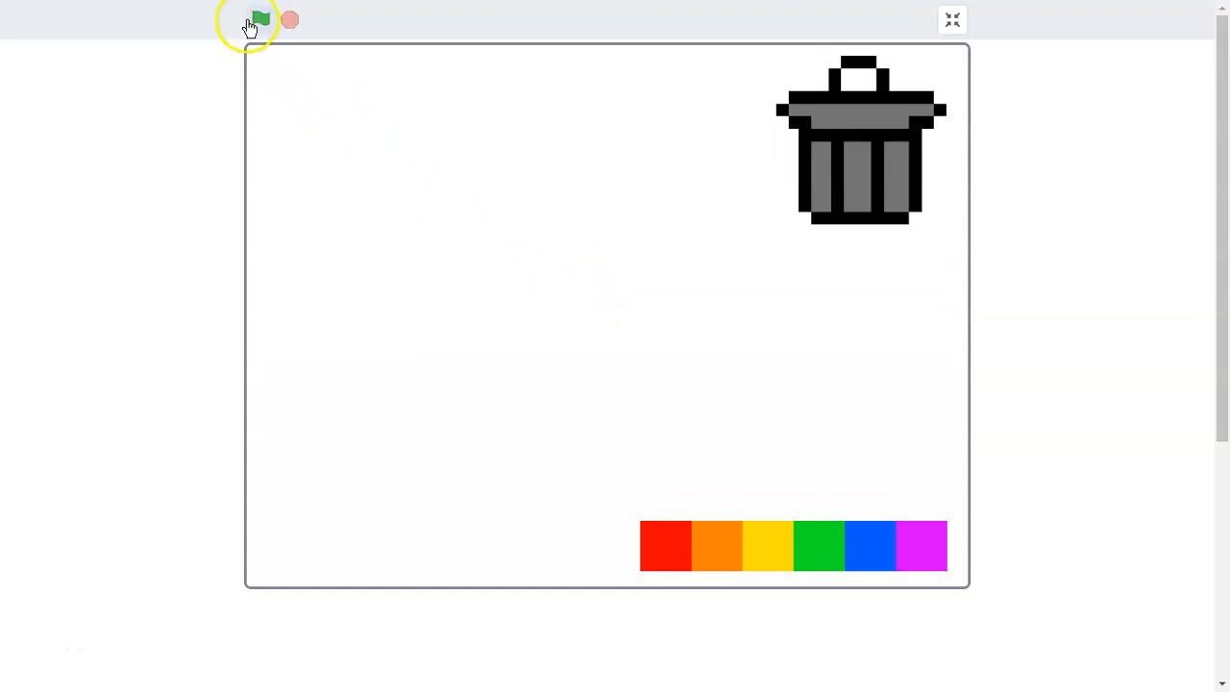
Draw a freehand black squiggle with a loop on the stage
left_click_drag(504, 178, 587, 293)
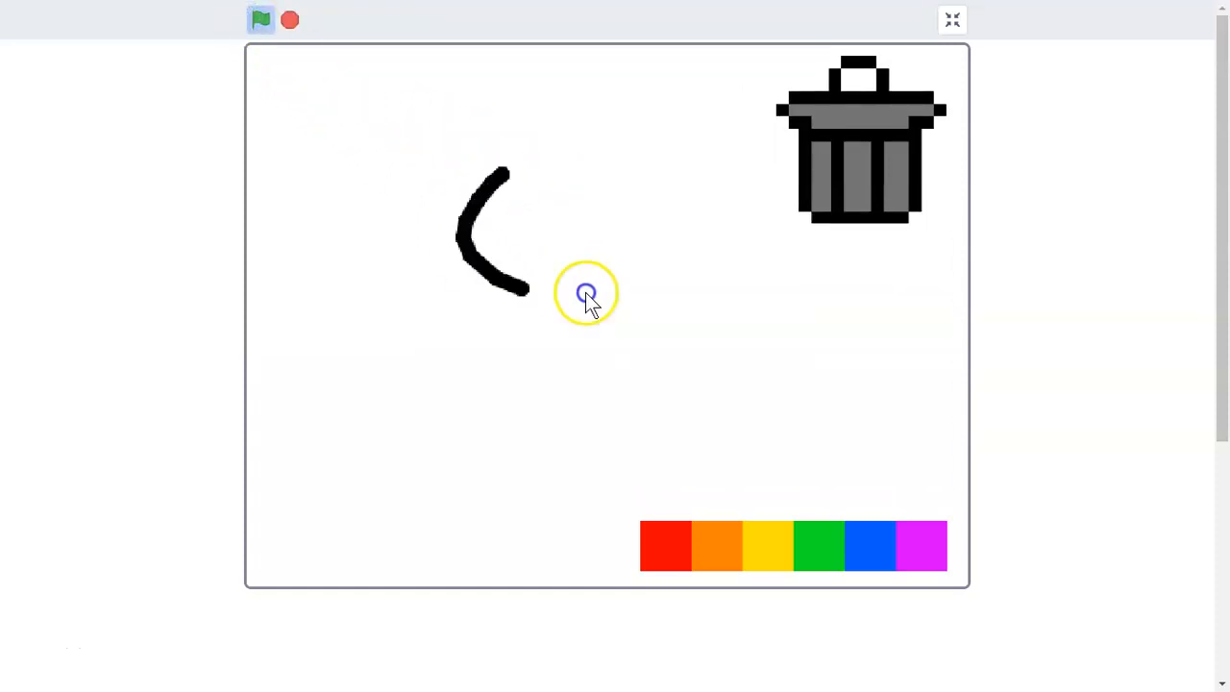
left_click_drag(586, 293, 538, 259)
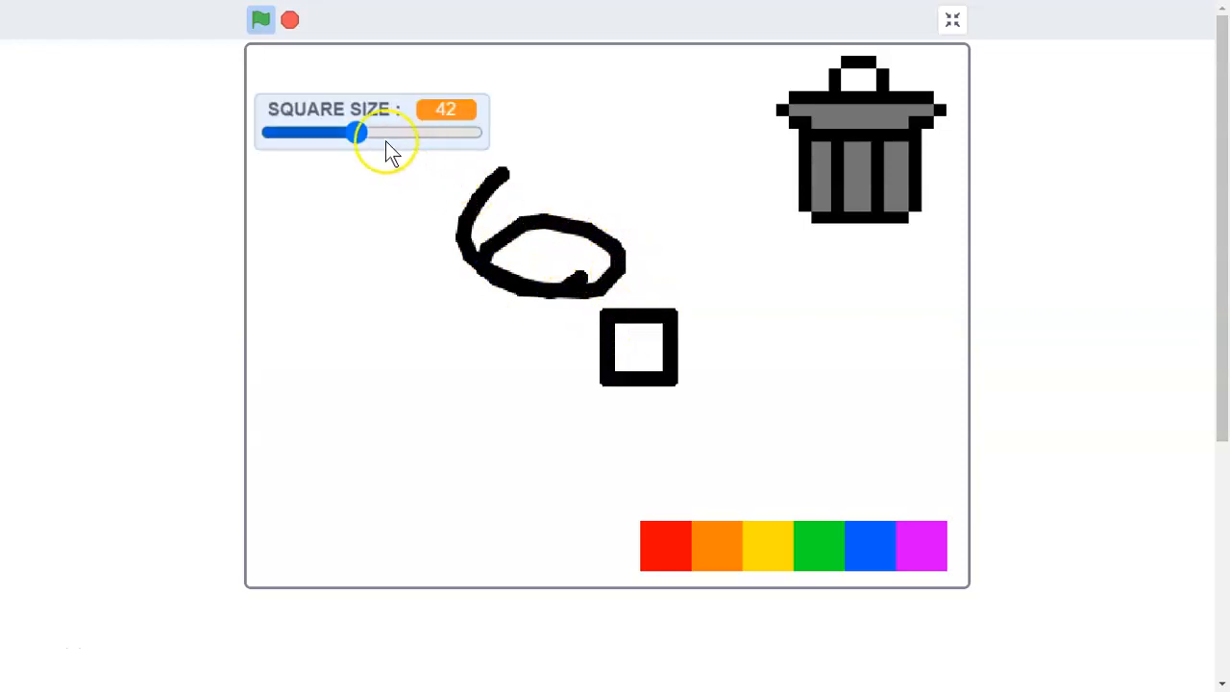
Set SQUARE SIZE to 100 then down to 4, drawing nested squares, and leave full screen
left_click_drag(357, 132, 481, 132)
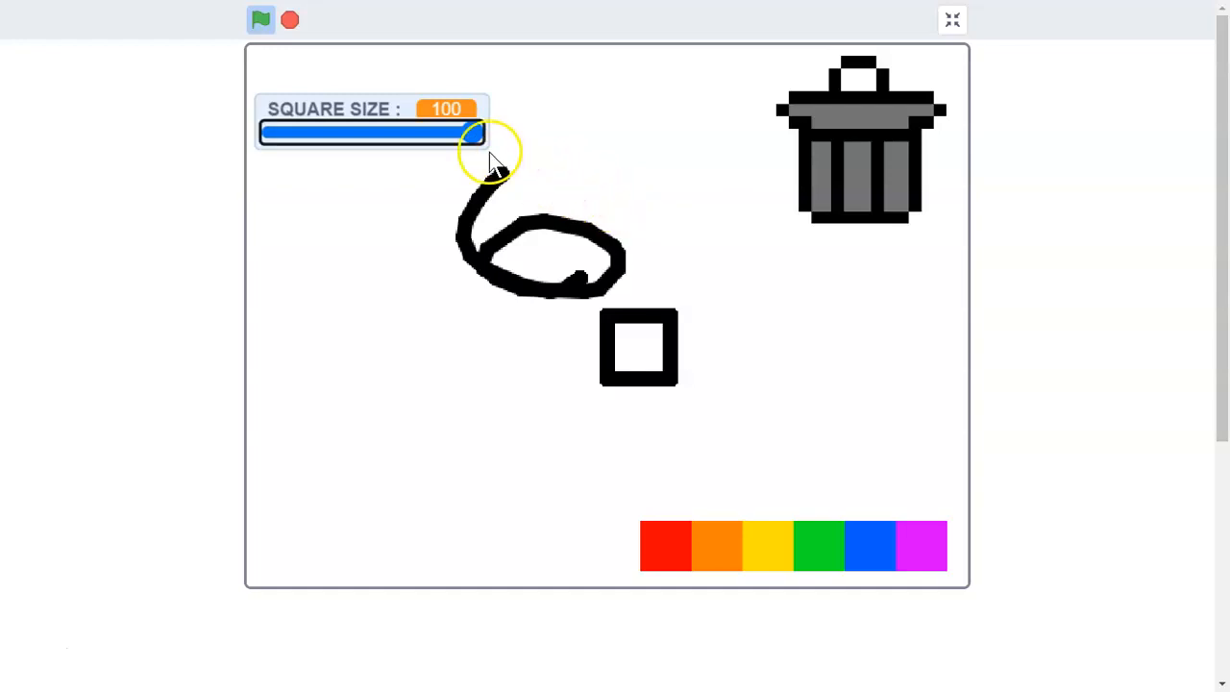
left_click_drag(475, 133, 279, 133)
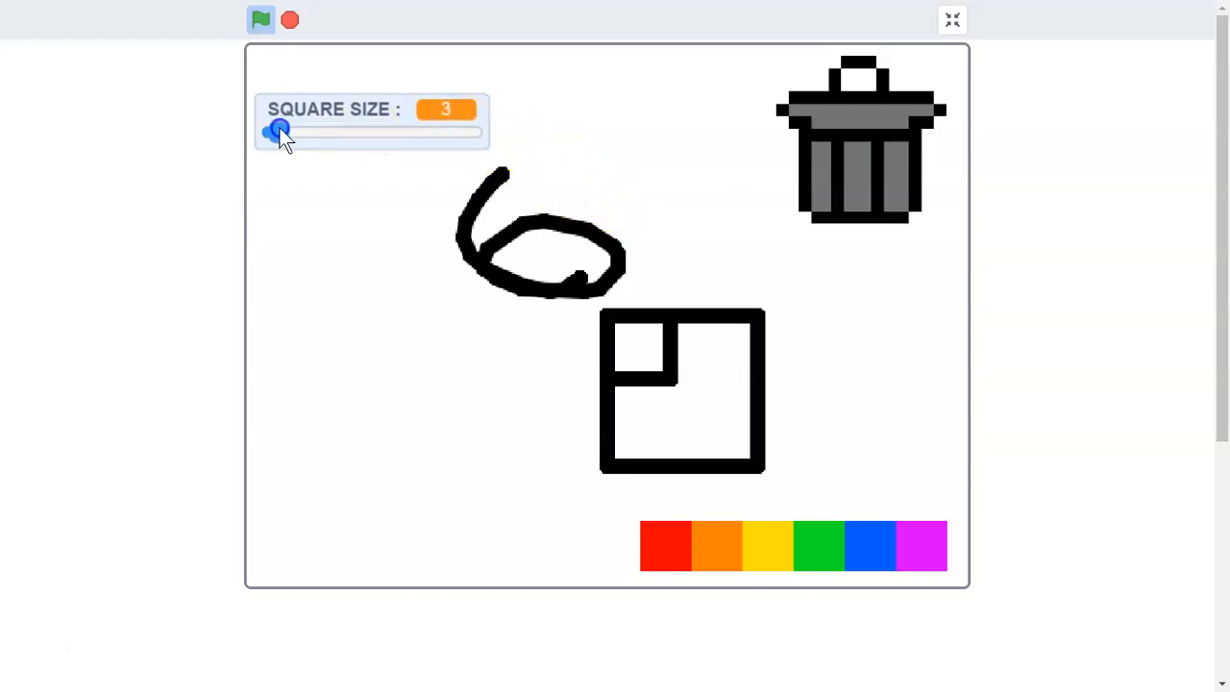
left_click_drag(279, 132, 283, 132)
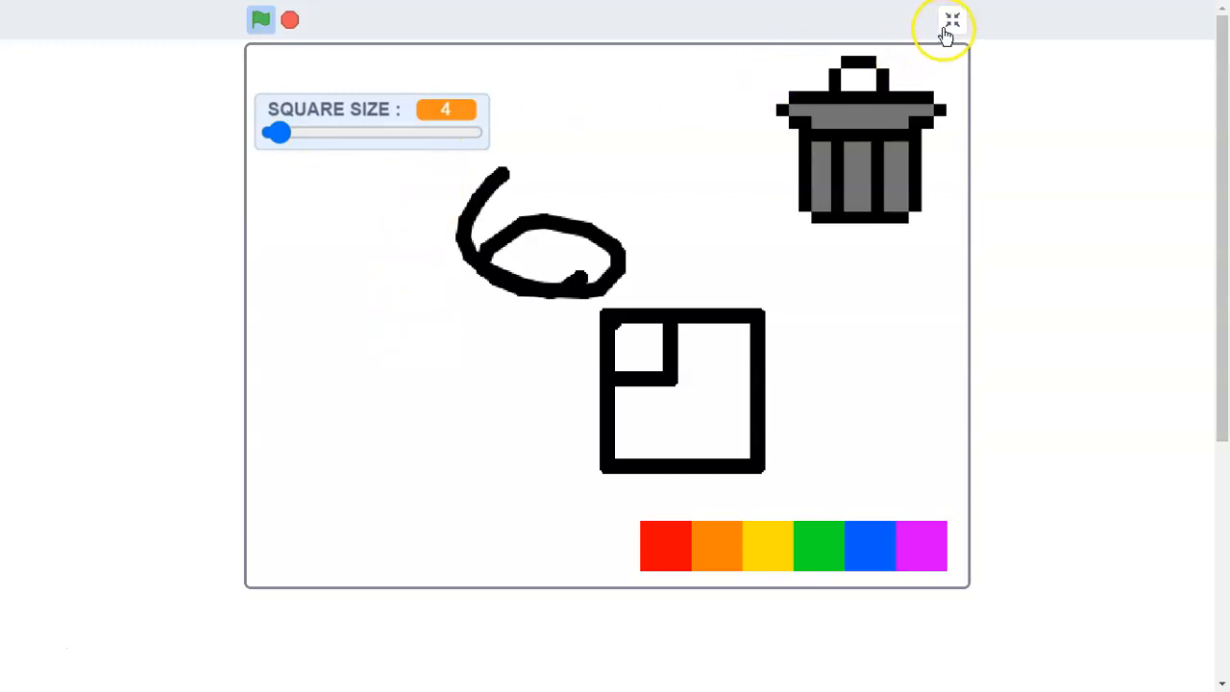
left_click(951, 20)
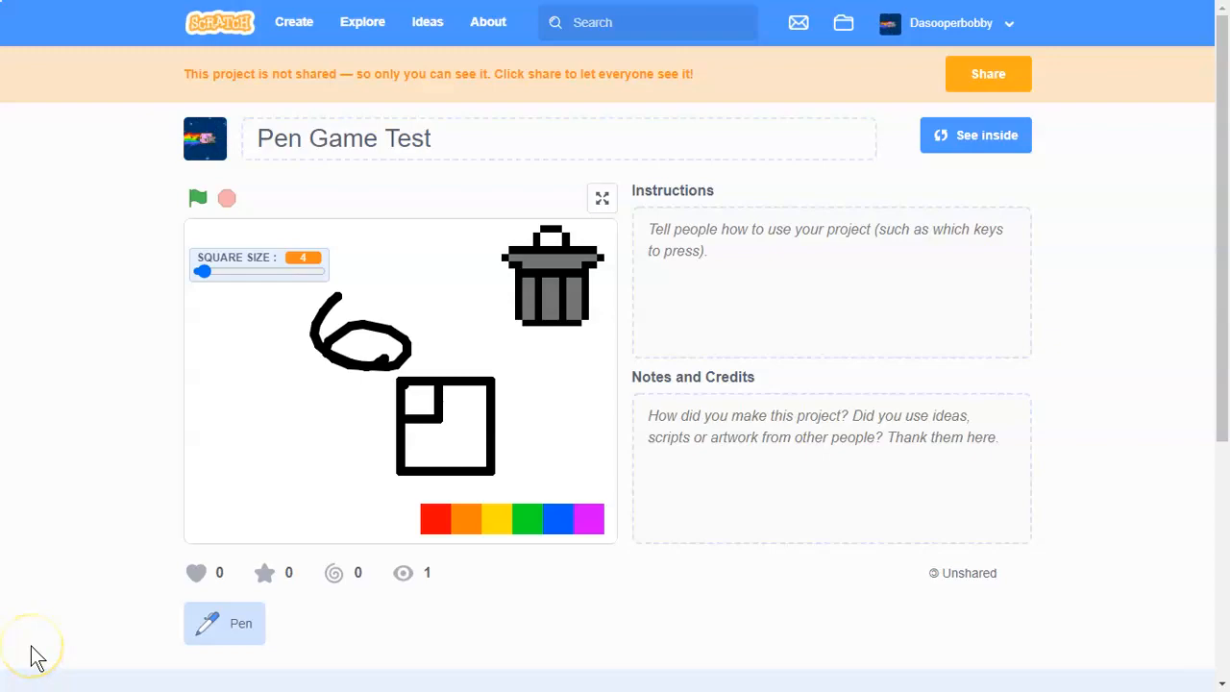
Run the pen game full screen, draw blue and semi-transparent red strokes, then stop it
left_click(976, 135)
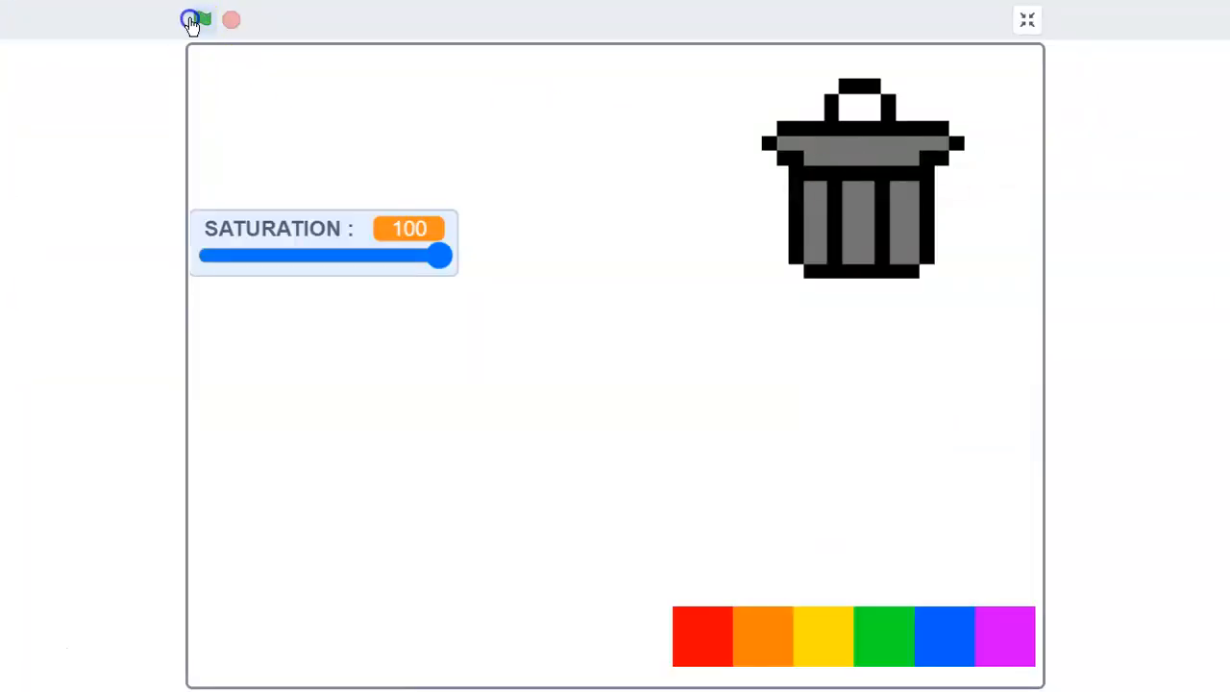
left_click(202, 19)
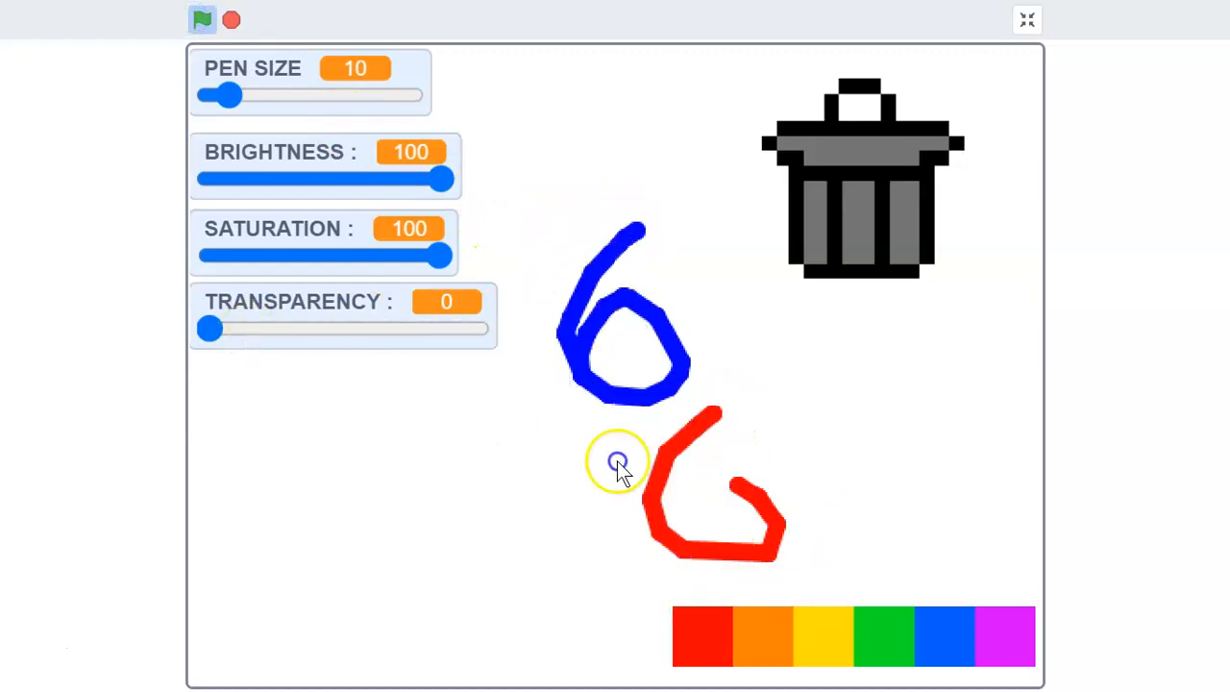
left_click_drag(210, 329, 322, 329)
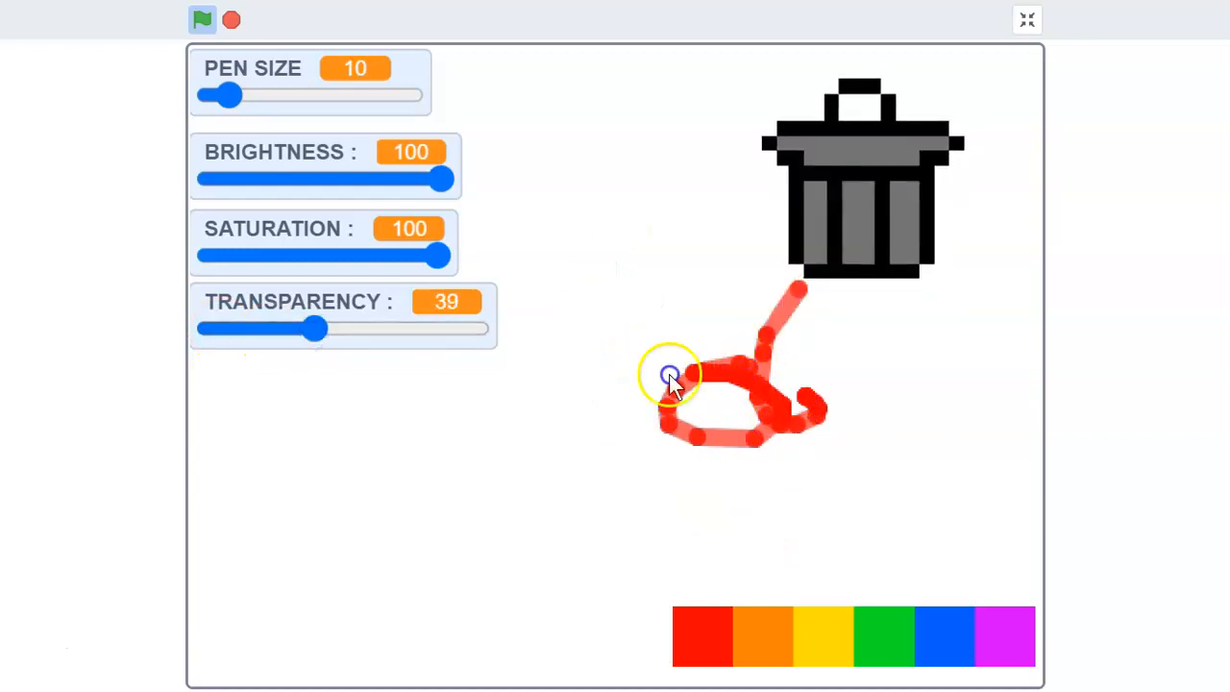
left_click_drag(317, 328, 264, 328)
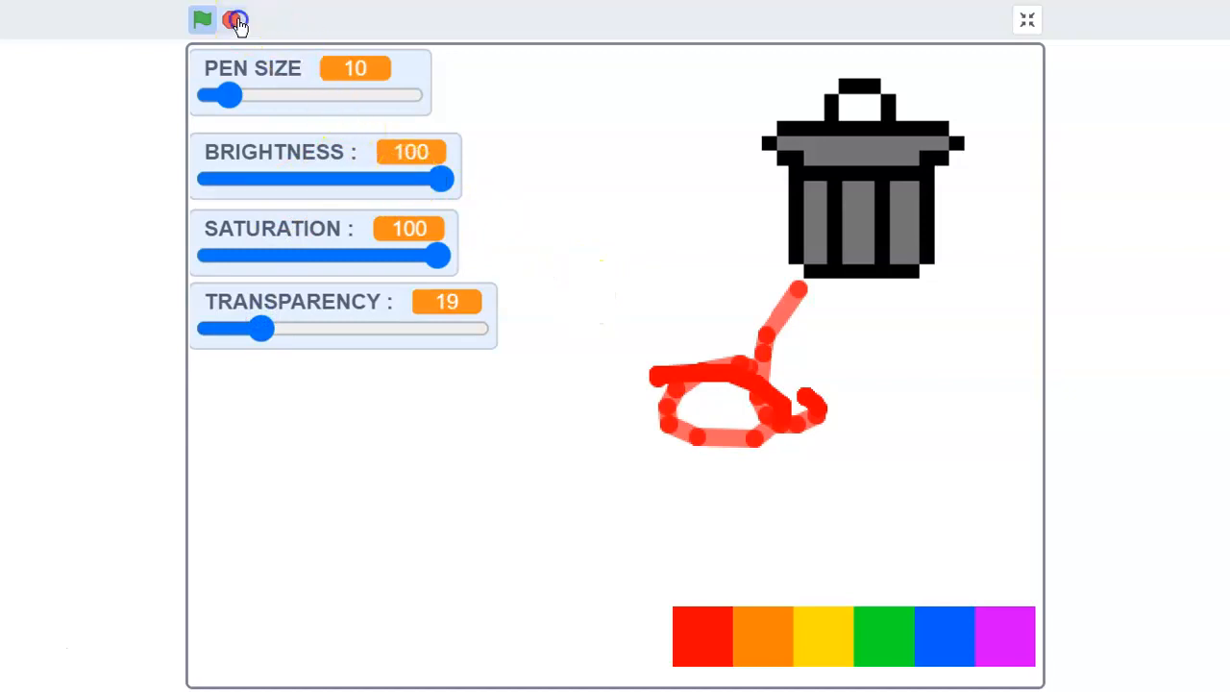
left_click(1026, 19)
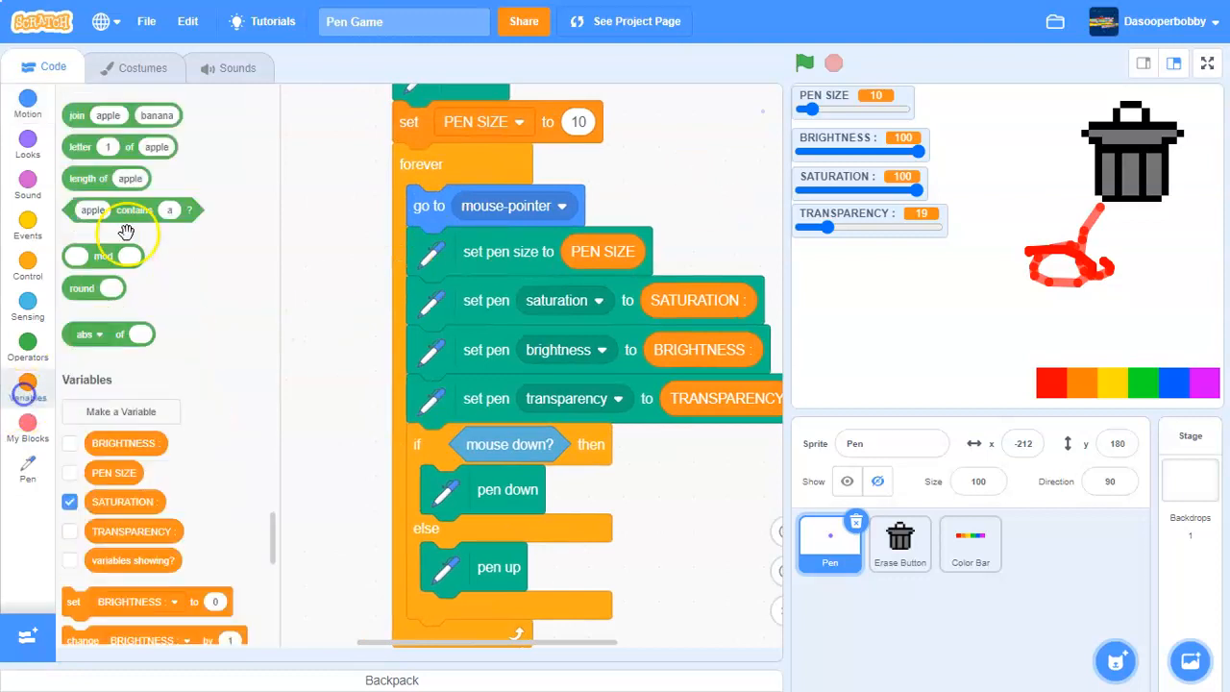
Create a new variable named "draw shape?"
left_click(121, 411)
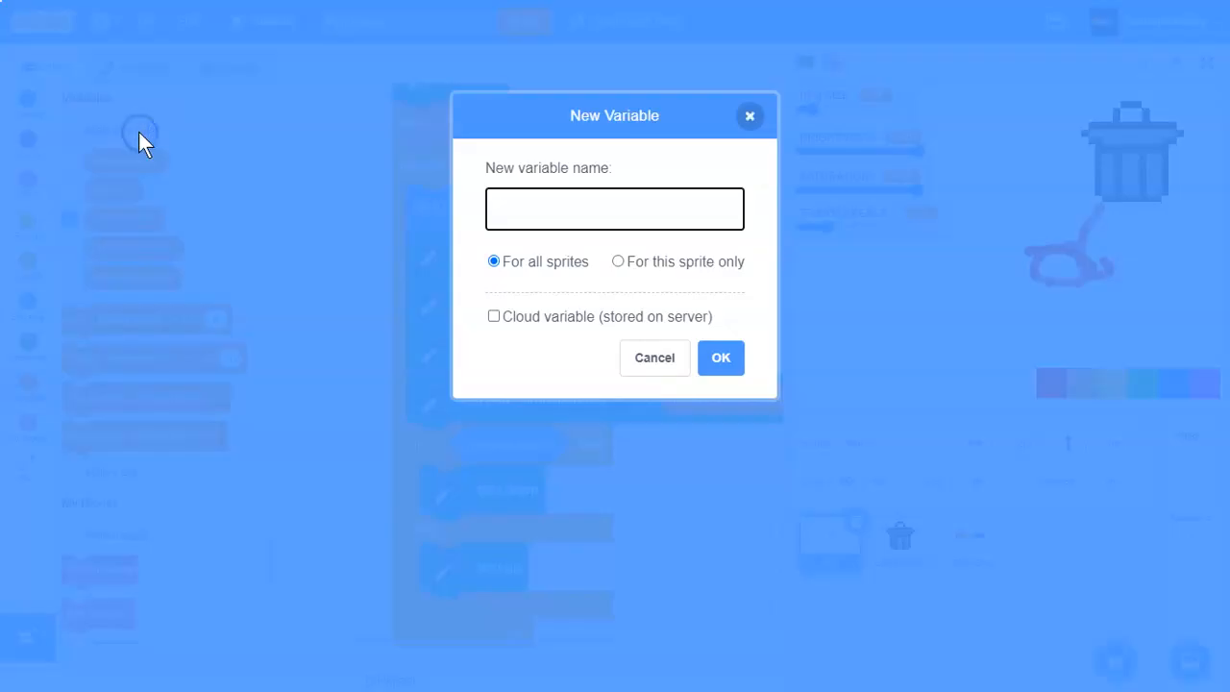
left_click(614, 209)
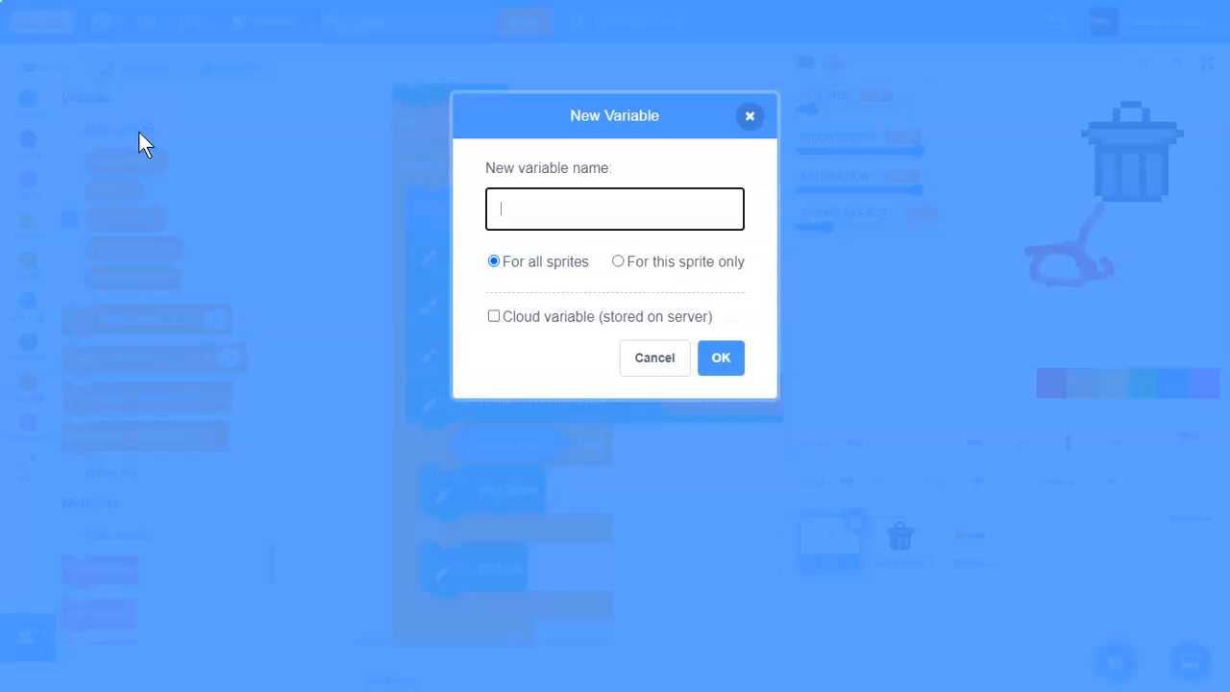
type("draw")
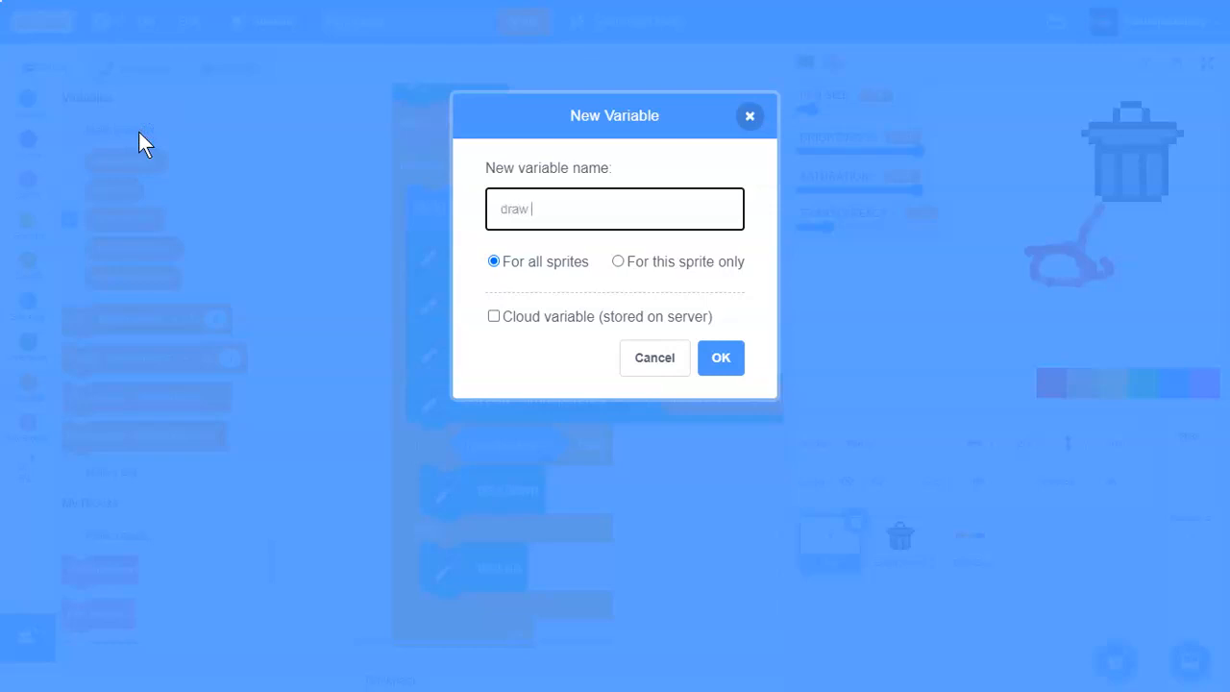
type("shape?")
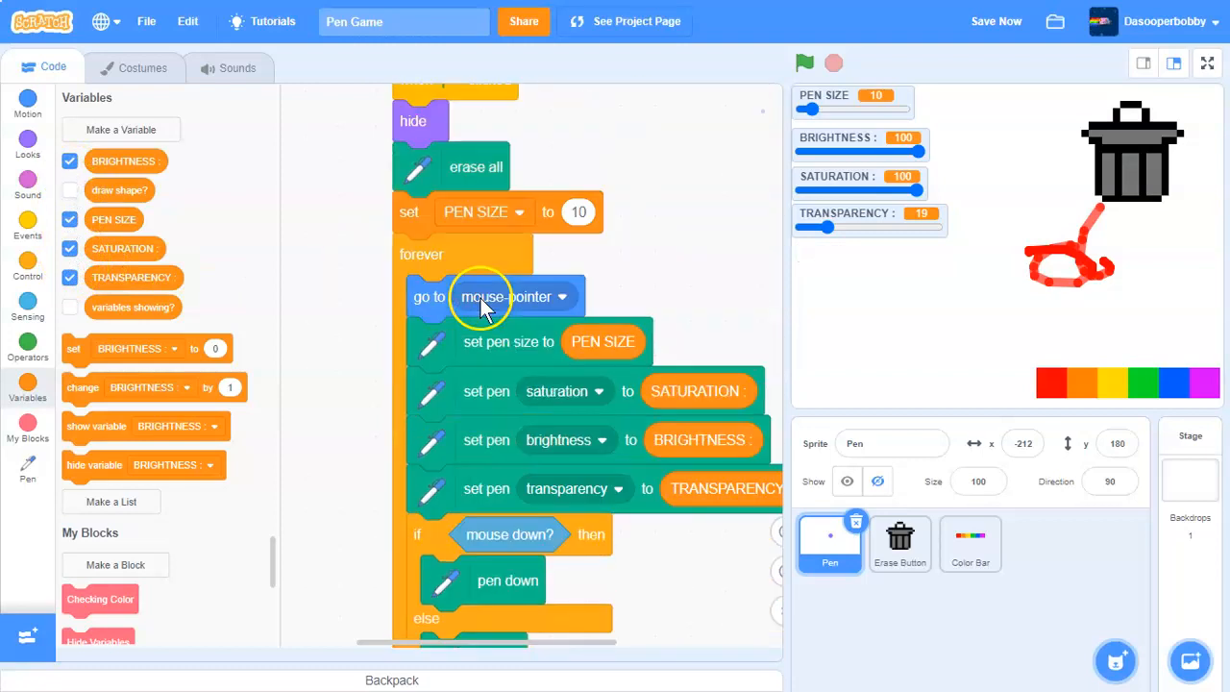
Set draw shape? to false at start and condition the drawing on draw shape? = false
left_click(500, 254)
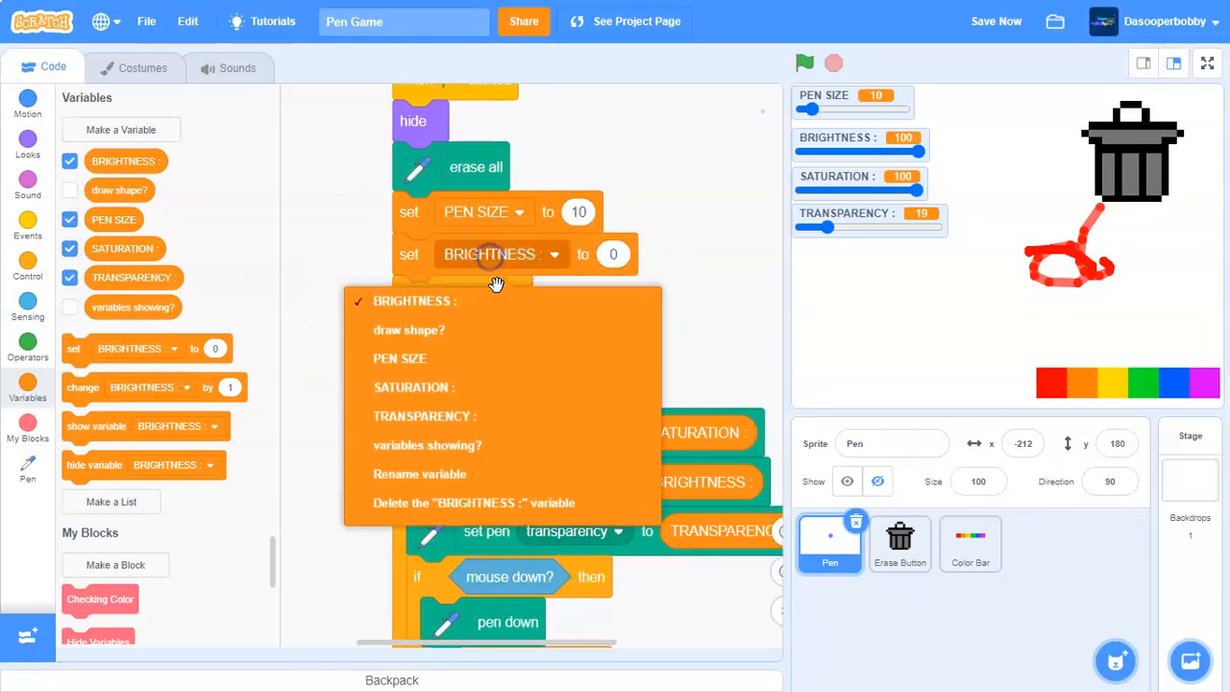
left_click(410, 330)
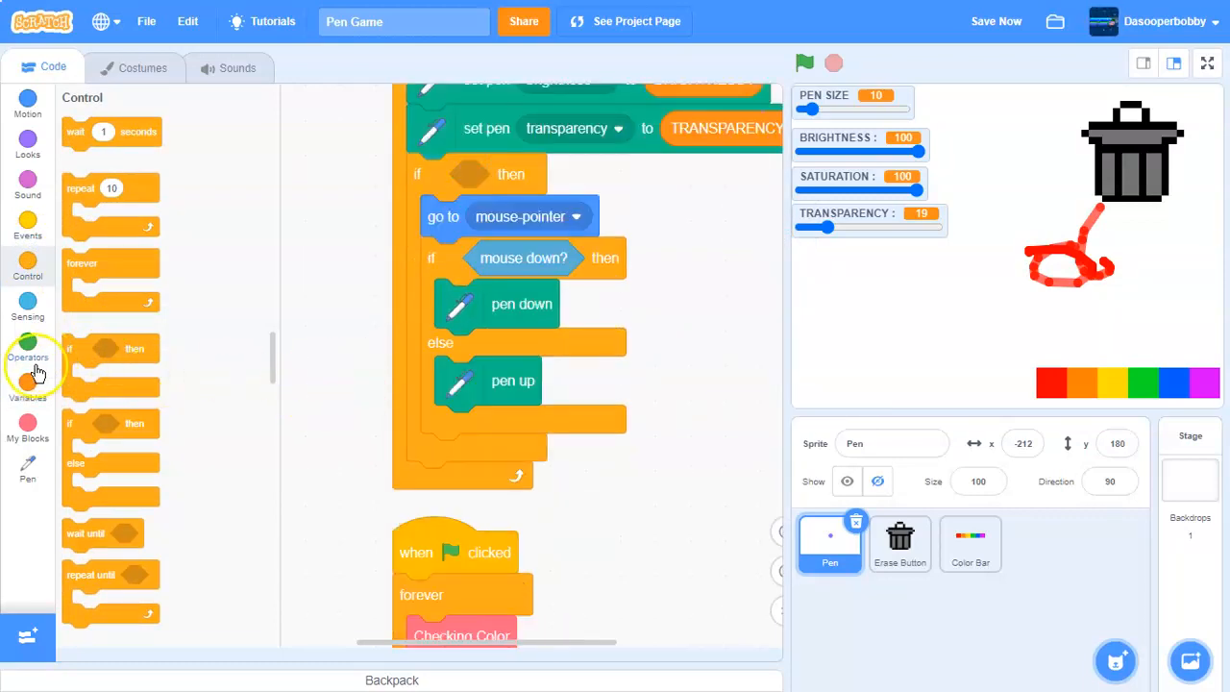
left_click(28, 351)
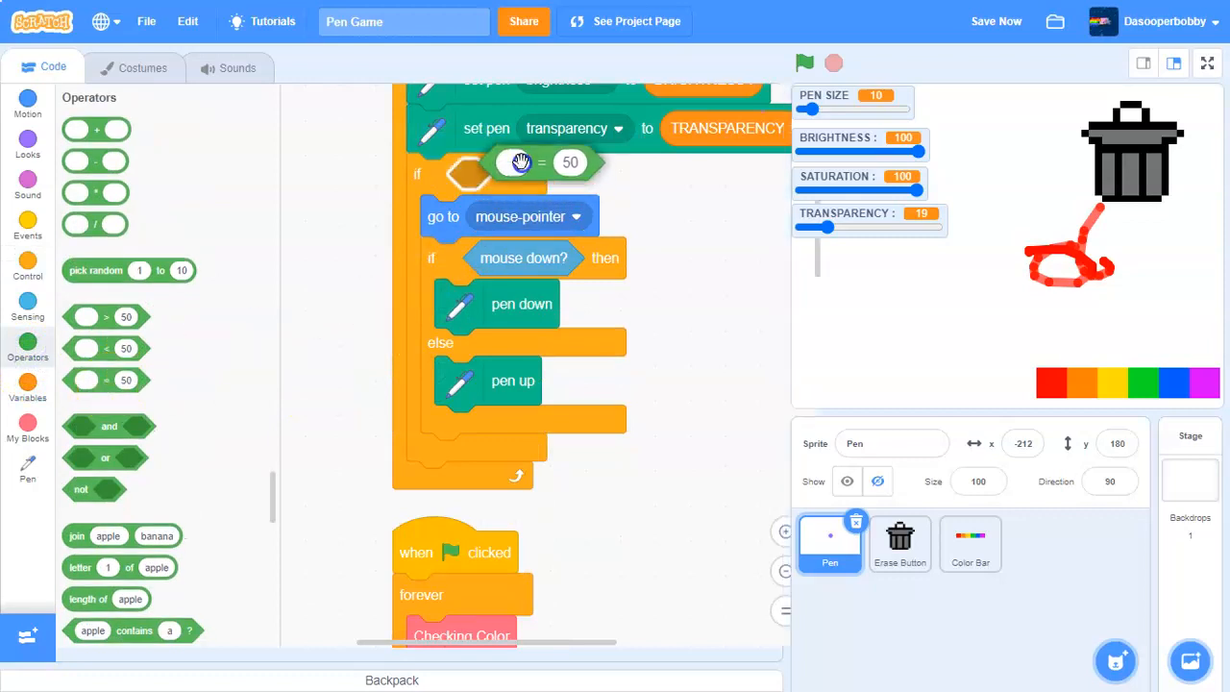
left_click(28, 389)
type("false")
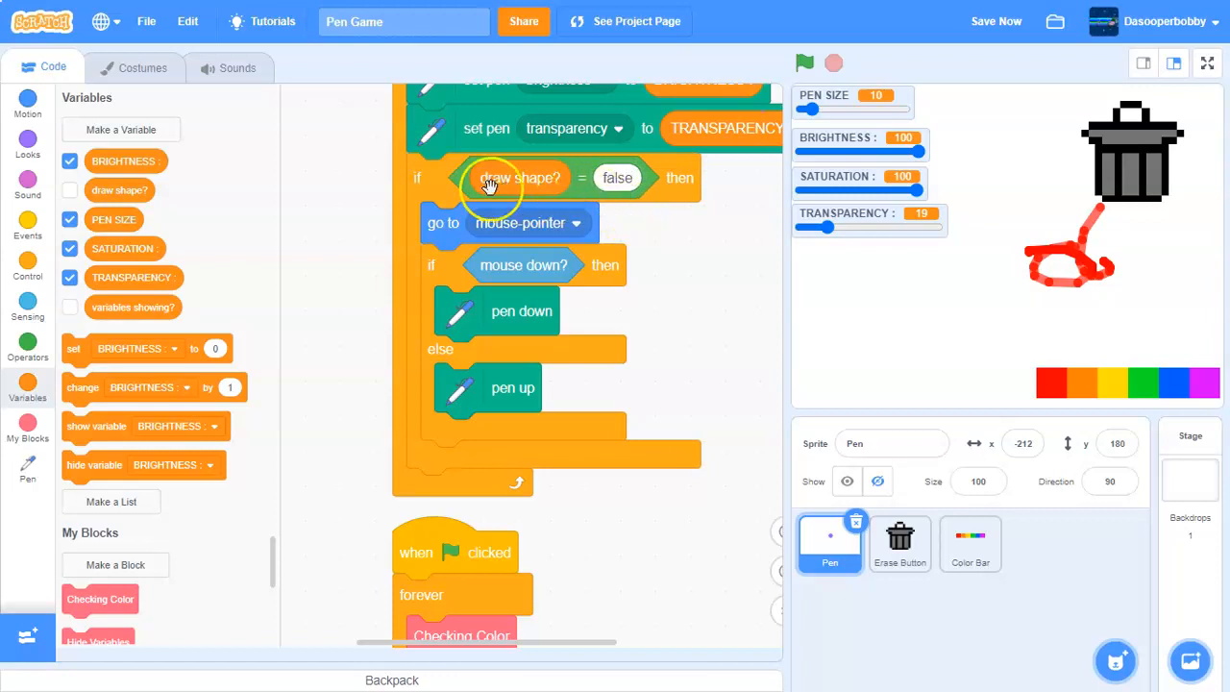
left_click(28, 269)
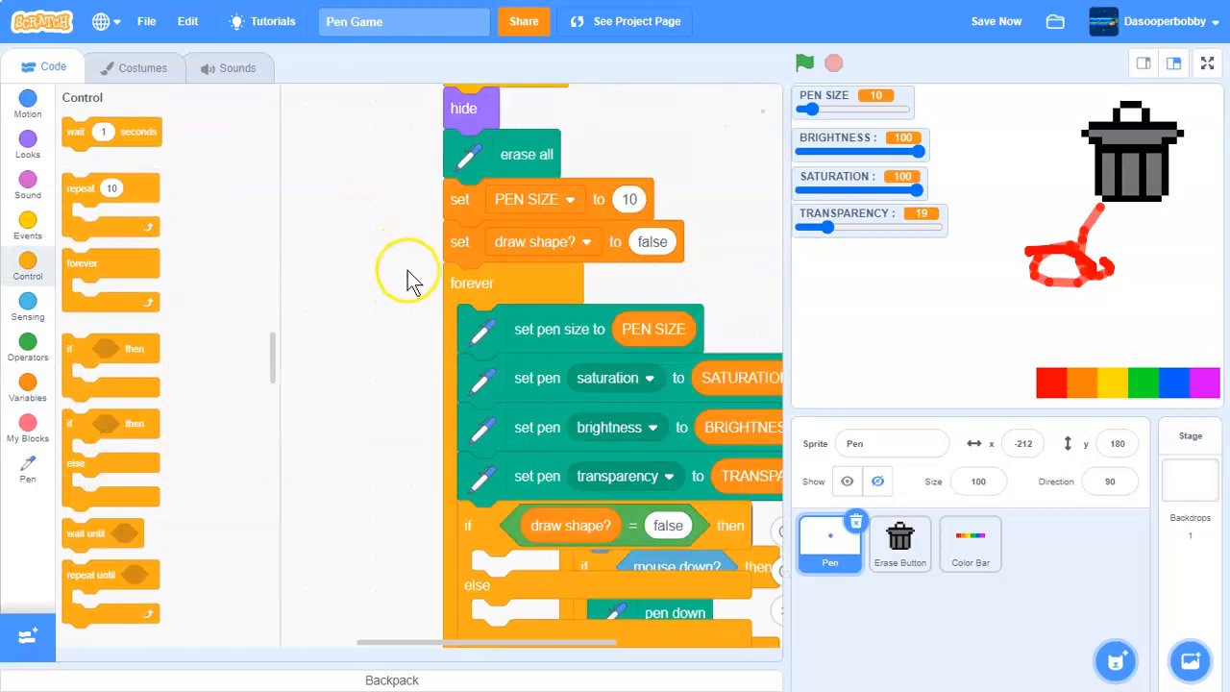
Swap the drawing if block for an if-else with stop all in the else branch
scroll("down", 3)
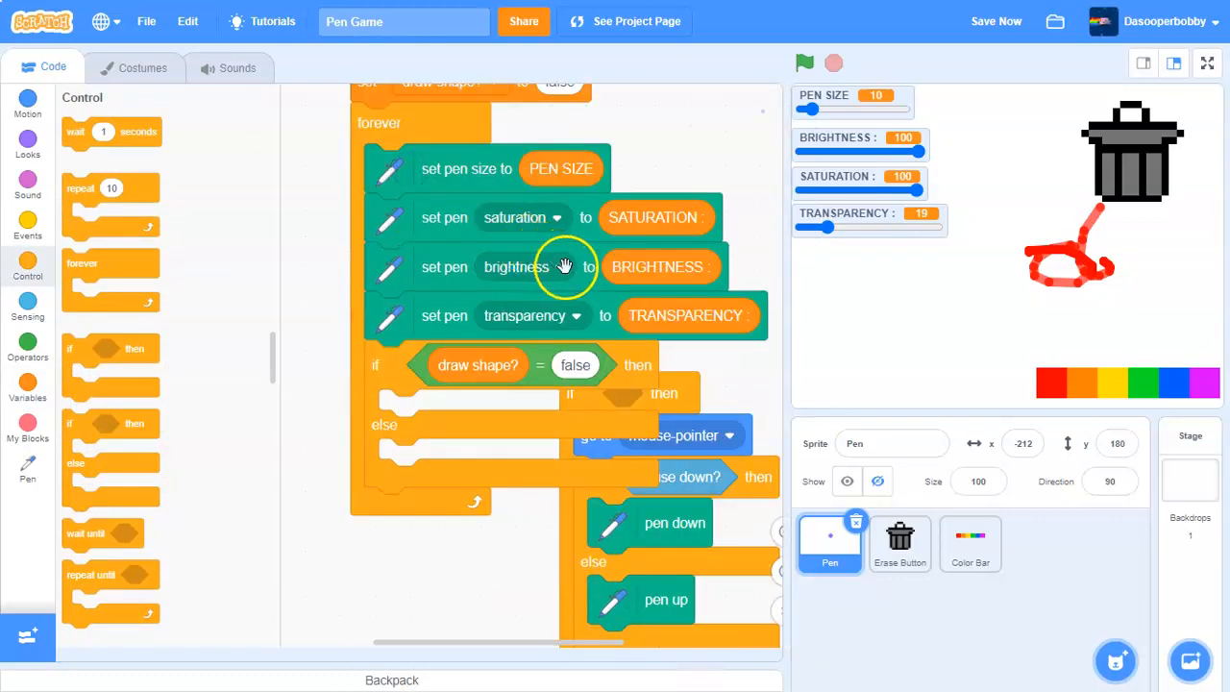
scroll("down", 3)
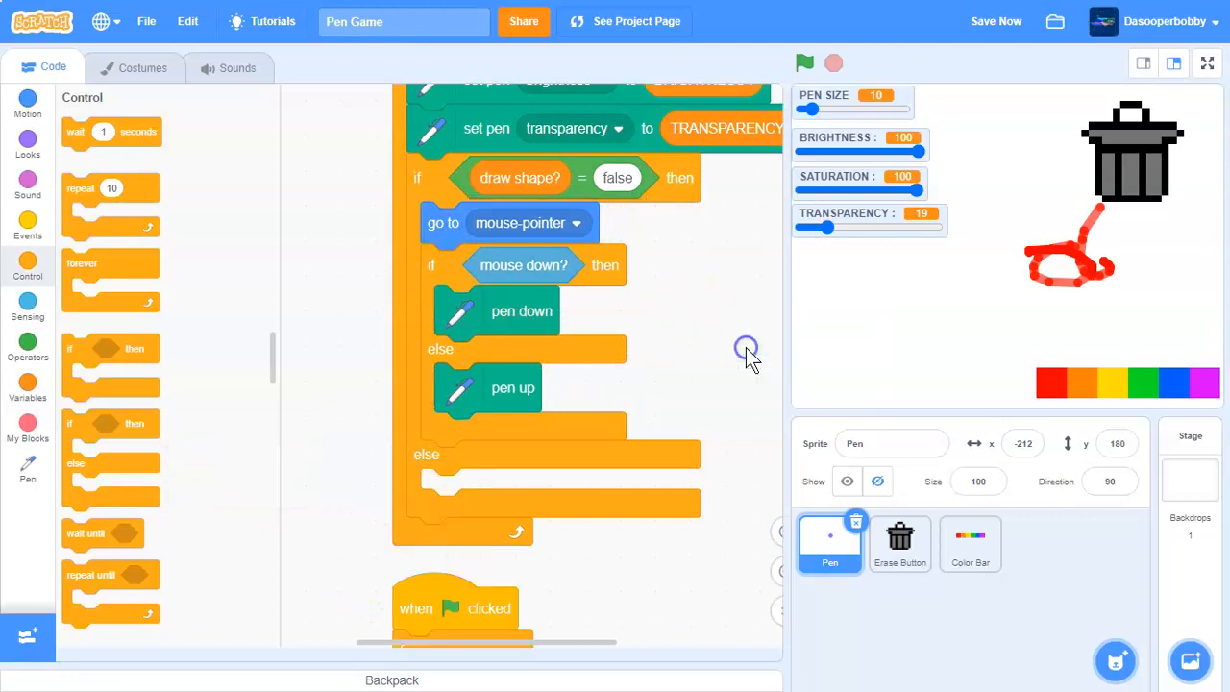
scroll("down", 3)
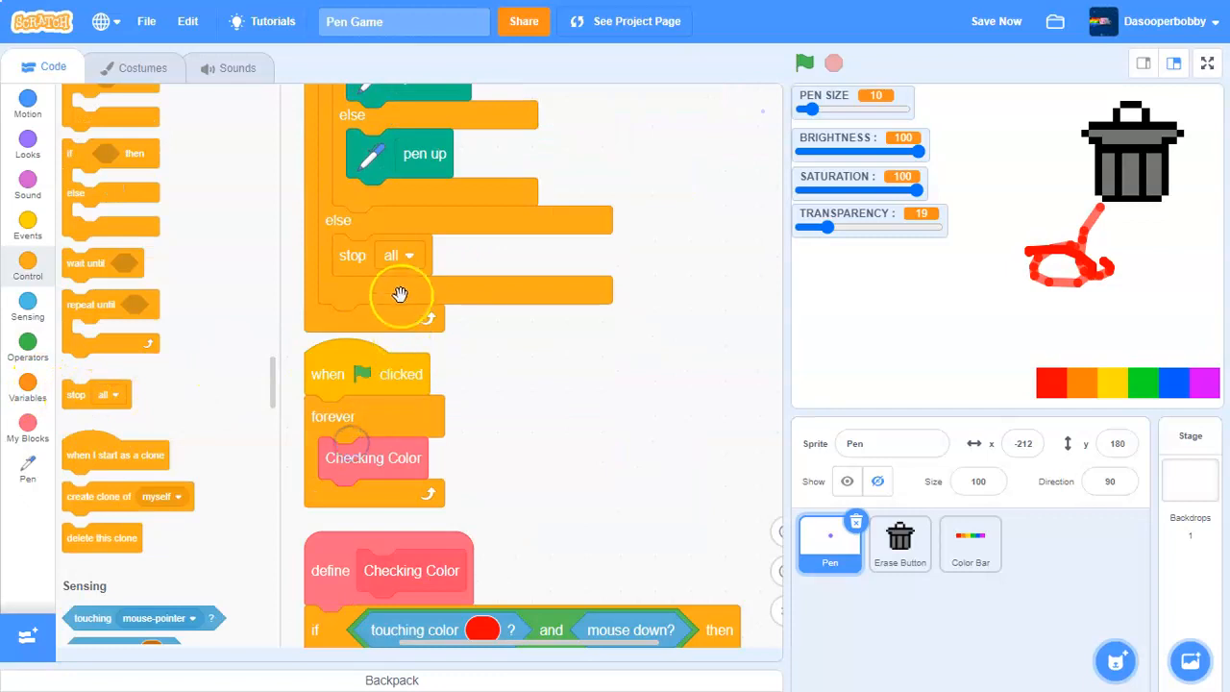
right_click(579, 388)
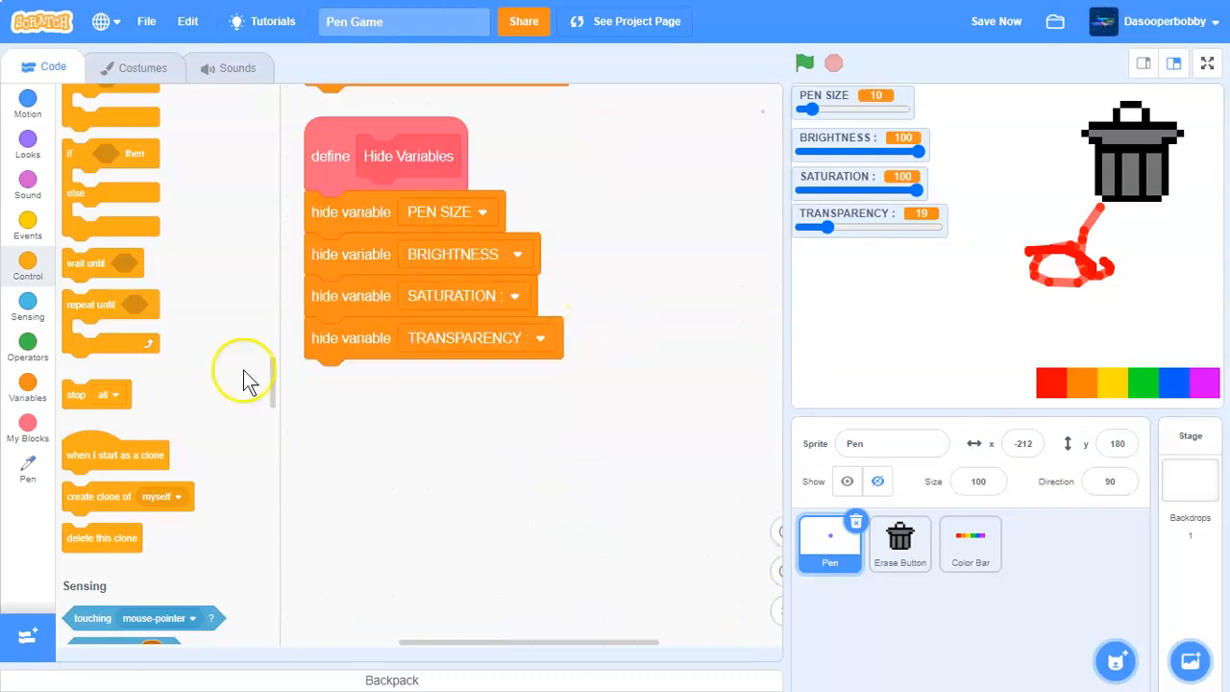
Build a green-flag forever loop: if key a pressed, check draw shape? = false in an if-else
left_click(27, 223)
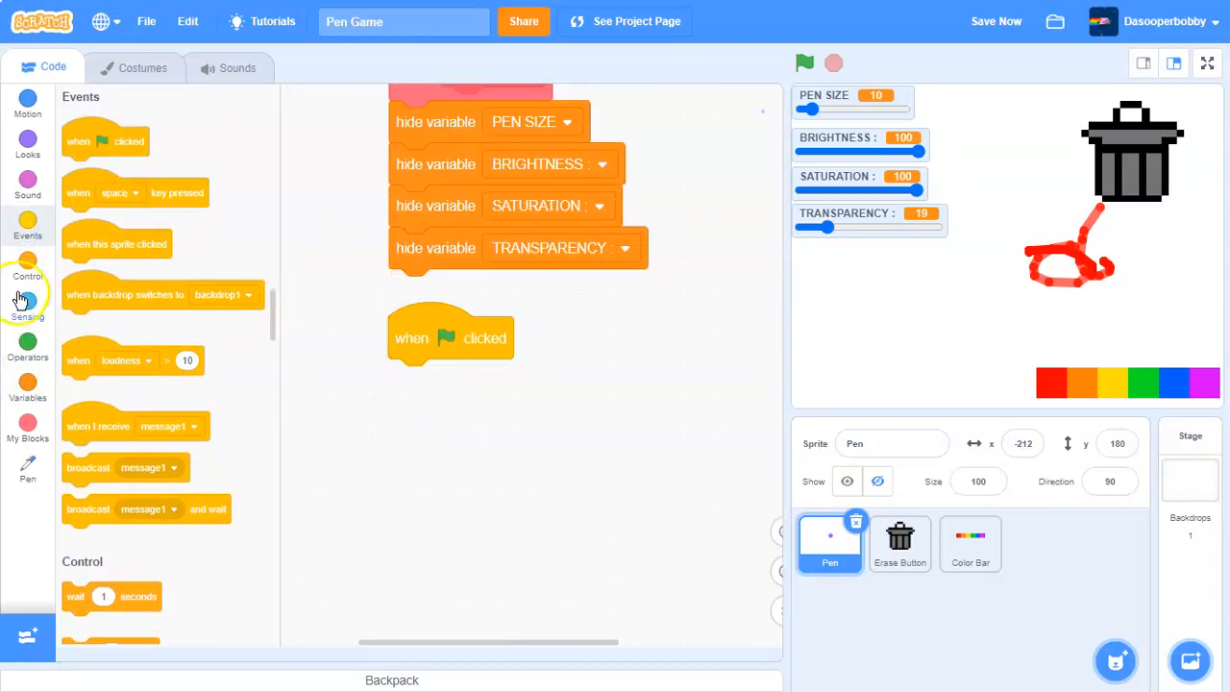
left_click(27, 269)
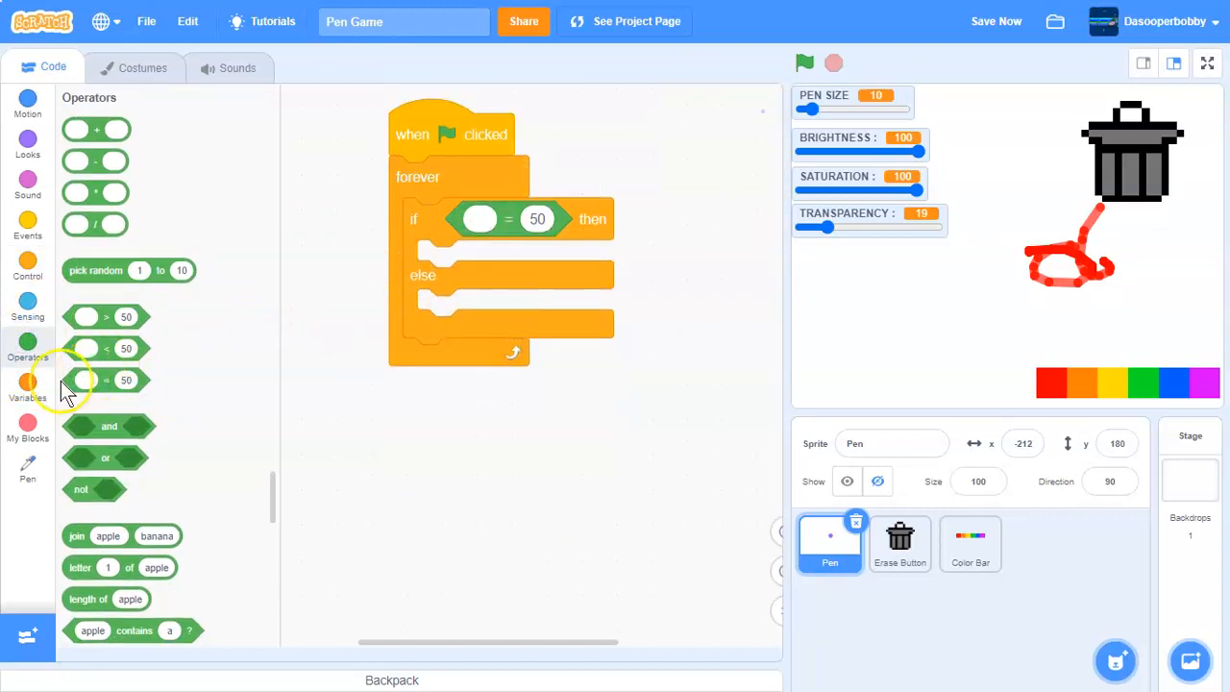
left_click(27, 389)
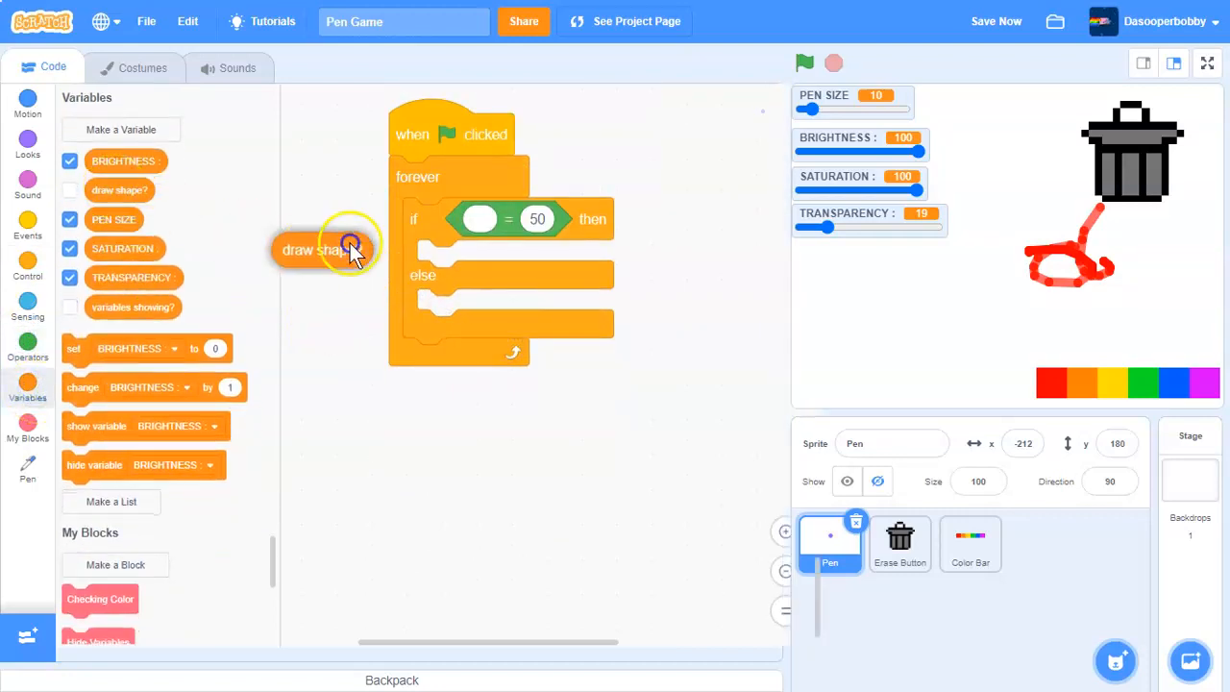
left_click_drag(327, 249, 480, 219)
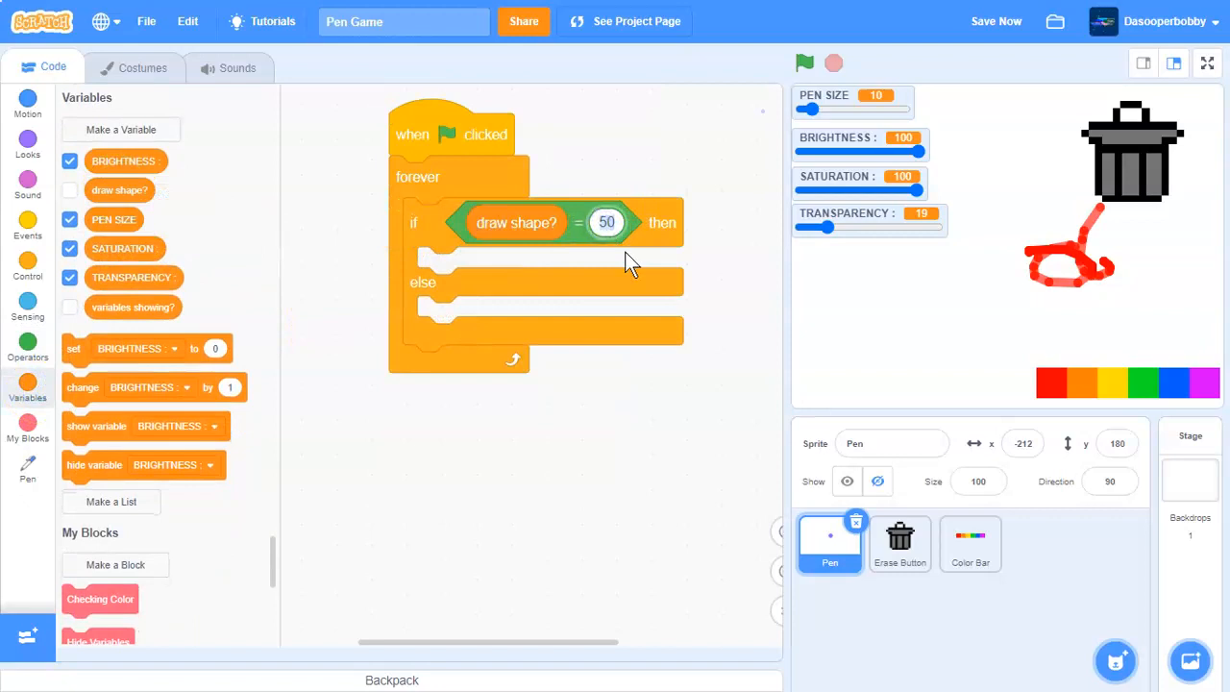
left_click(606, 222)
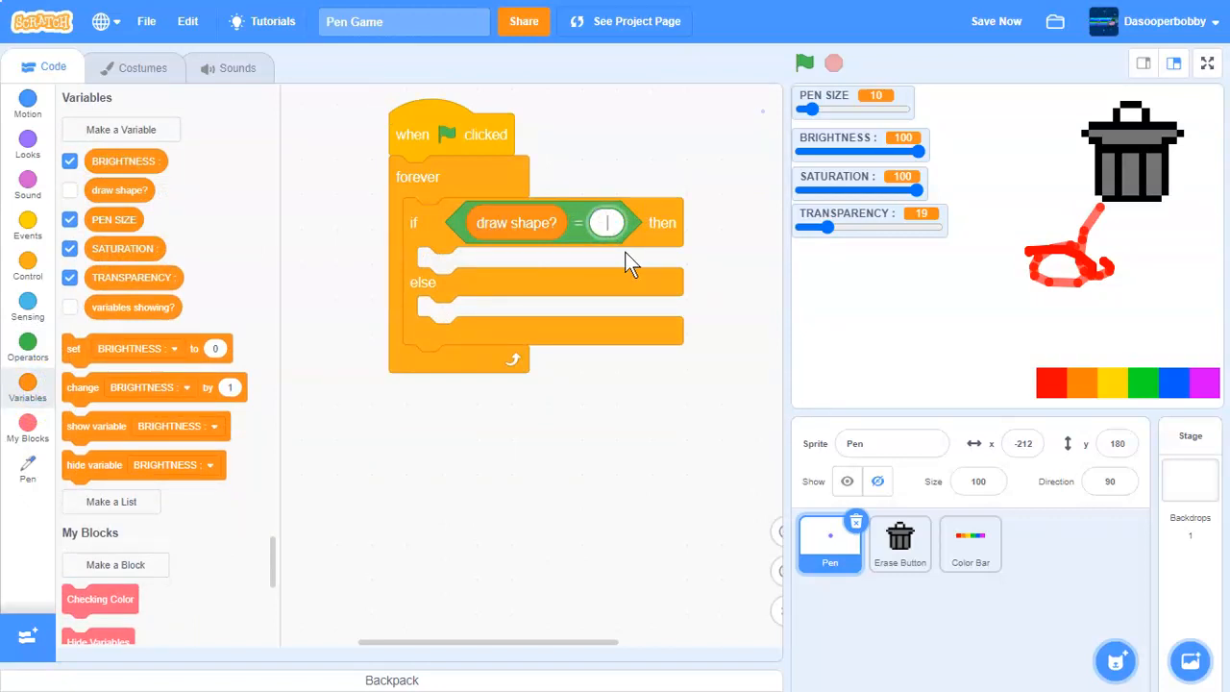
type("false")
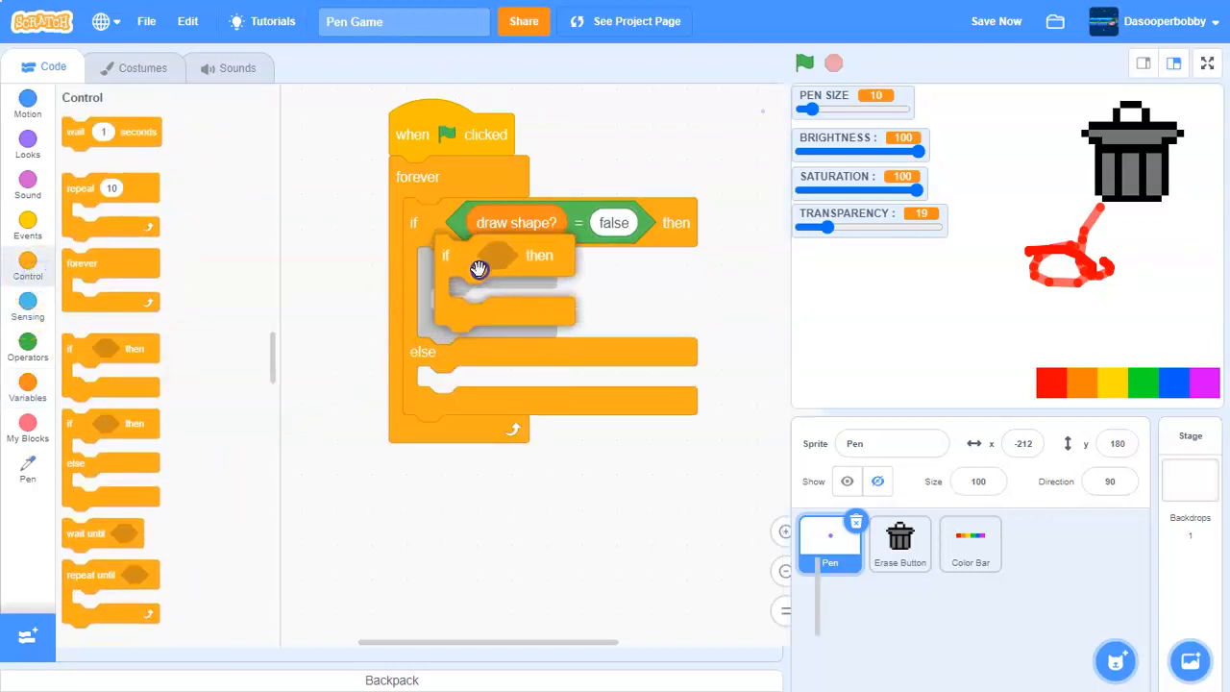
left_click(28, 310)
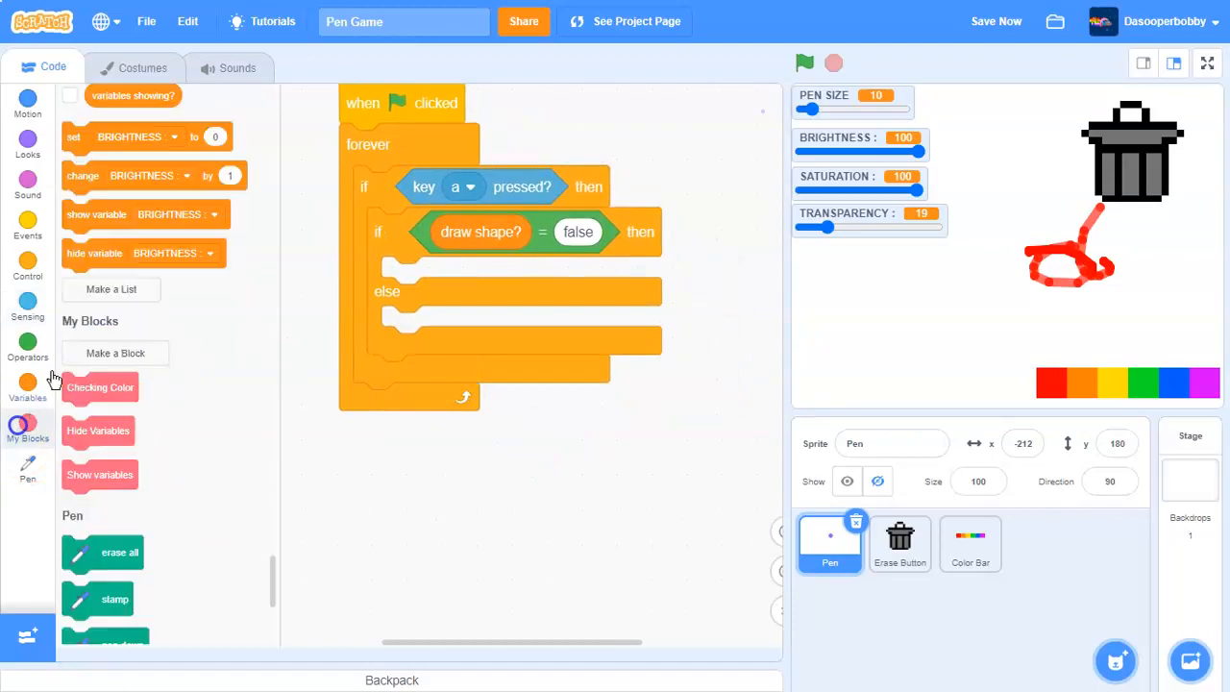
Start a custom block "Draw Square at x:" with x input, y: label and y input
left_click(114, 353)
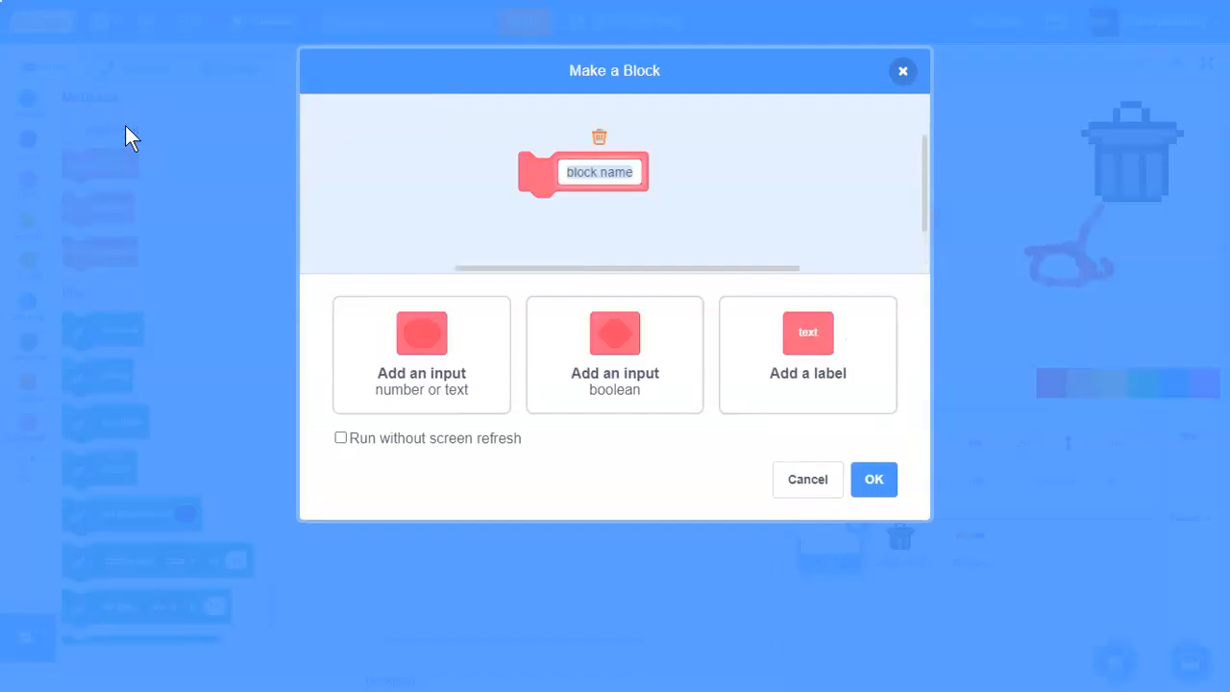
type("Draw Square at x:")
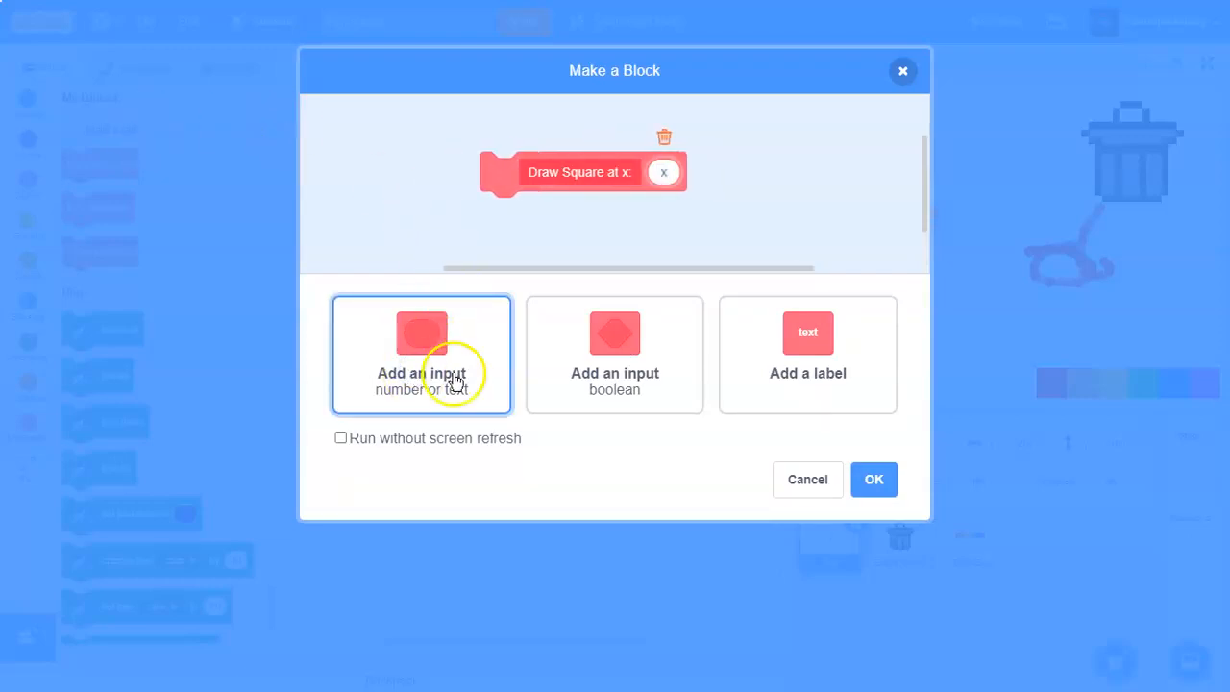
left_click(808, 354)
type("y:")
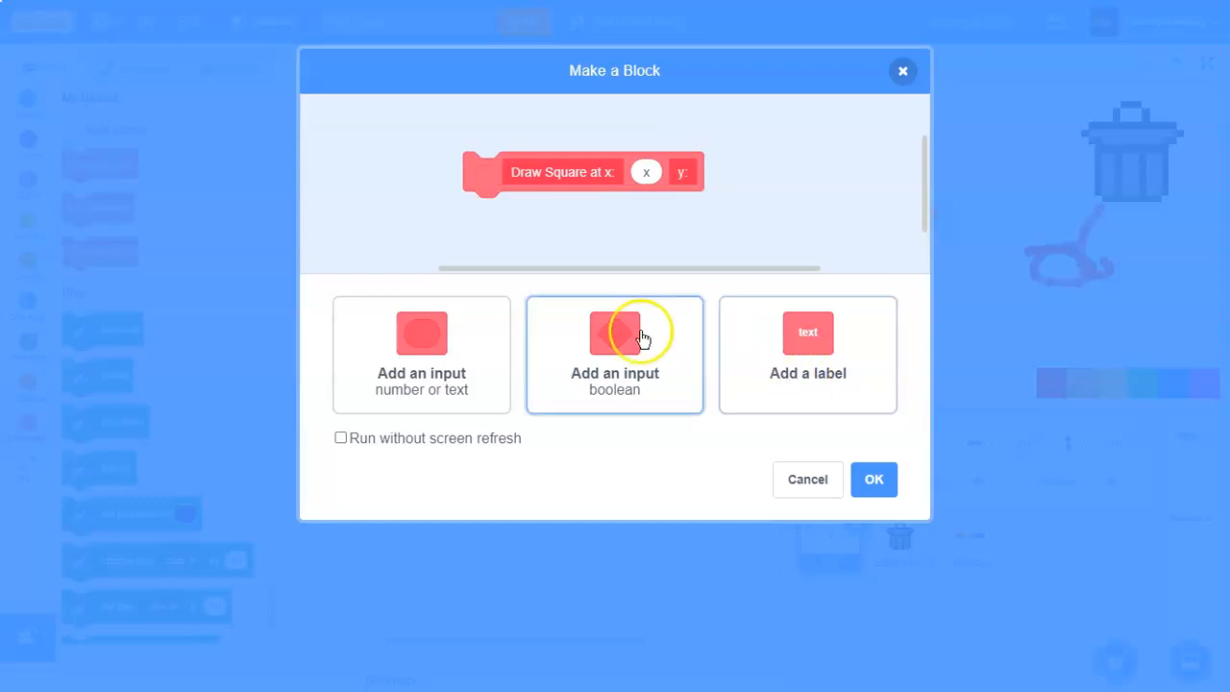
left_click(614, 353)
type("y")
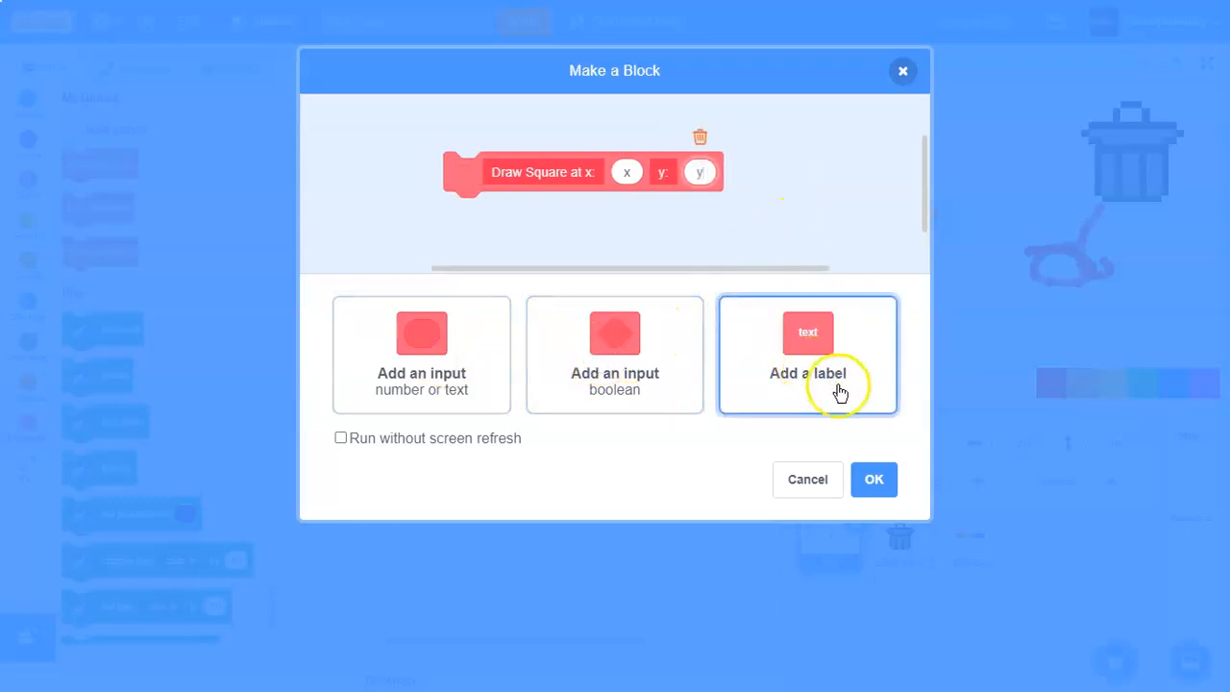
Add the Size: label and size input, tick Run without screen refresh, and confirm
left_click(807, 373)
type("Size:")
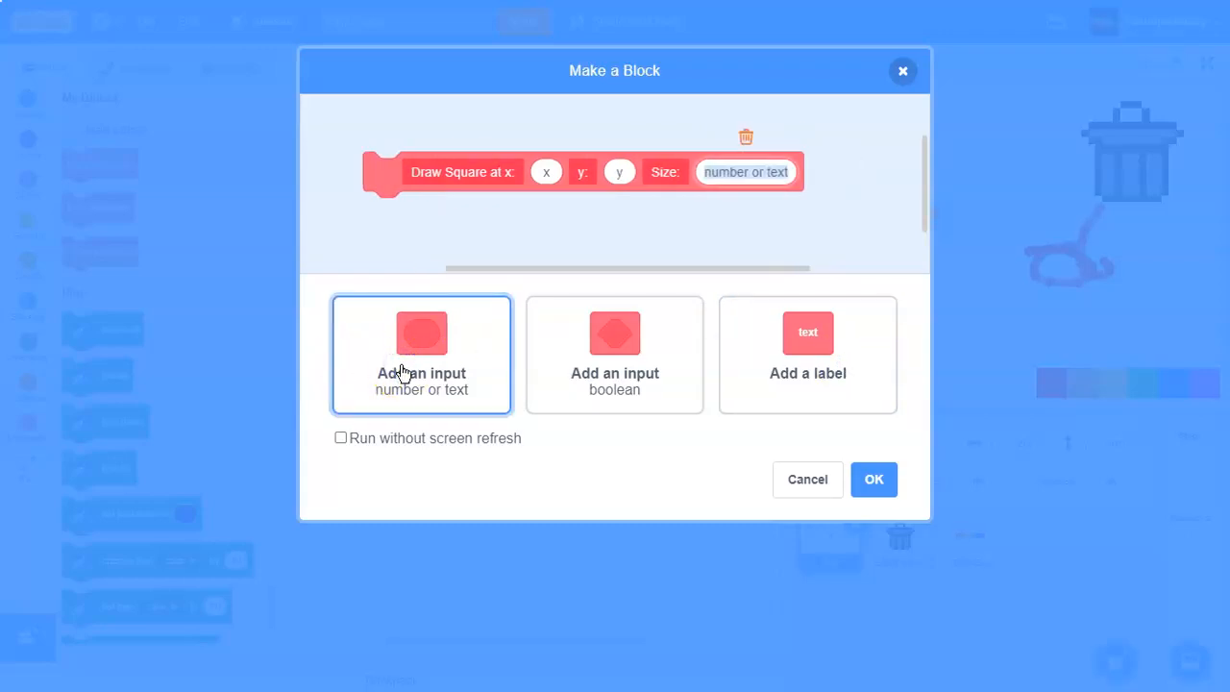
type("size")
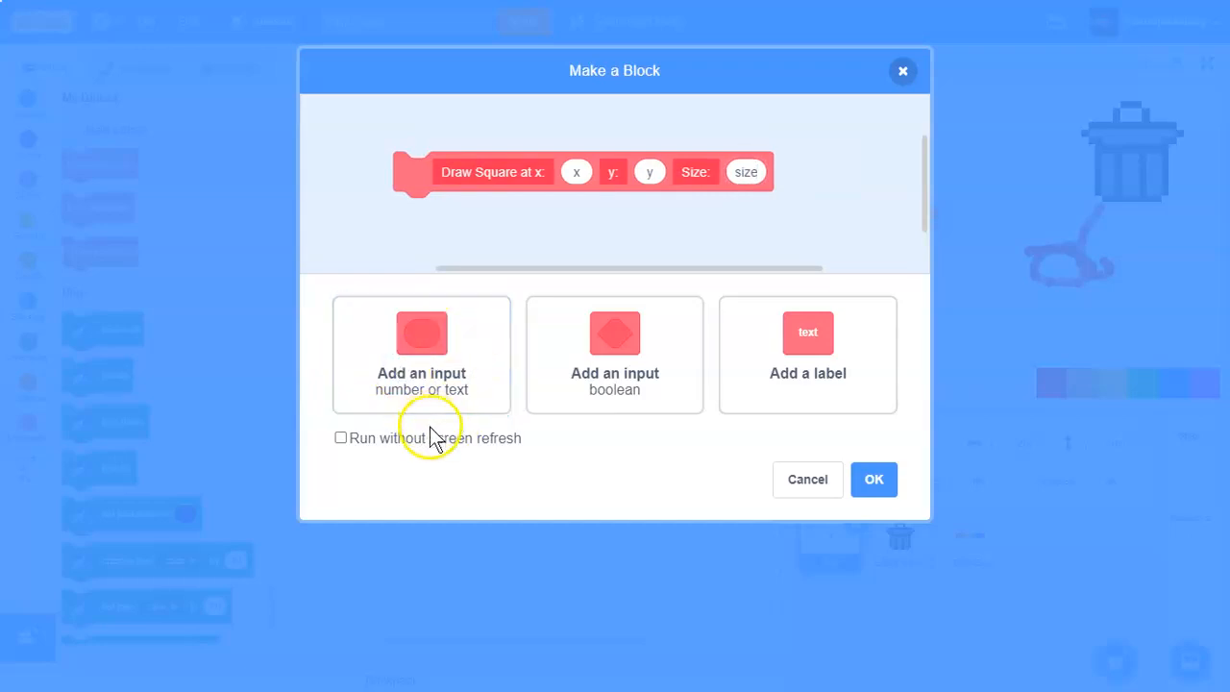
left_click(341, 438)
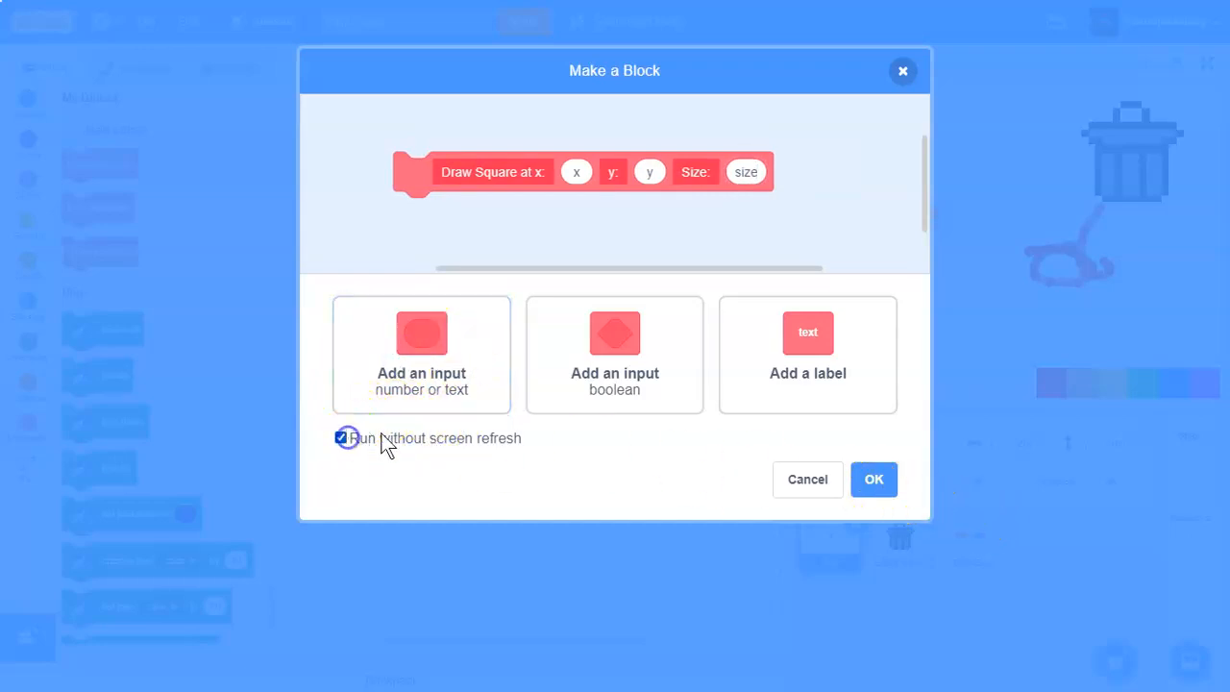
left_click(872, 478)
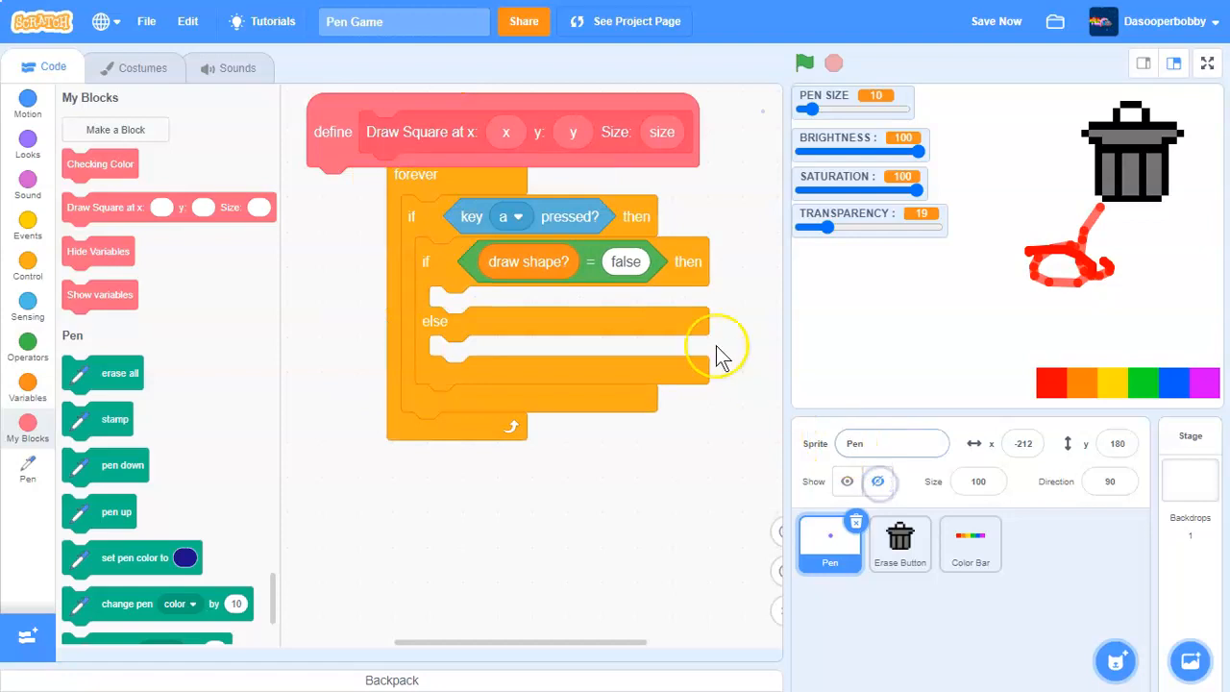
Set draw shape? to true and call Draw Square at 0, 0 size 100 in the if branch
right_click(754, 264)
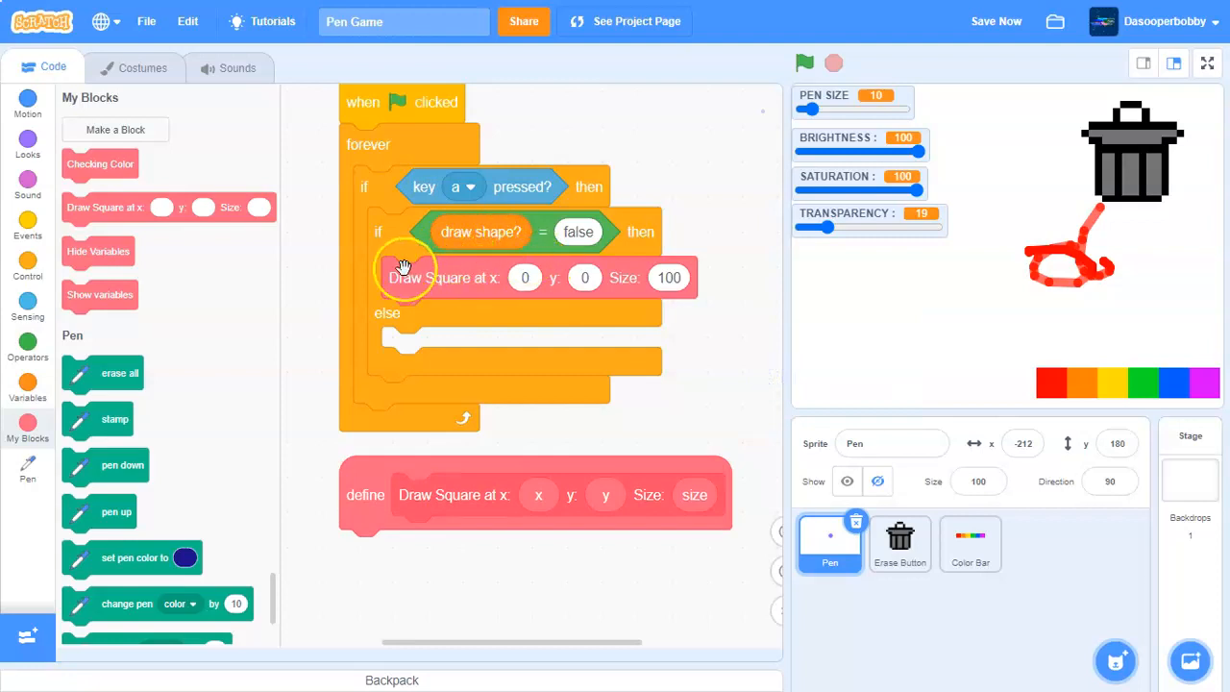
left_click(27, 391)
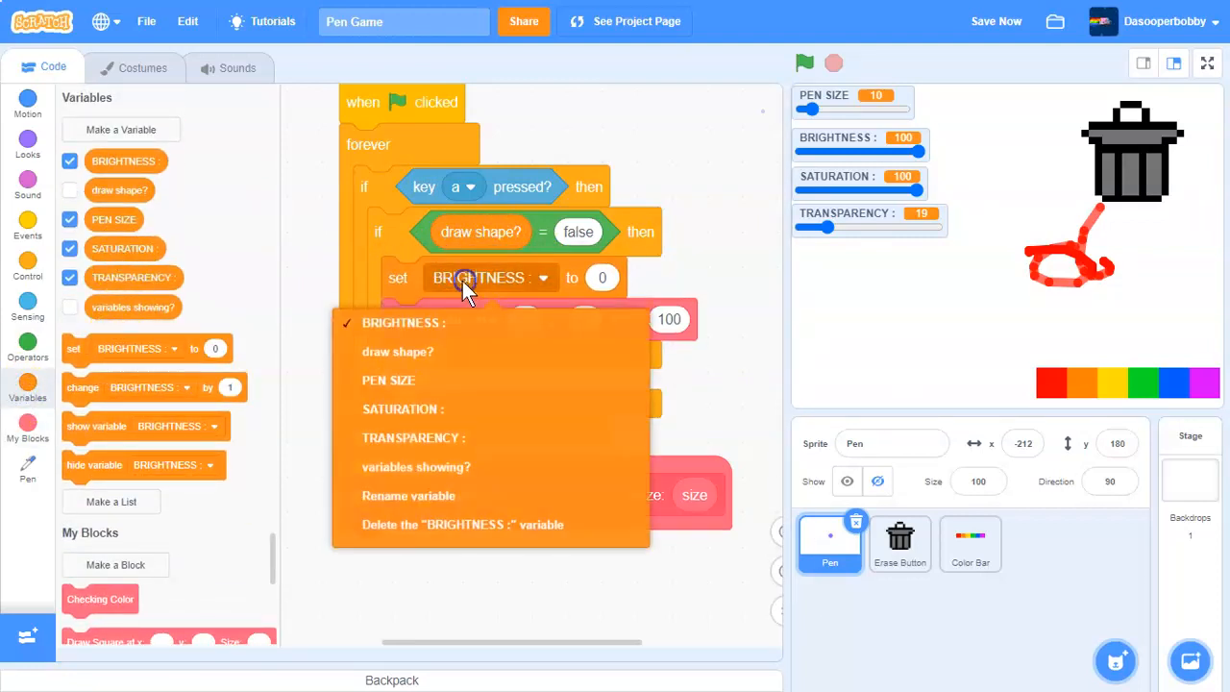
mouse_move(462, 352)
type("t")
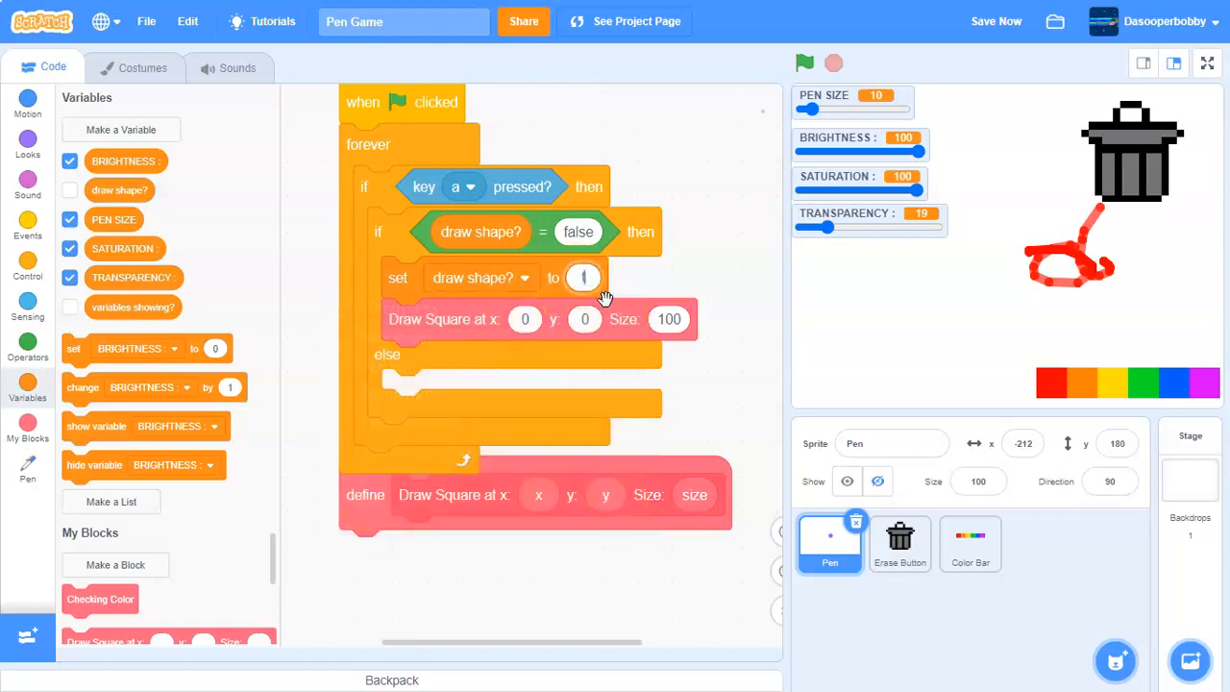
right_click(694, 247)
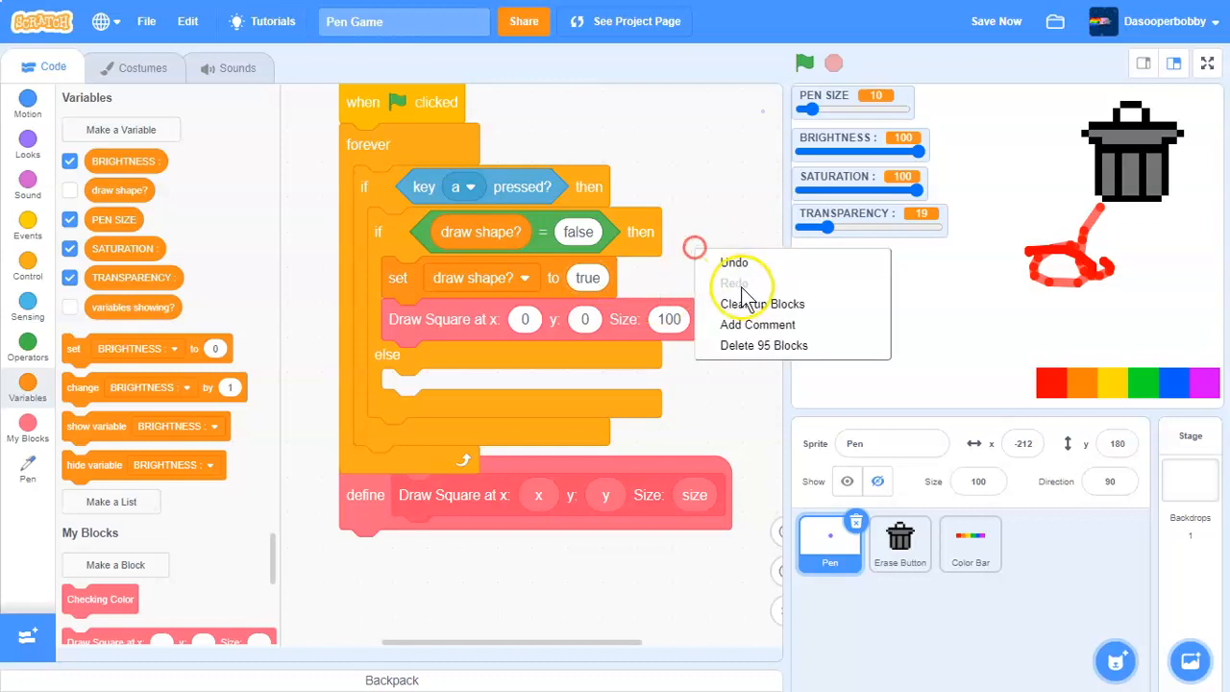
left_click(761, 303)
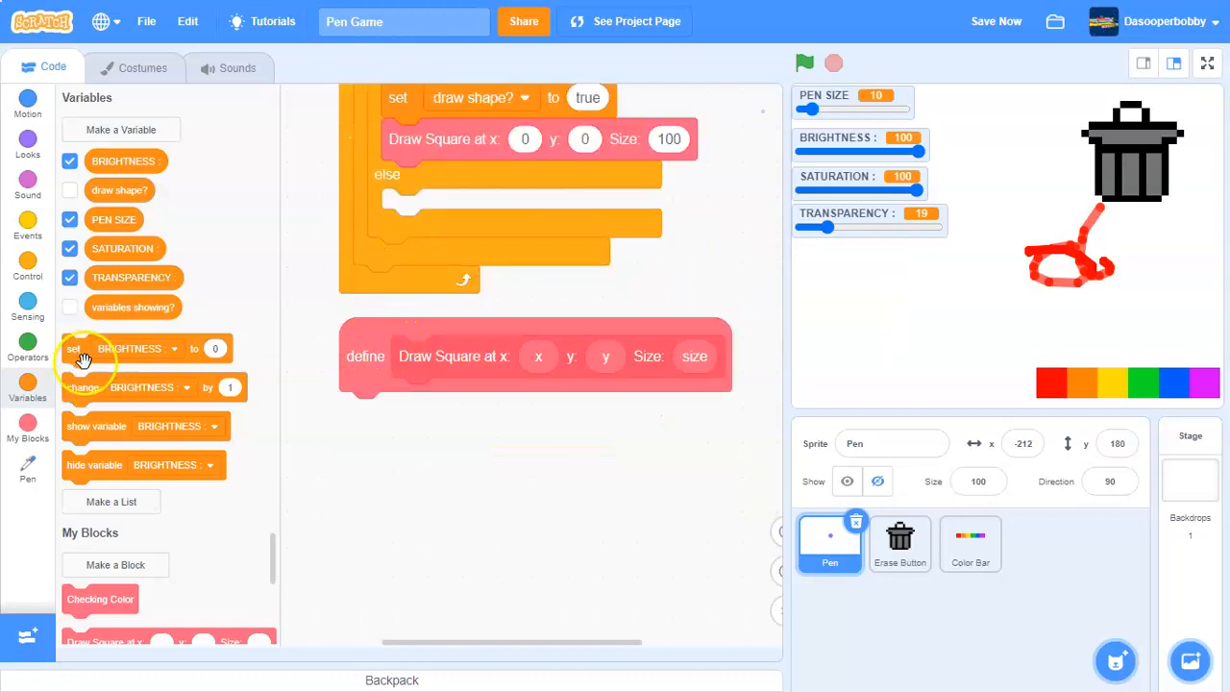
Put stop this script in the else branch and clean up the scripts
left_click(27, 262)
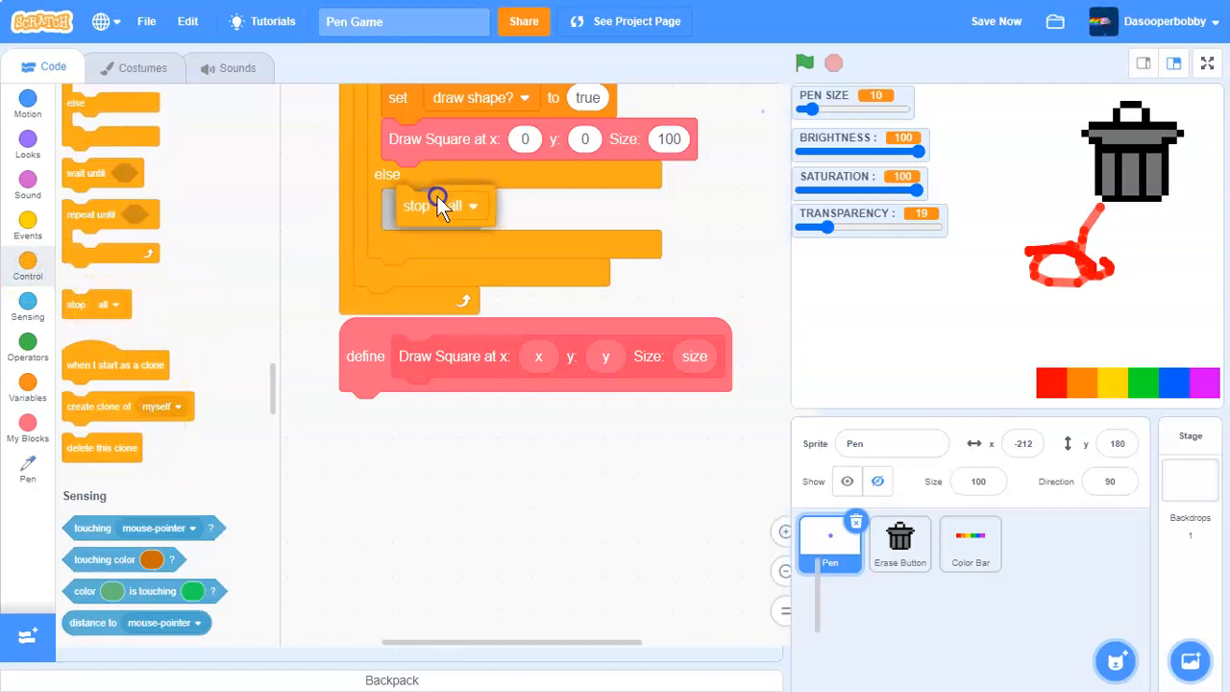
right_click(706, 225)
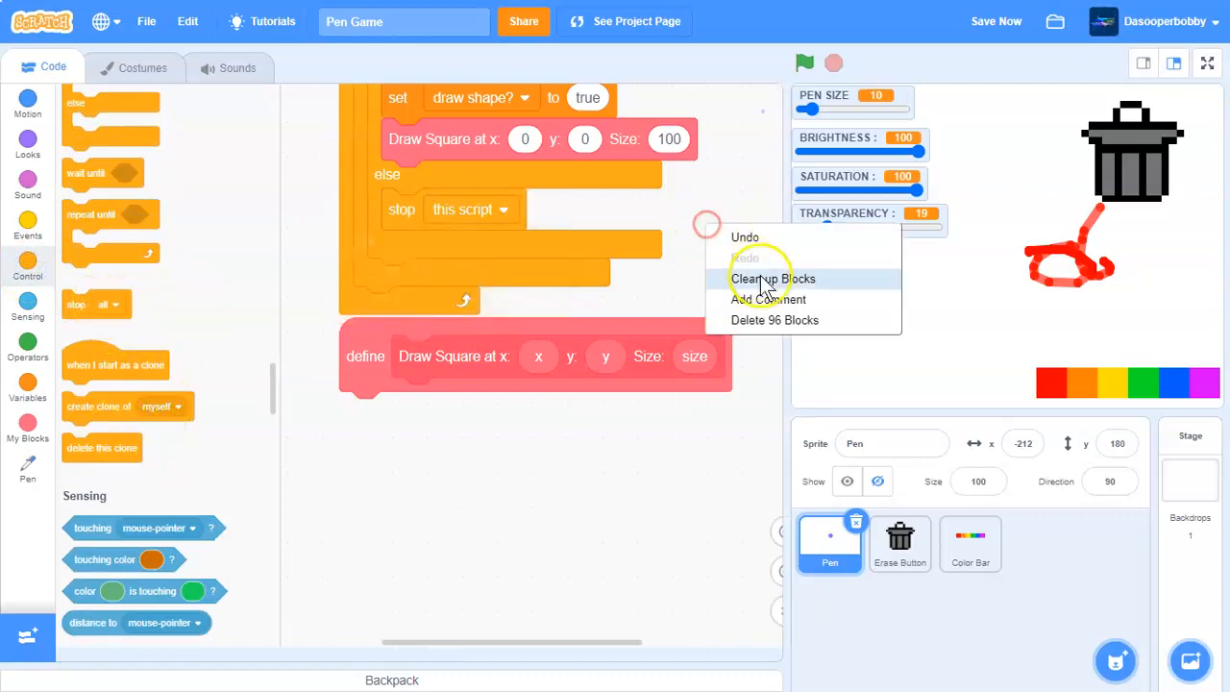
left_click(774, 277)
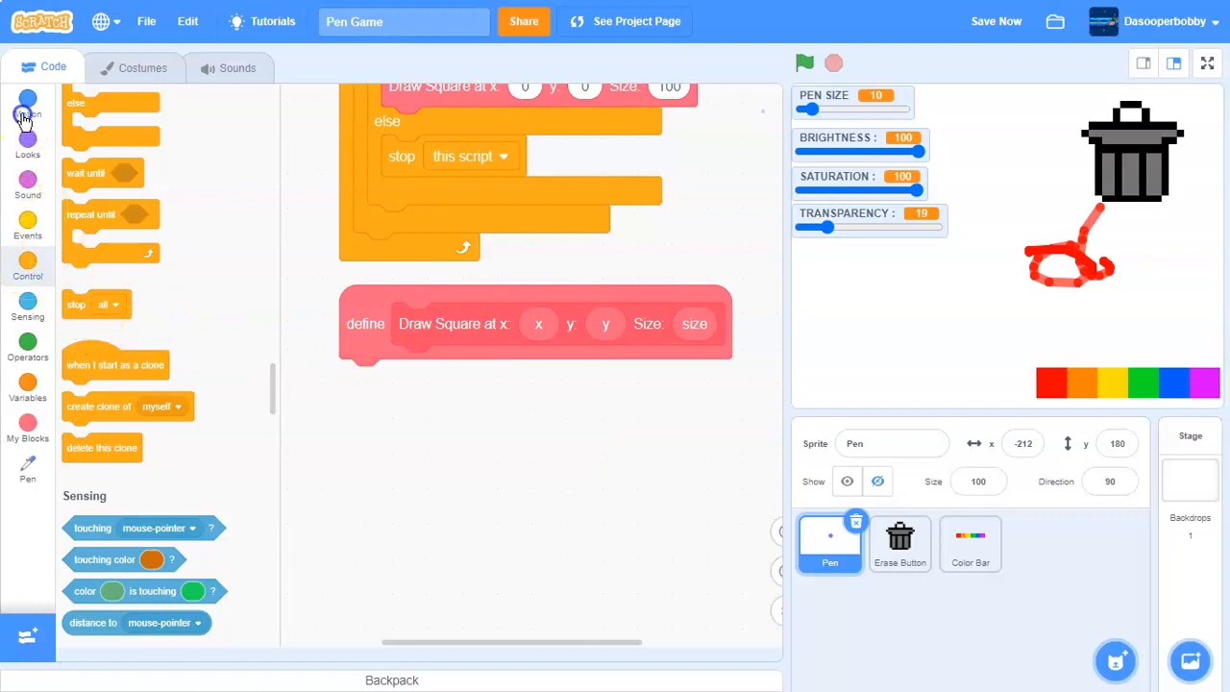
Make Draw Square go to x, y and put the pen down
left_click(27, 100)
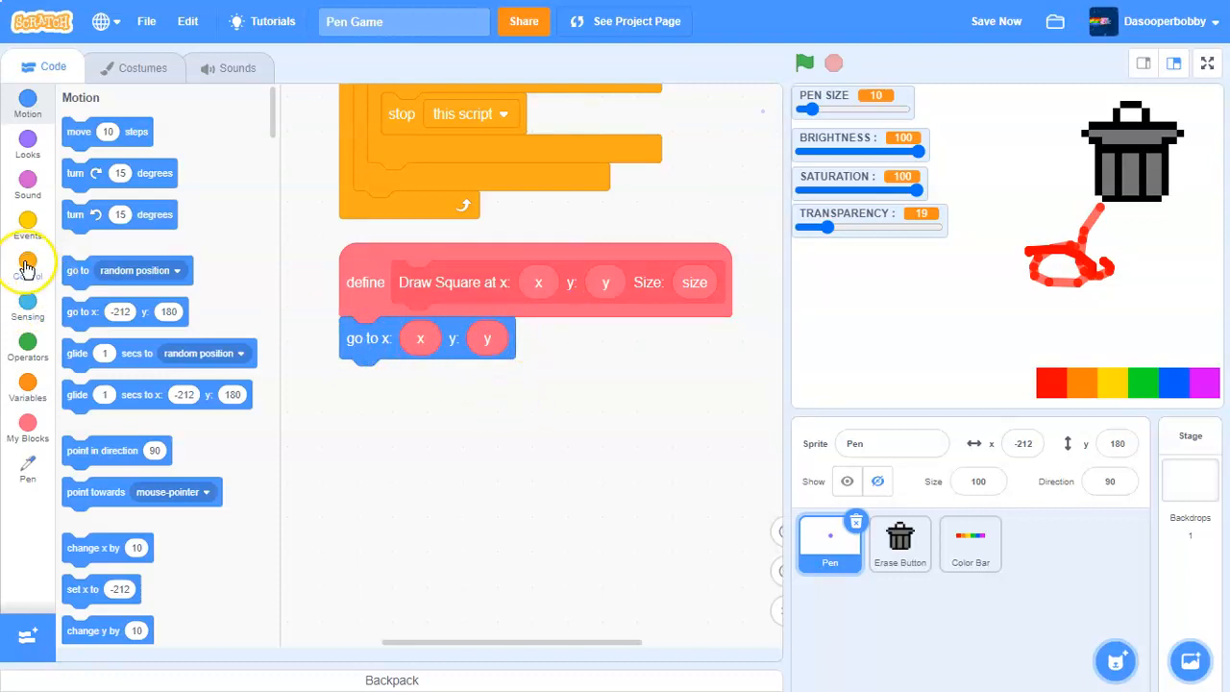
mouse_move(32, 251)
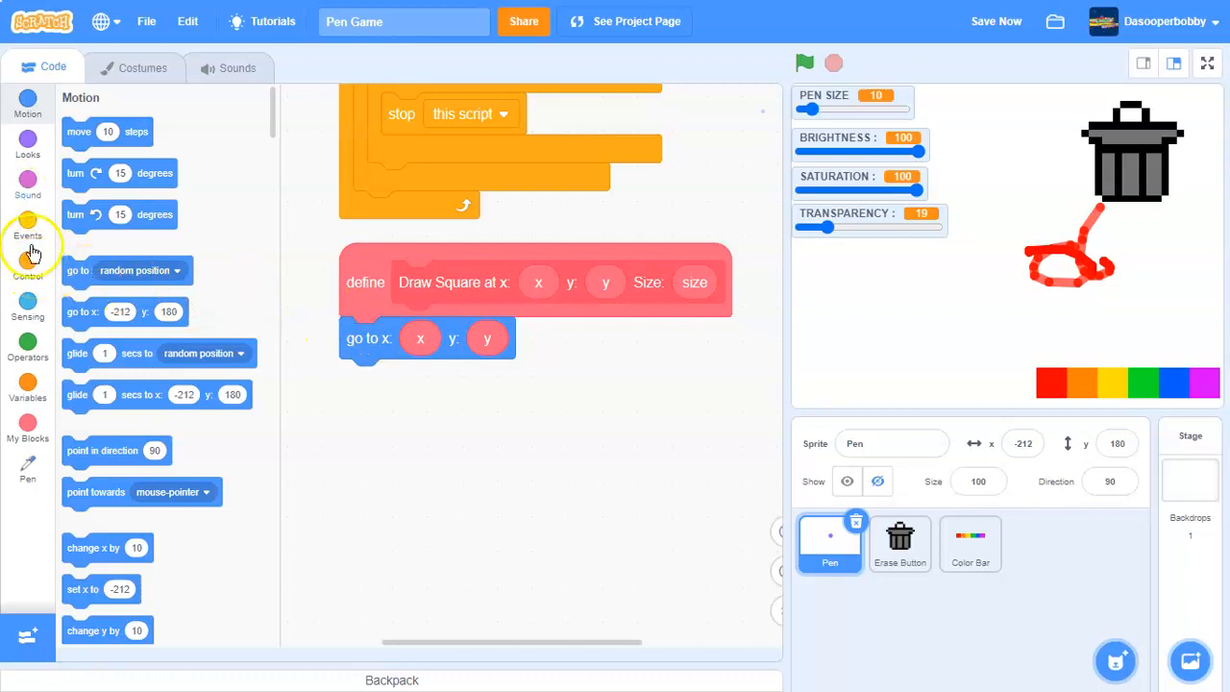
left_click(27, 466)
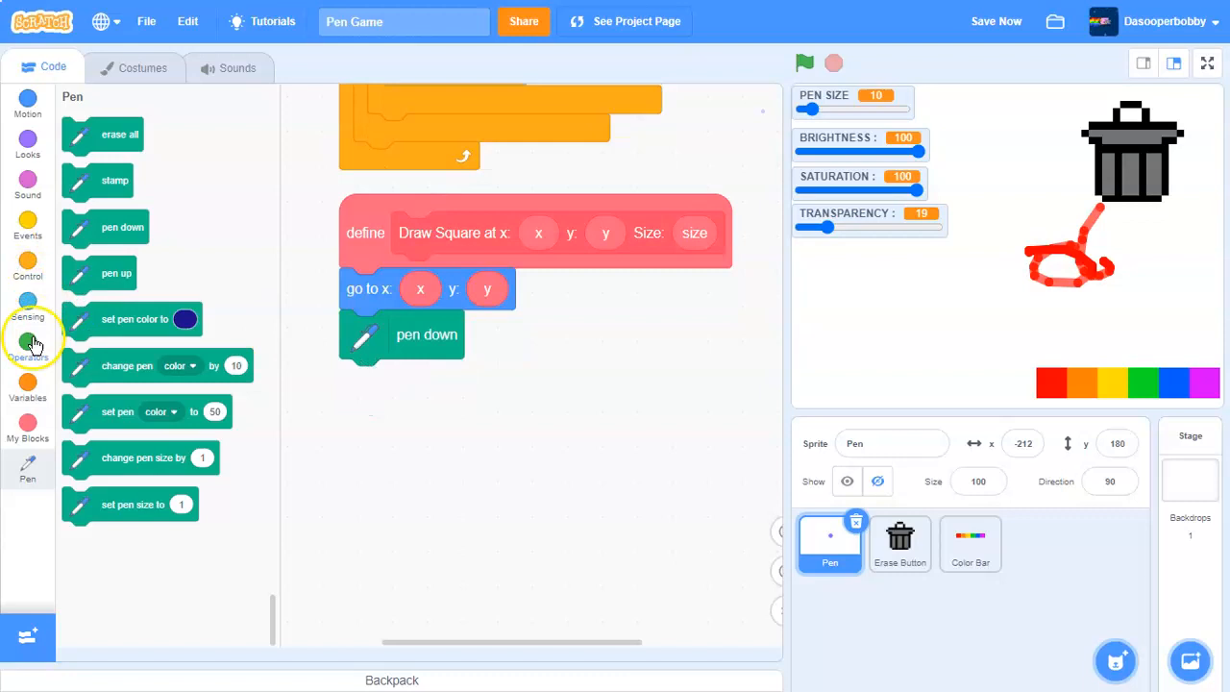
left_click(27, 99)
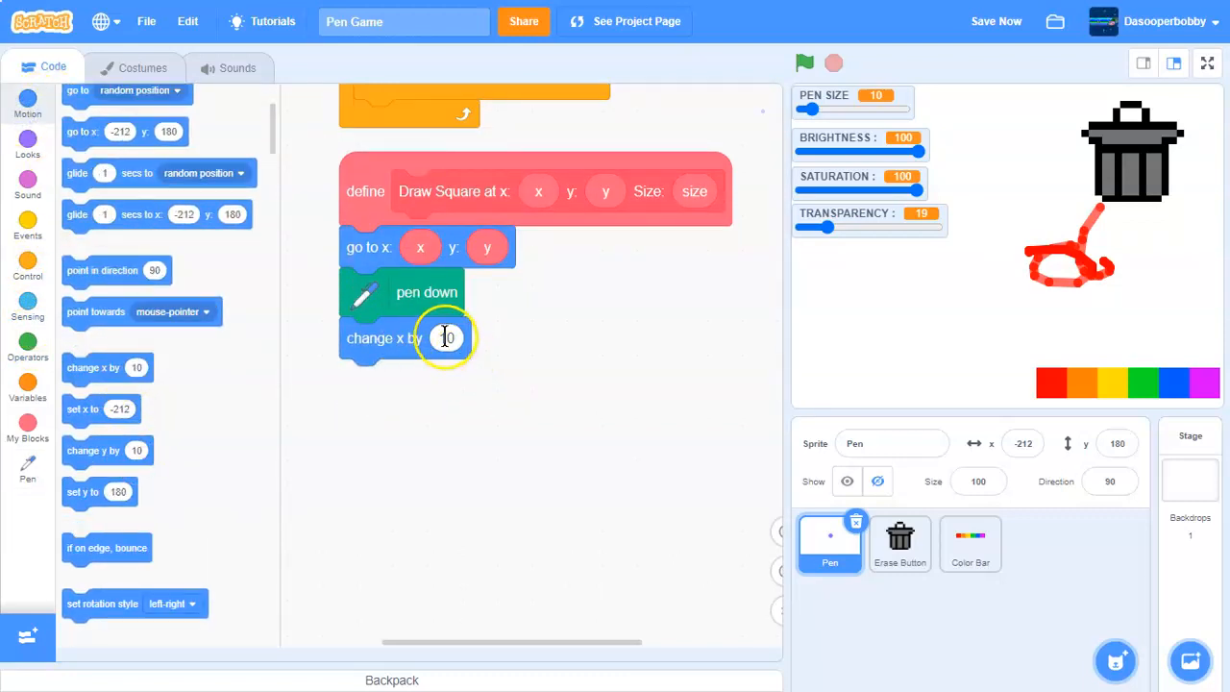
Trace the four square sides with change x/y by size blocks
left_click(495, 375)
type("-10")
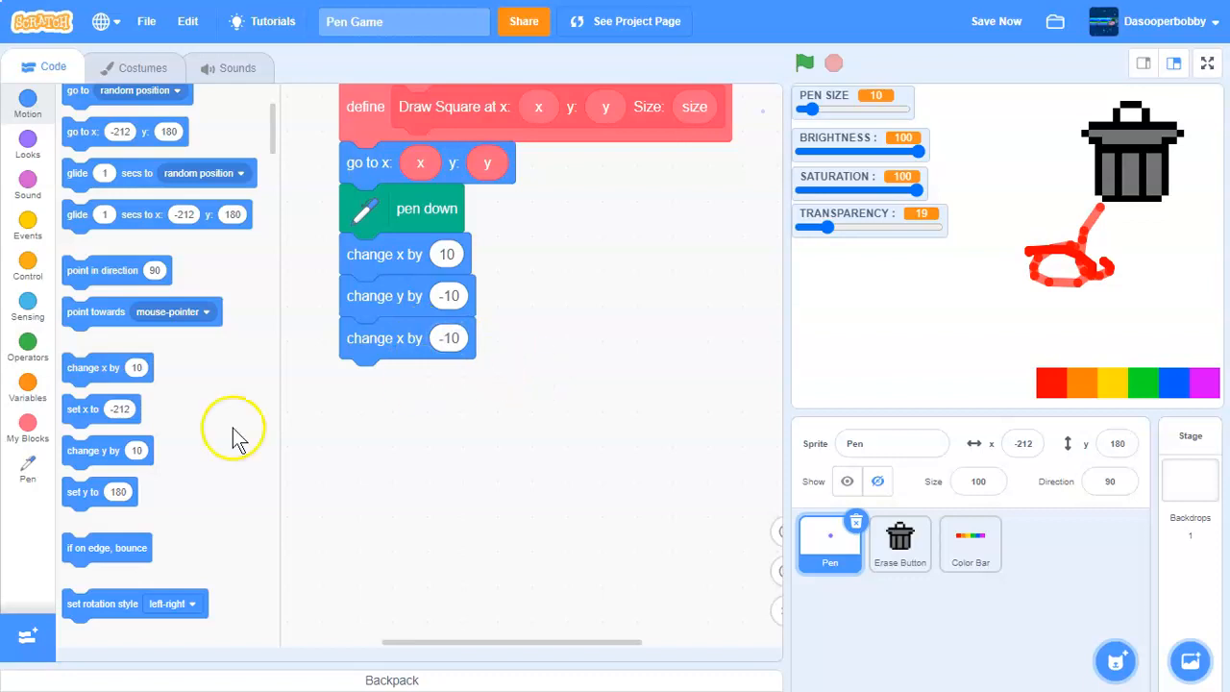
mouse_move(138, 373)
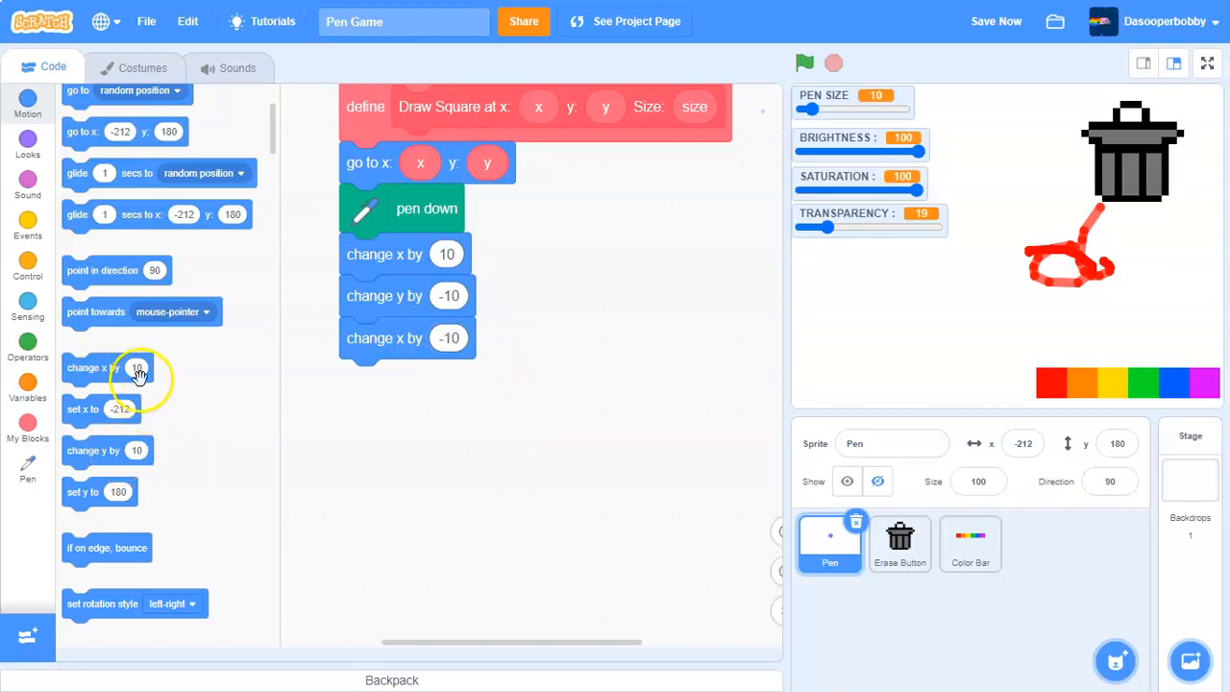
left_click_drag(108, 367, 407, 385)
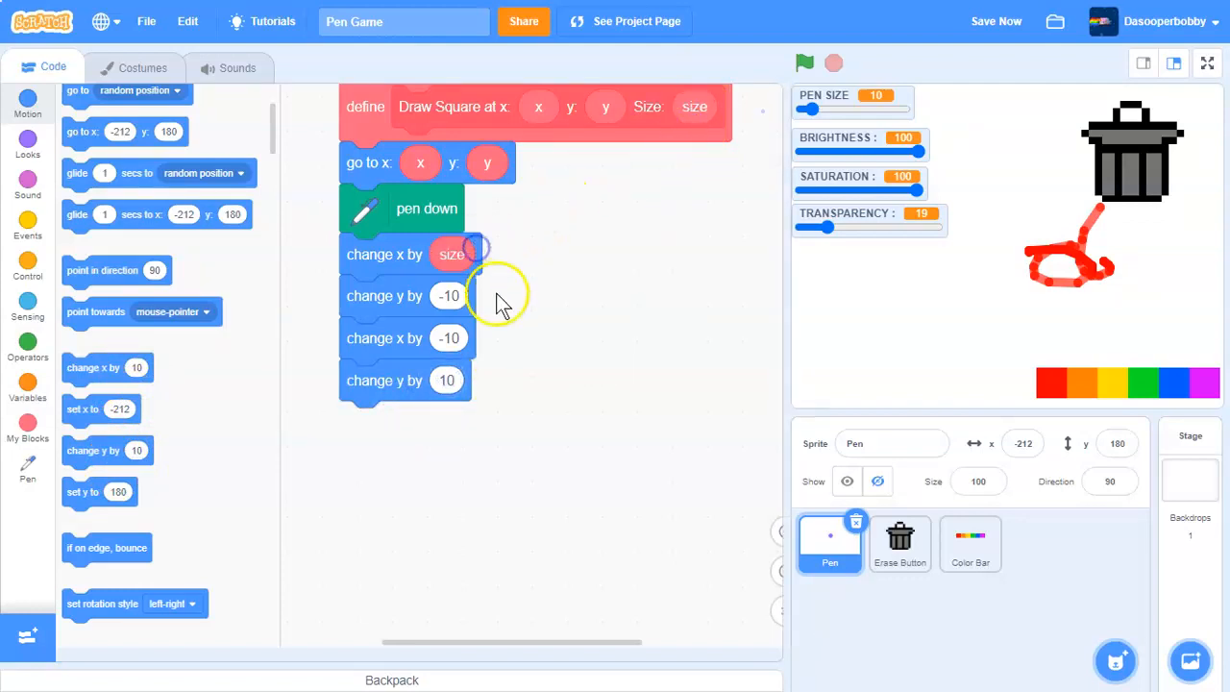
left_click(27, 343)
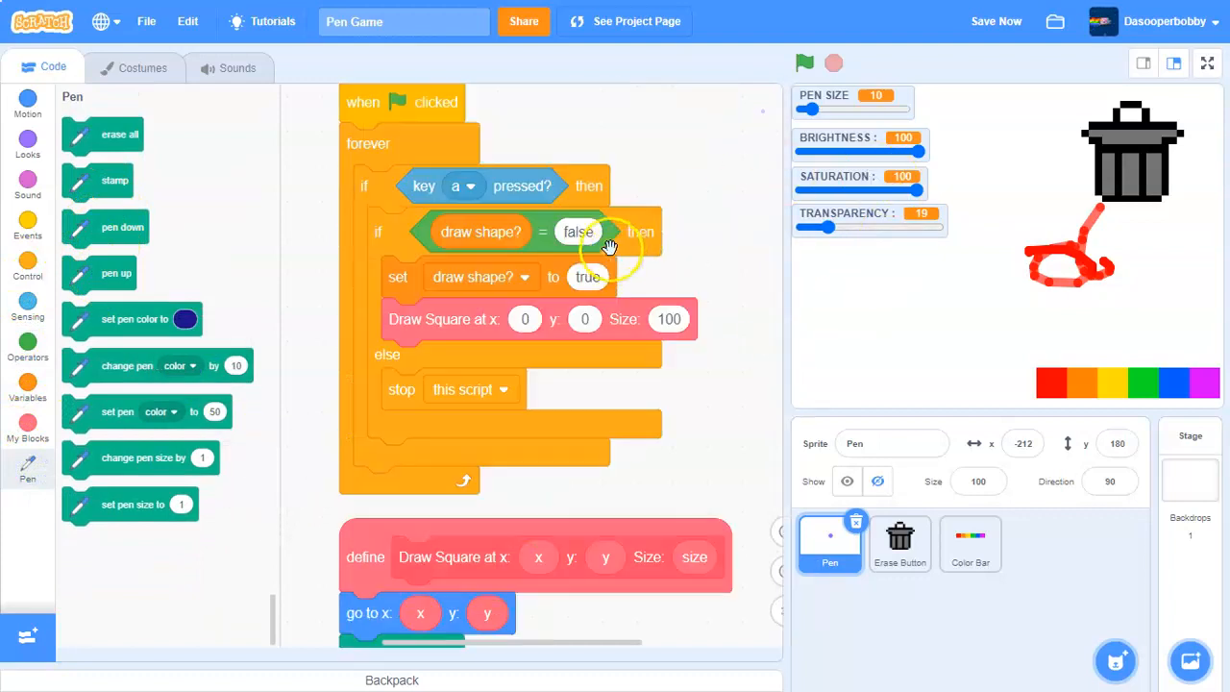
mouse_move(682, 278)
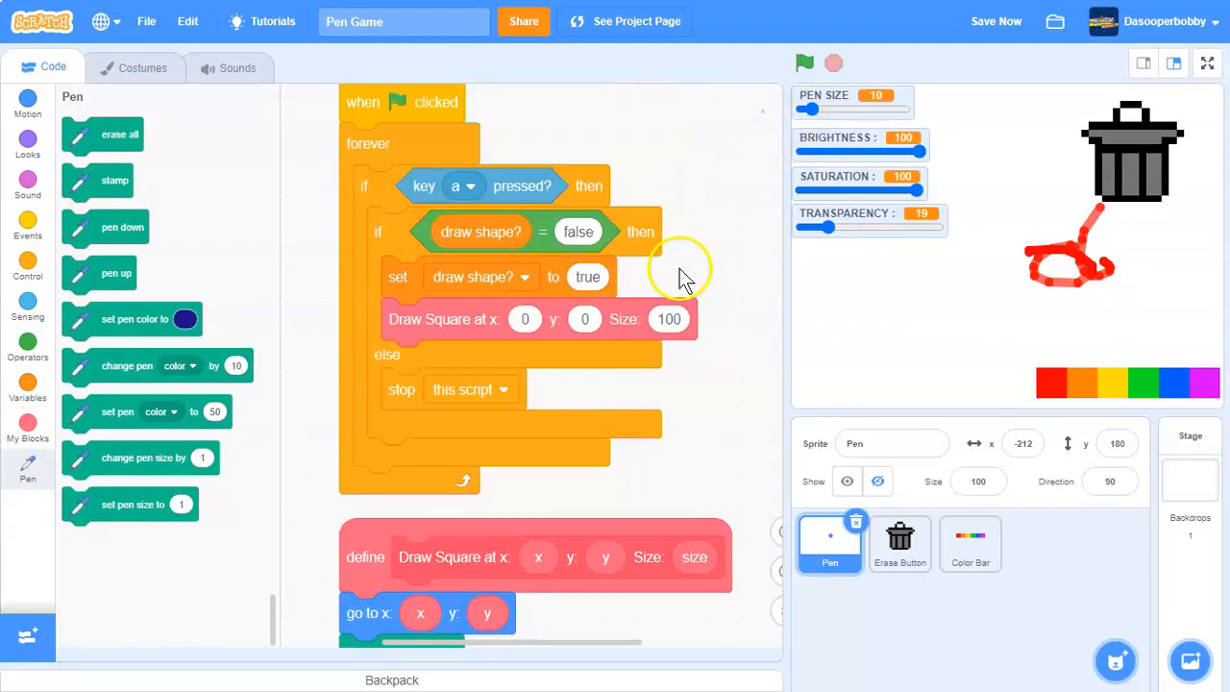
Run the project full screen and press A to draw a red square at the stage centre
scroll("down", 3)
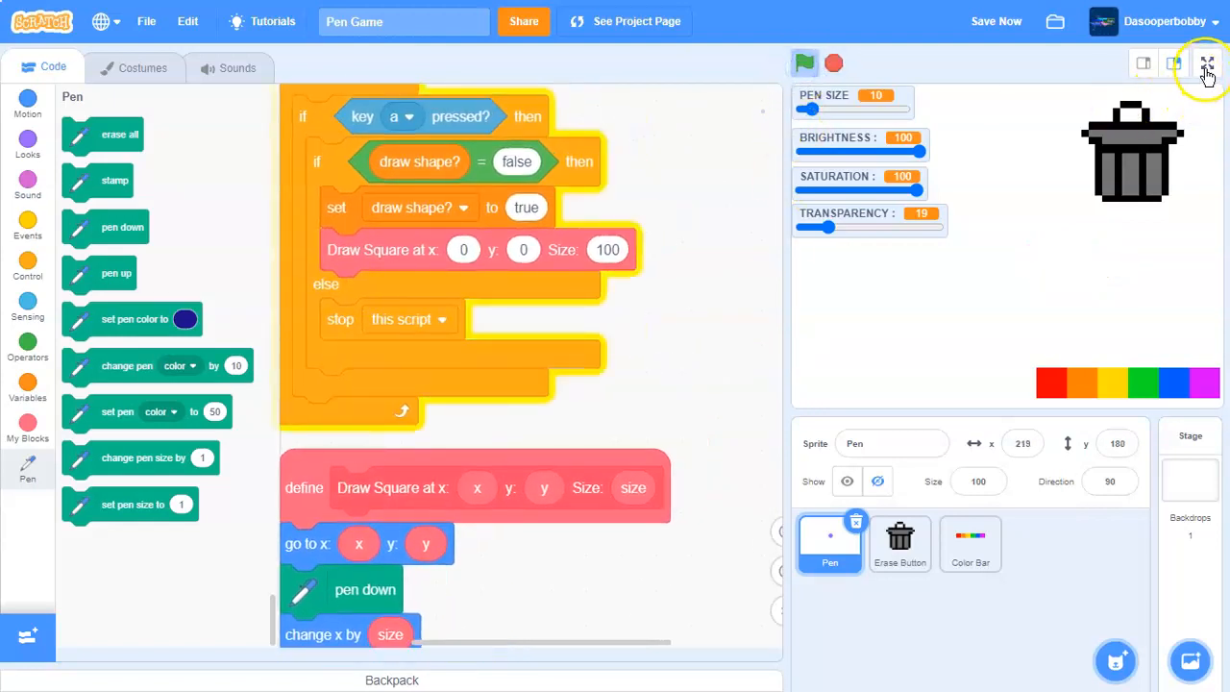
left_click(1207, 63)
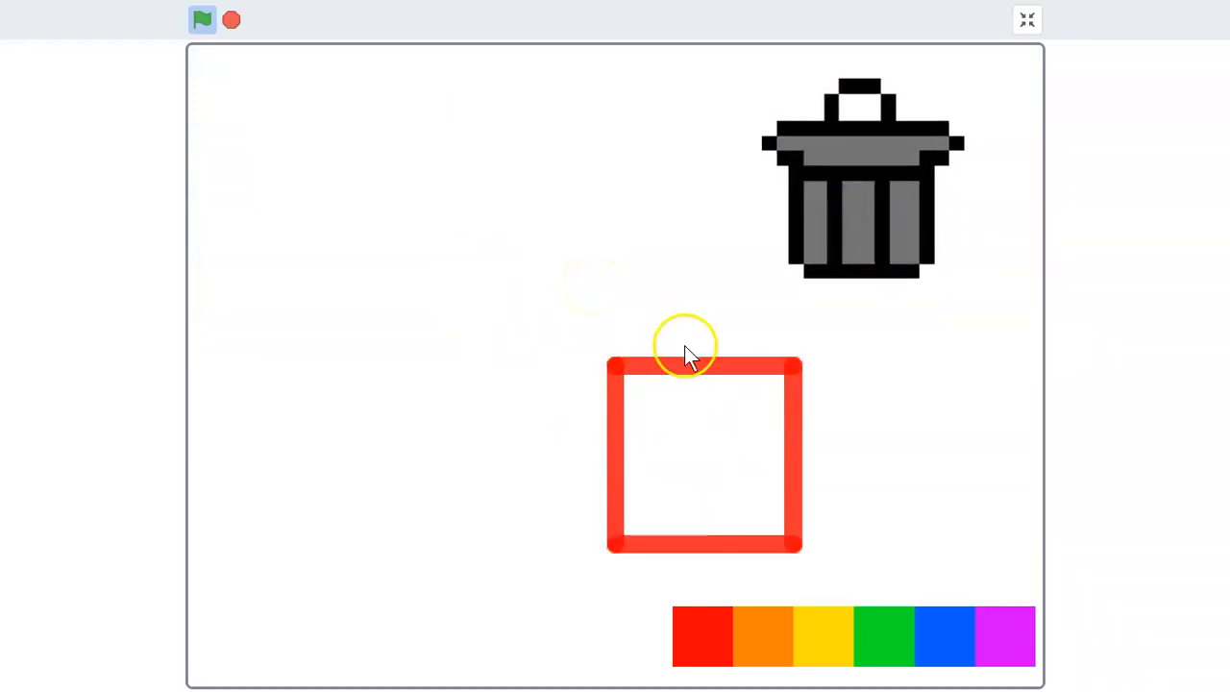
left_click(1027, 19)
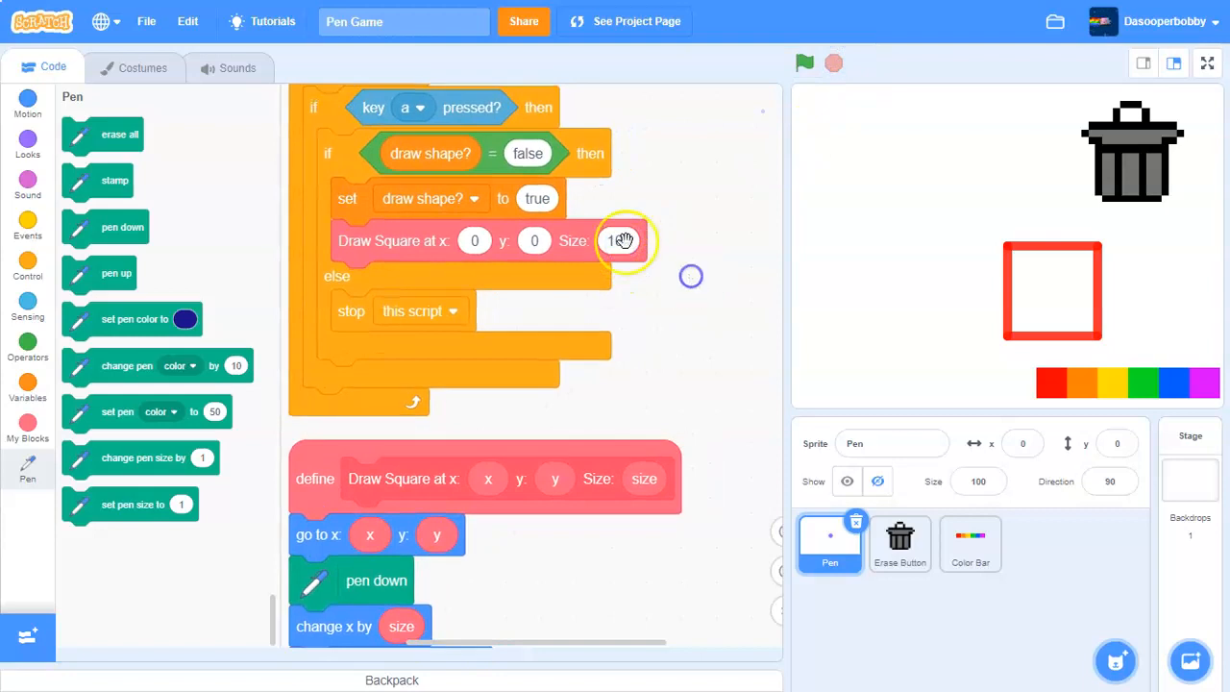
left_click(27, 392)
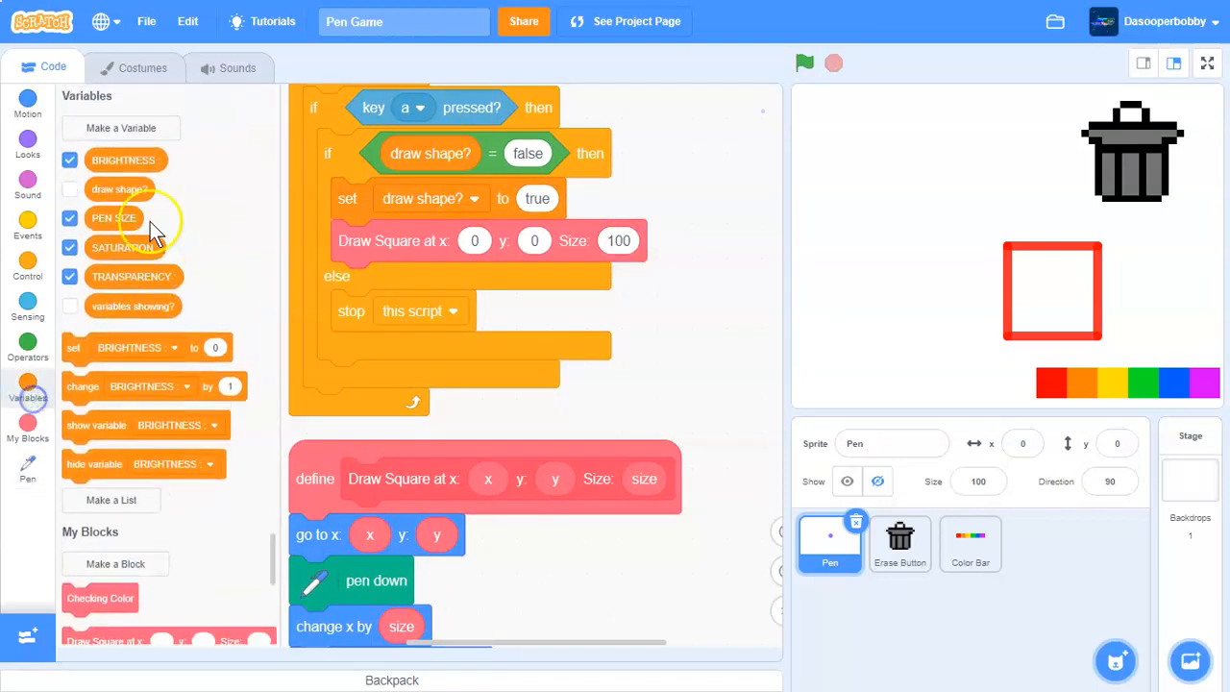
Create a SQUARE SIZE variable for all sprites with its monitor on the stage
left_click(120, 127)
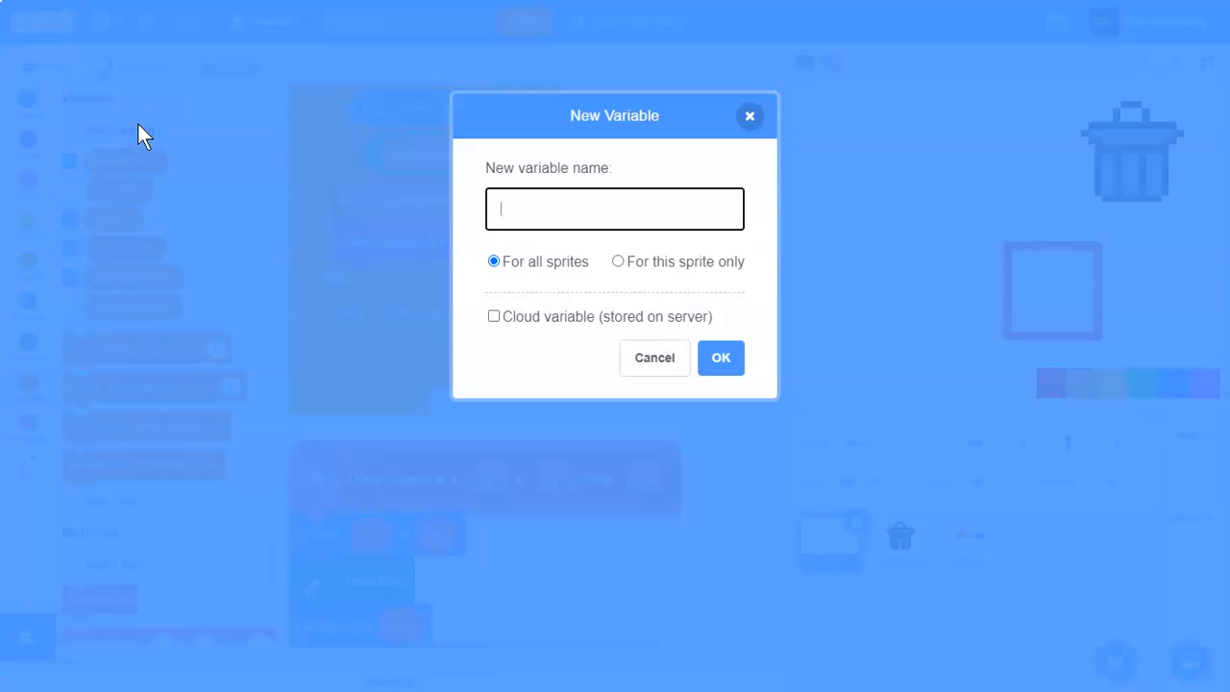
type("W")
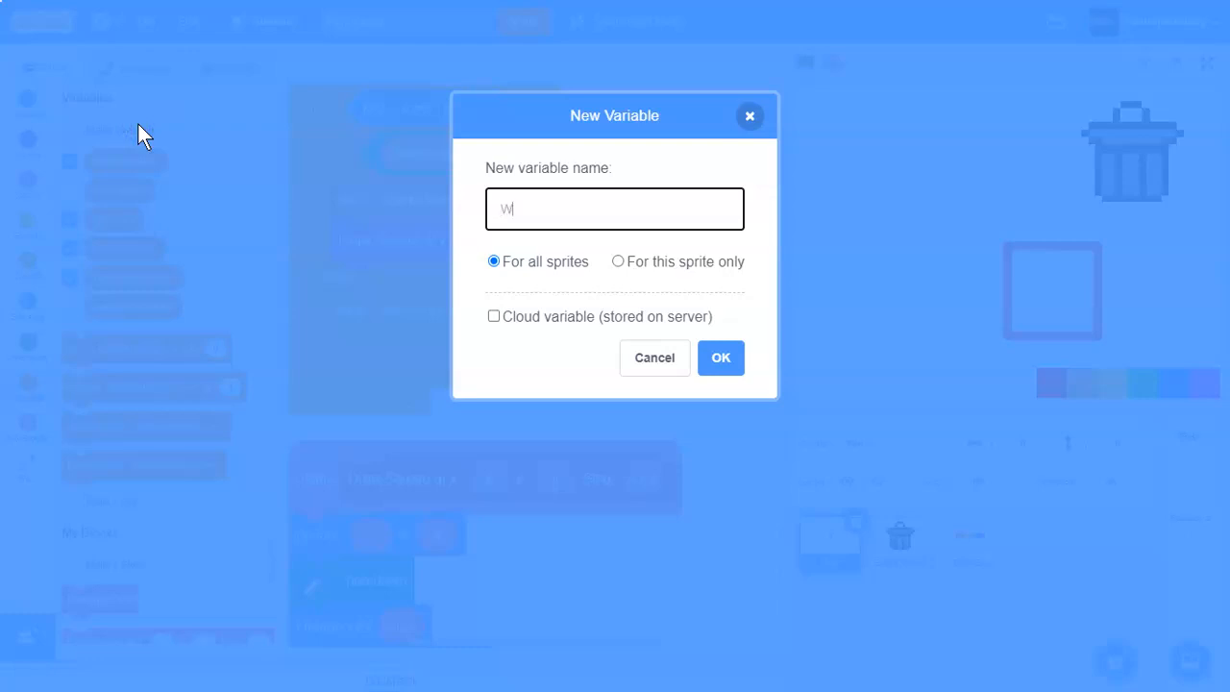
type("SQUARE SIZE")
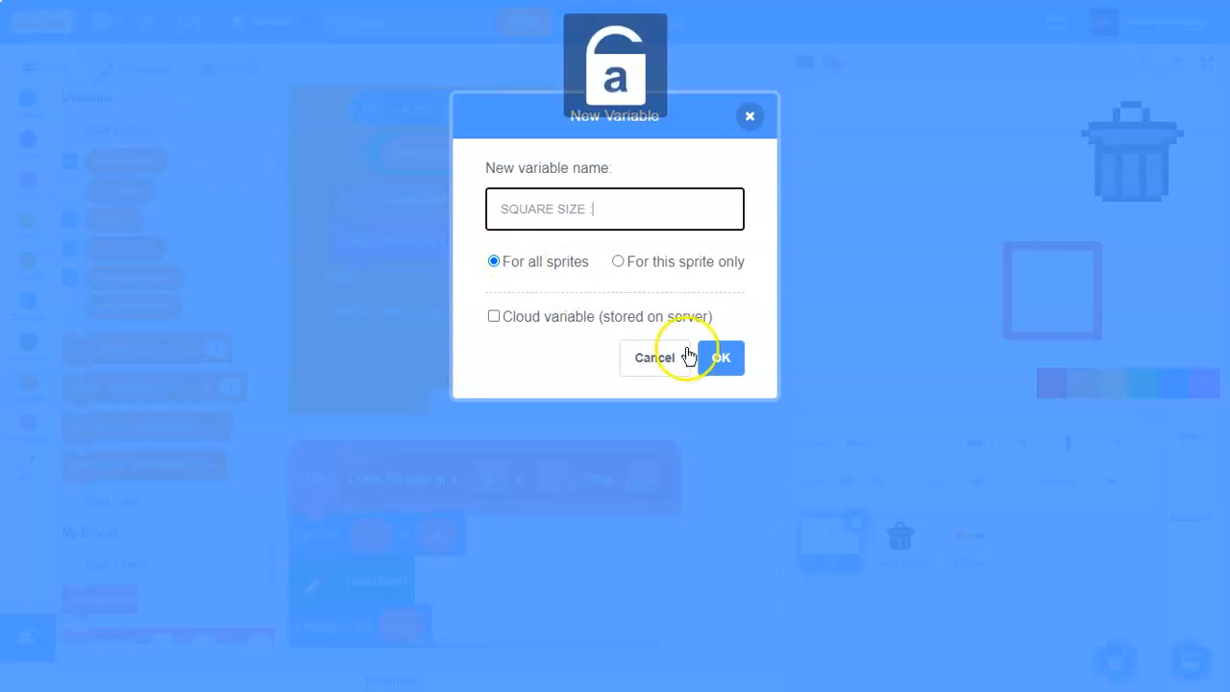
left_click(721, 357)
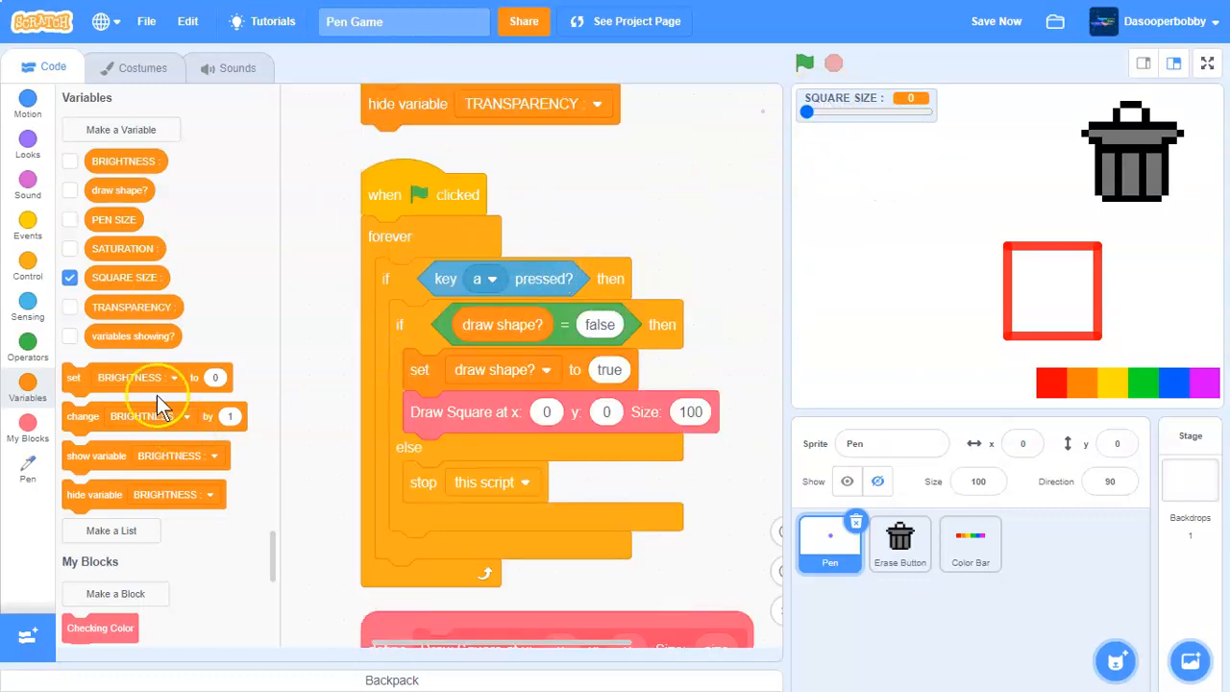
Set SQUARE SIZE to 10 under the green flag, tidy scripts, and show the variable on A press
left_click(522, 236)
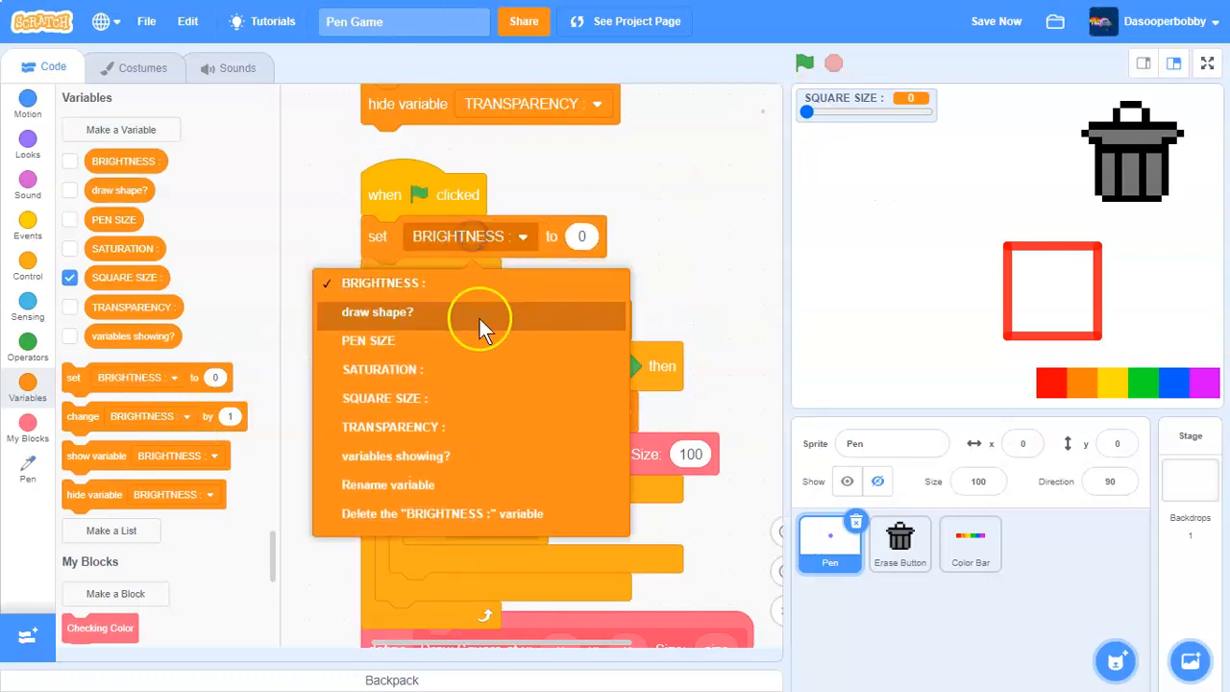
left_click(384, 398)
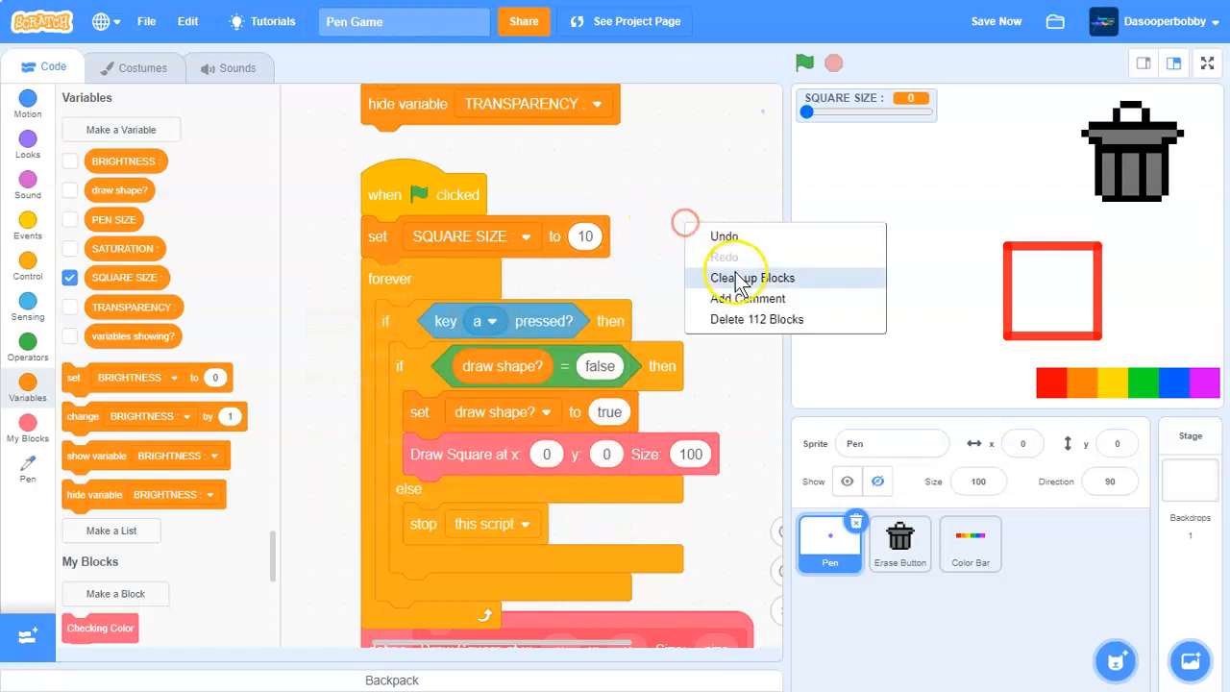
left_click(751, 278)
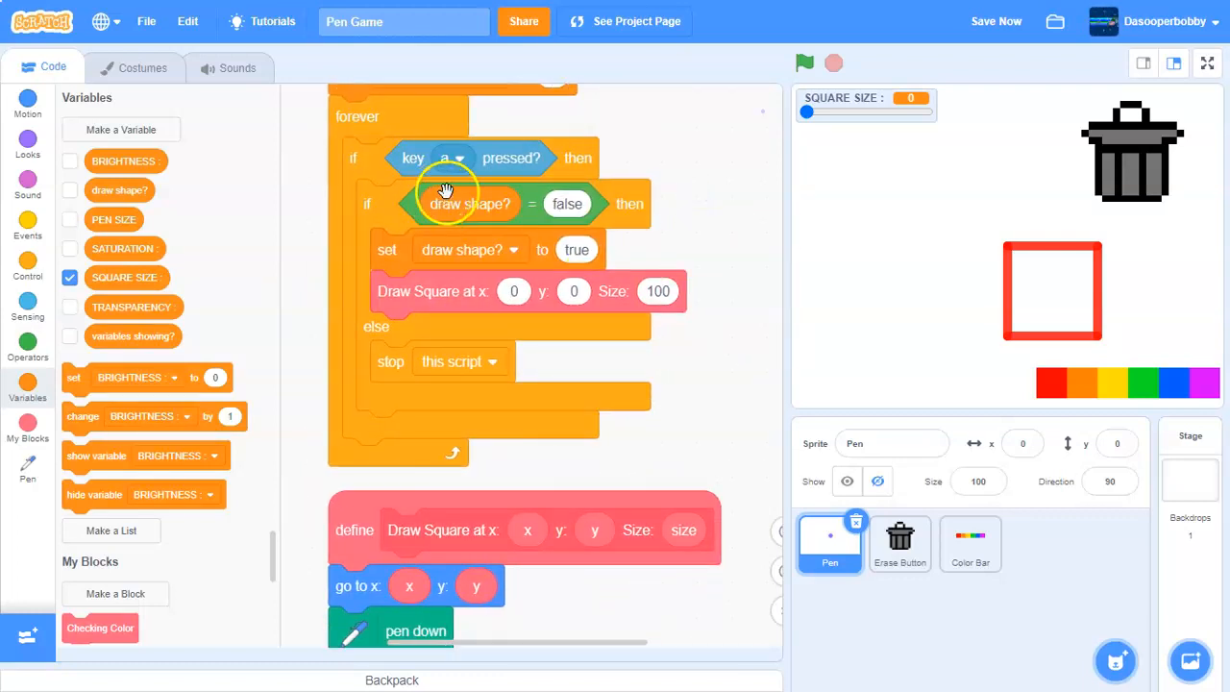
mouse_move(389, 201)
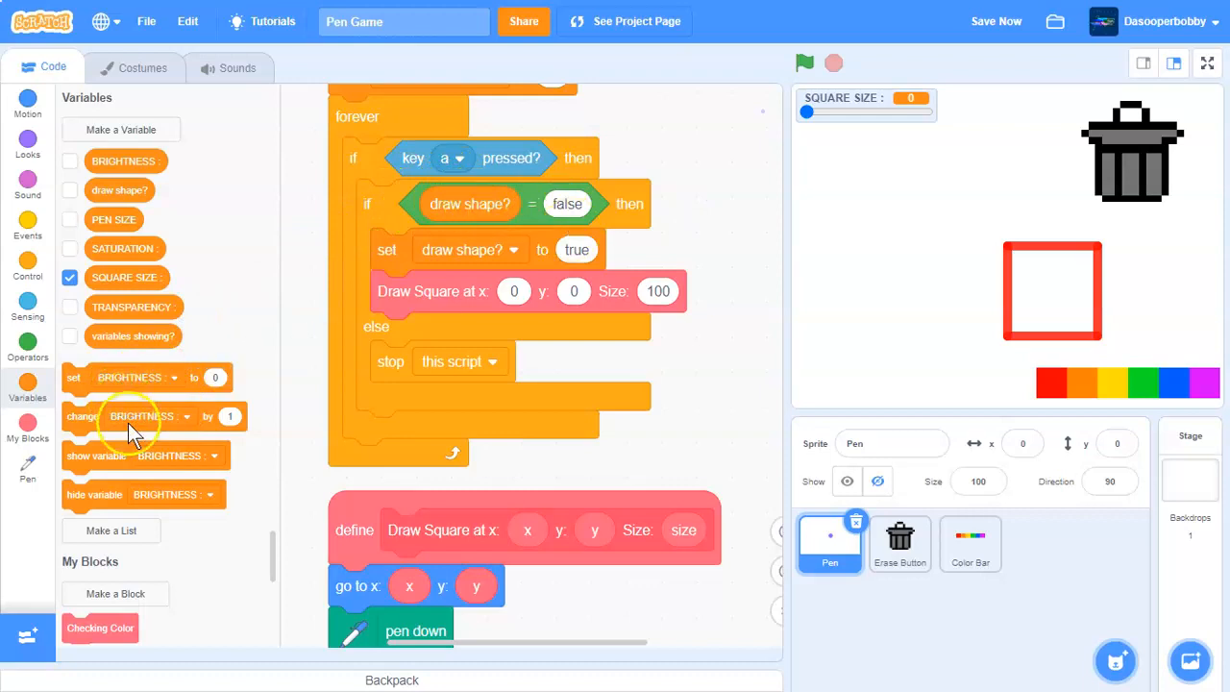
left_click_drag(144, 455, 420, 250)
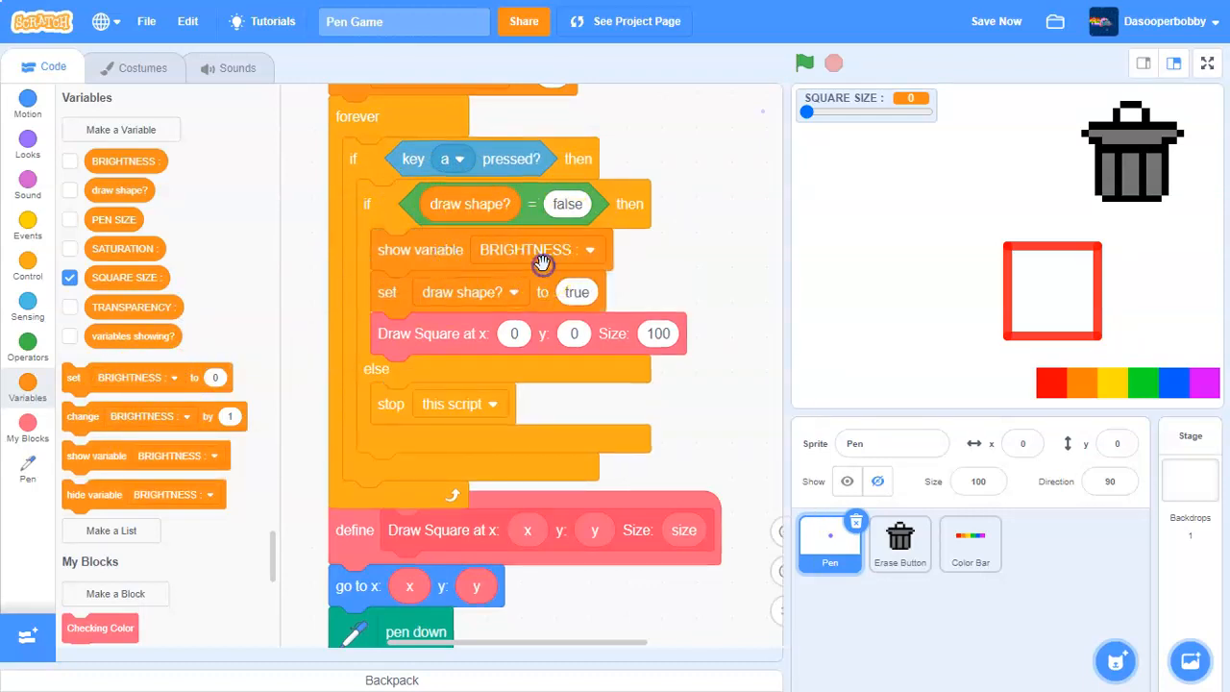
left_click(804, 63)
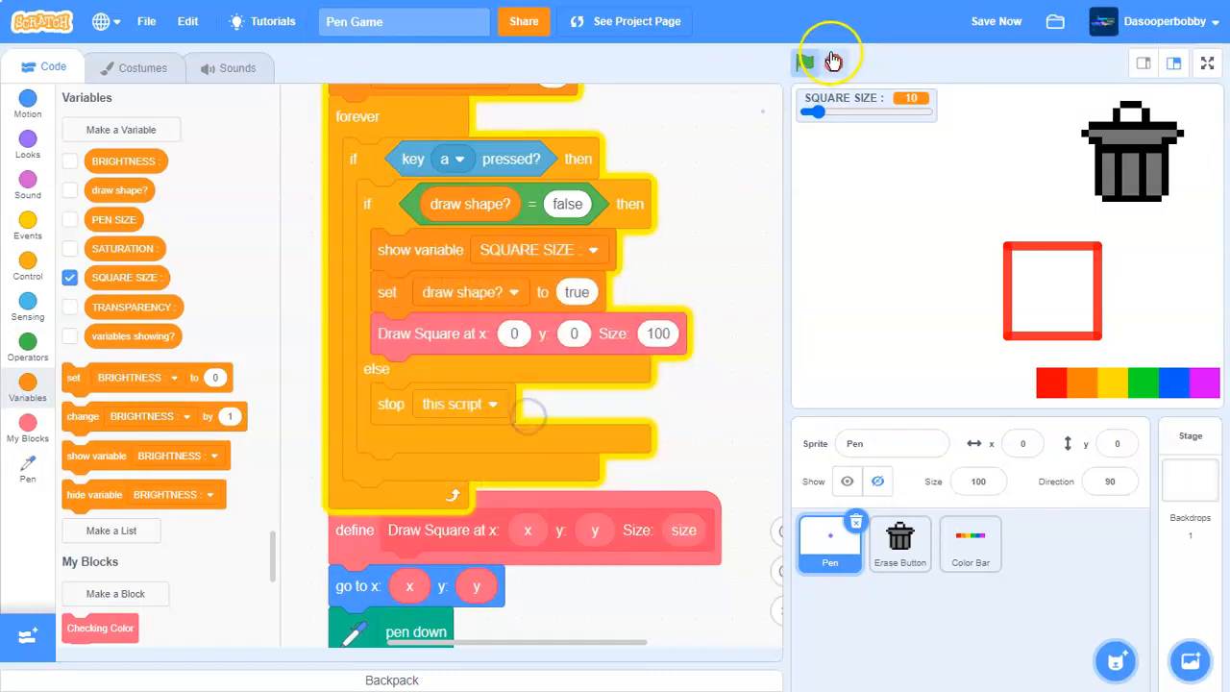
Run the game and feed the SQUARE SIZE reporter into Draw Square's Size input
left_click(831, 61)
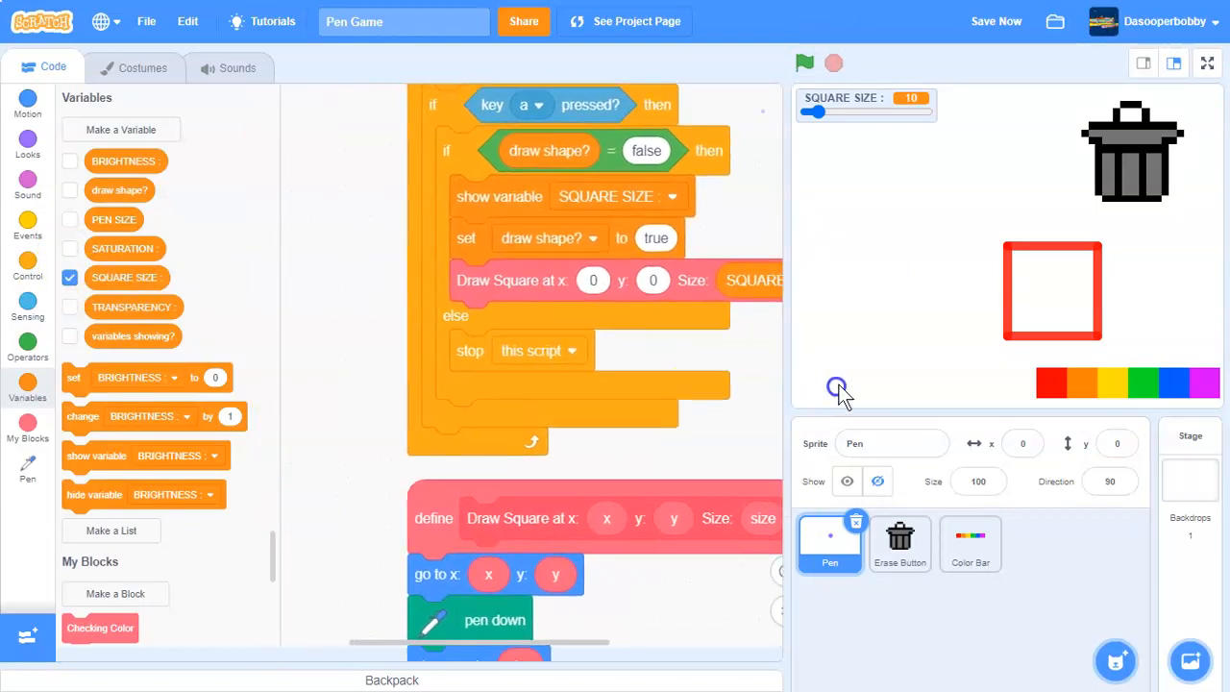
scroll("down", 3)
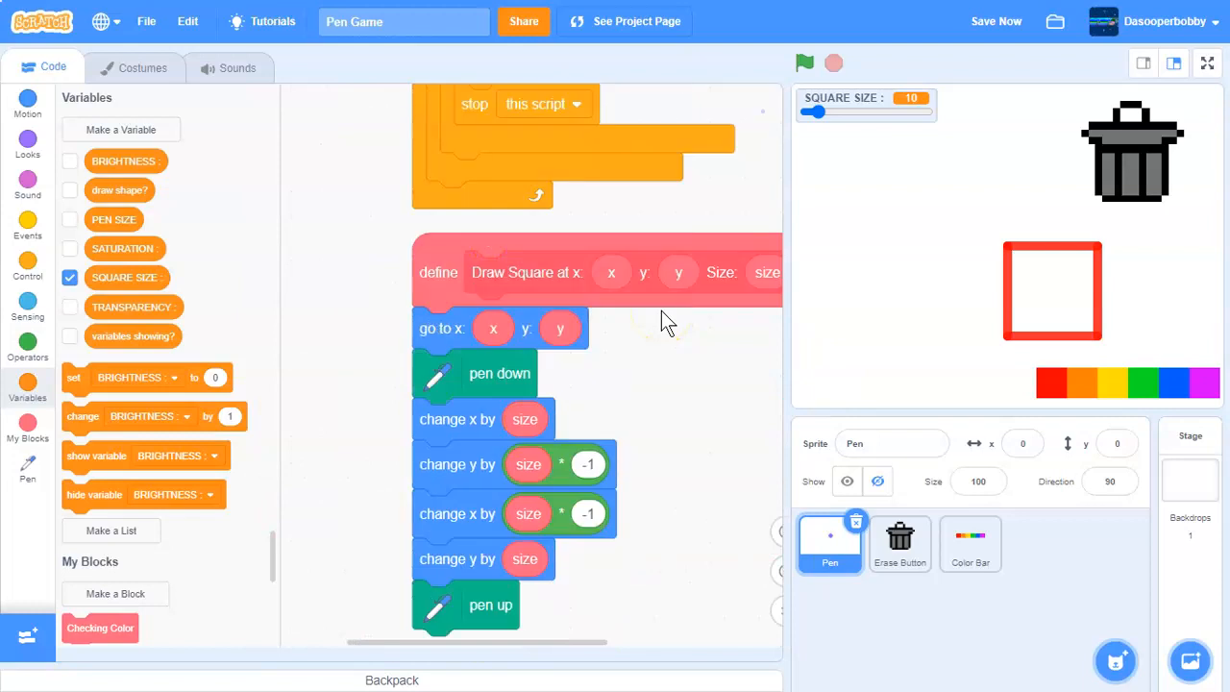
left_click_drag(668, 322, 552, 447)
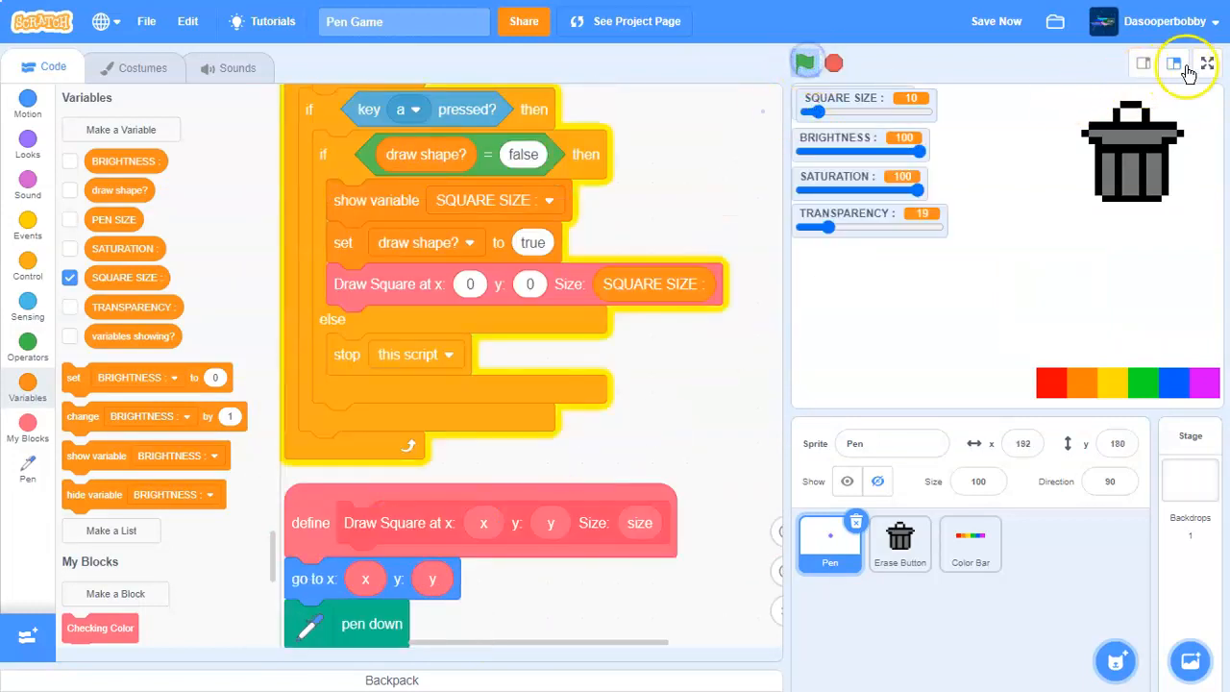
Test the game full screen, then hide a variable slider when the game starts
left_click(1208, 63)
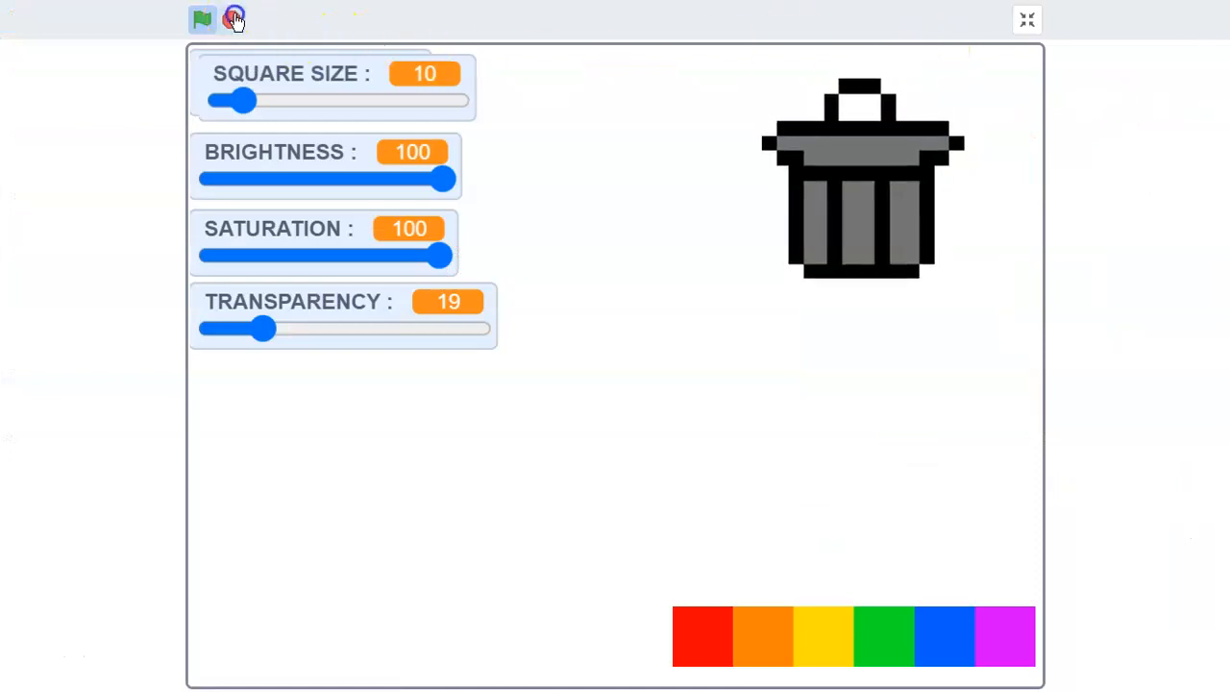
left_click(1026, 19)
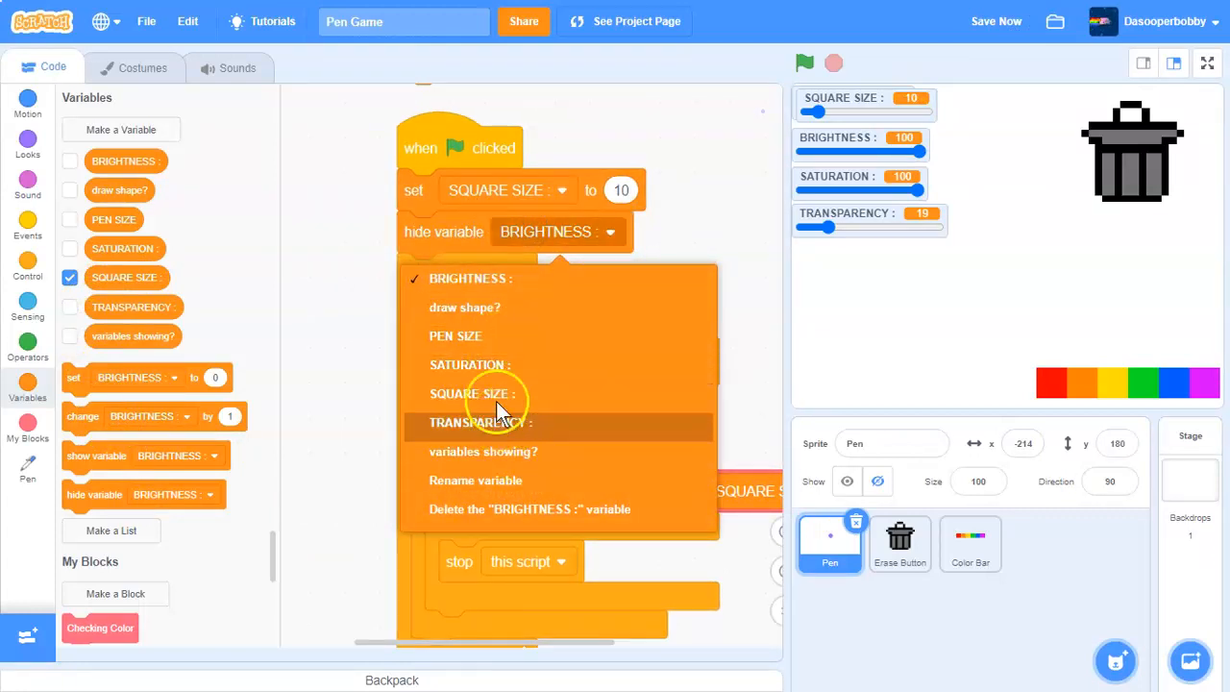
left_click(472, 393)
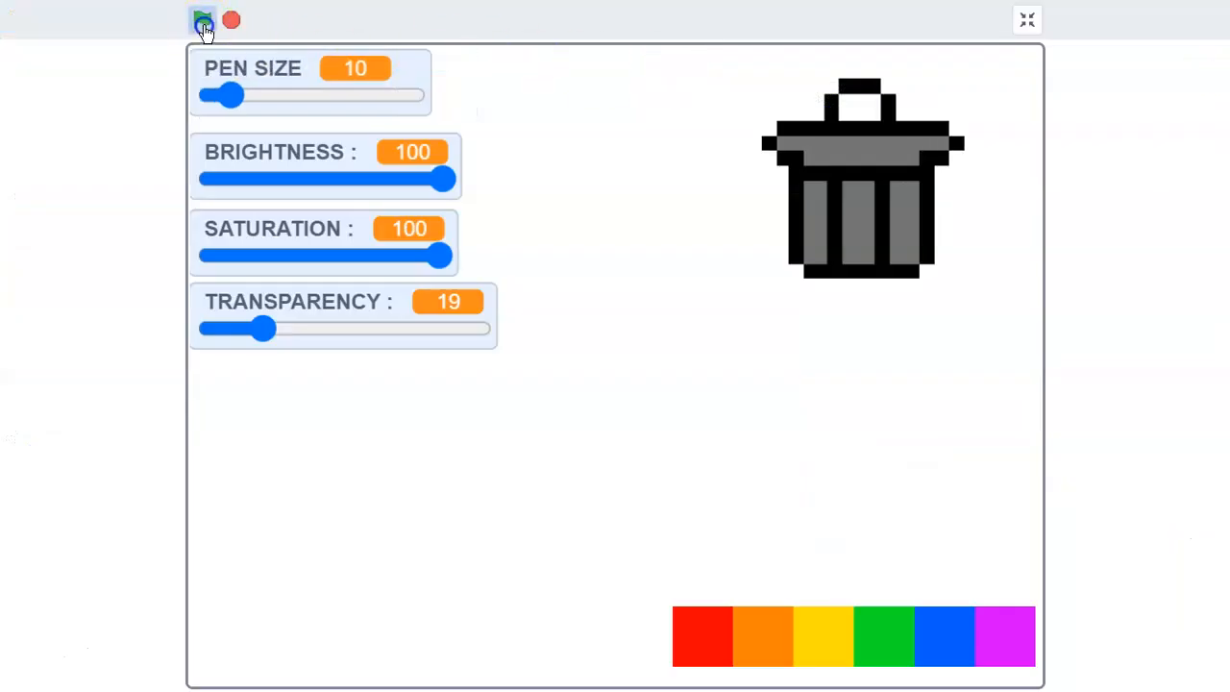
Run the game full screen, slide SQUARE SIZE to 100, and return to the editor
left_click(202, 19)
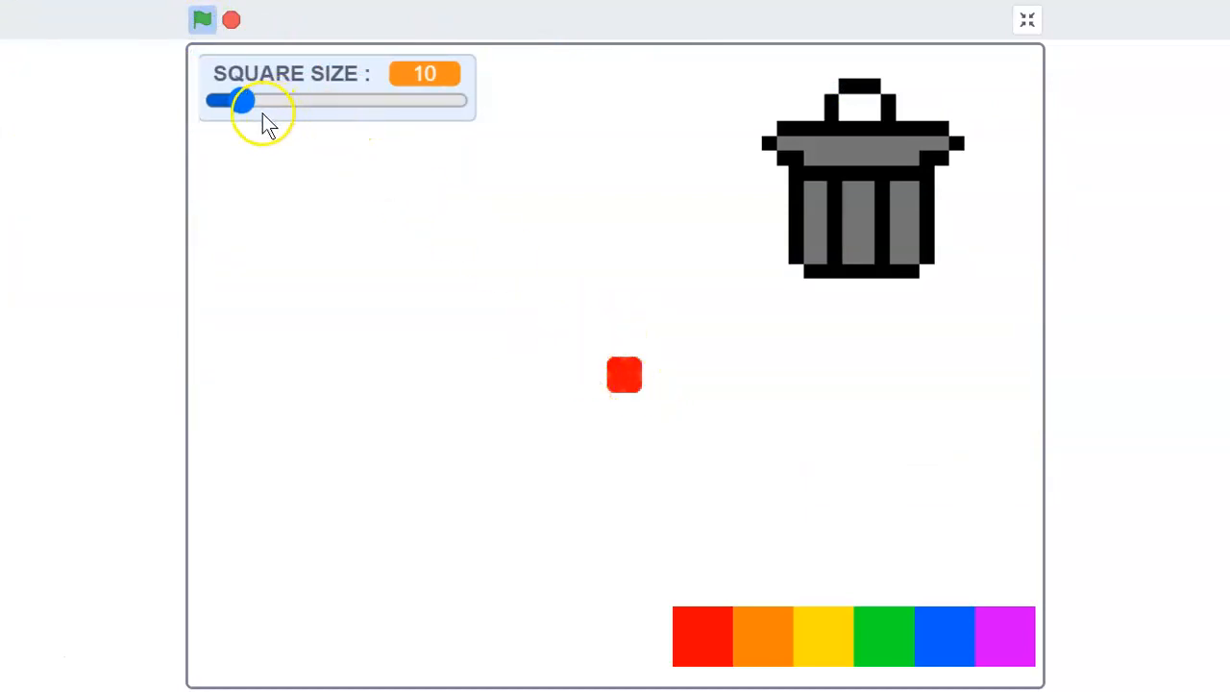
left_click_drag(248, 100, 461, 100)
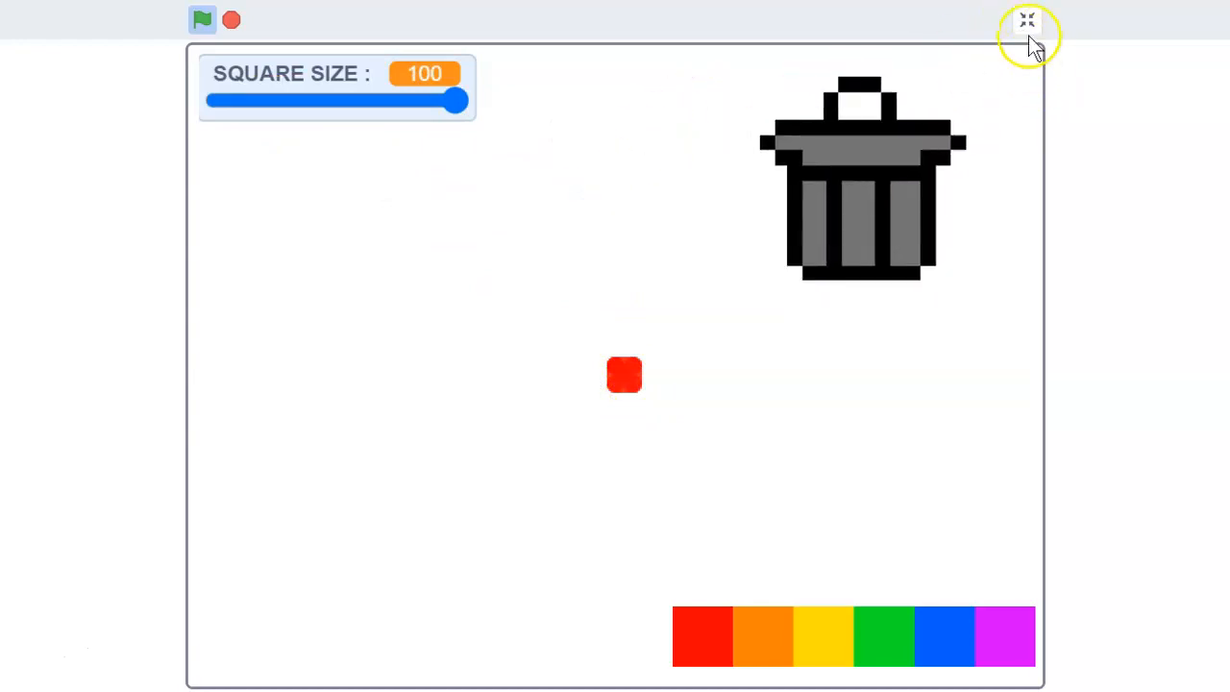
left_click(1027, 20)
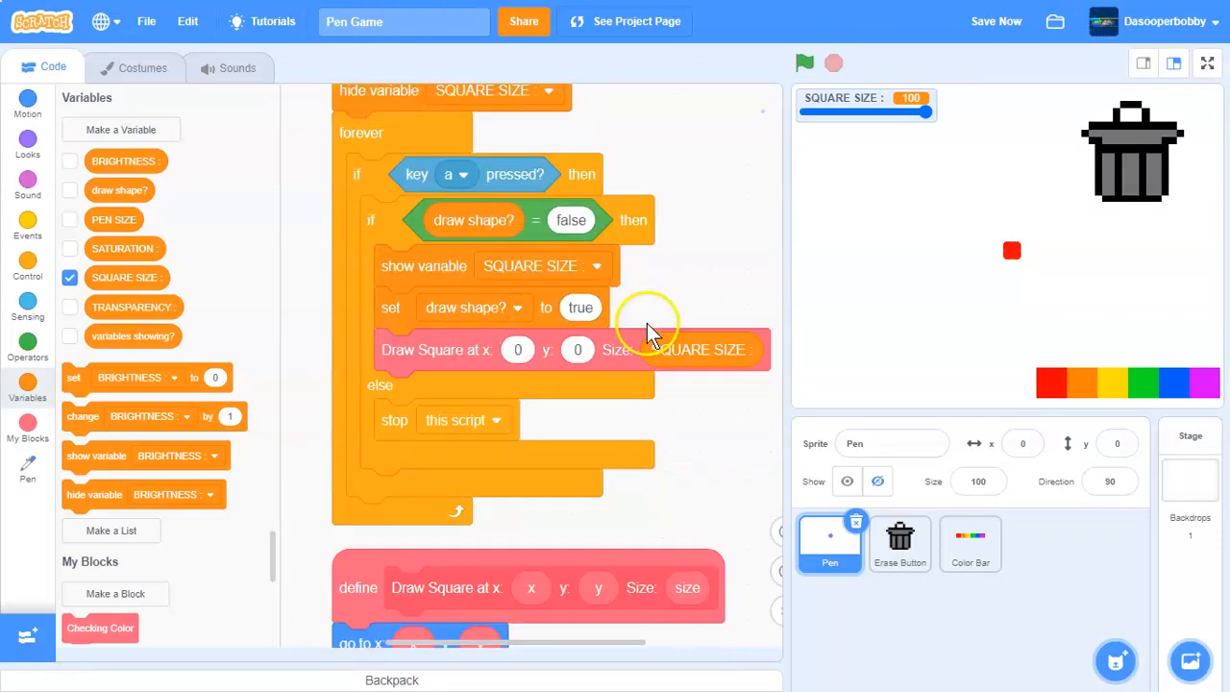
Move the show/set/Draw Square stack into a plain if draw shape? = false and rerun
scroll("down", 3)
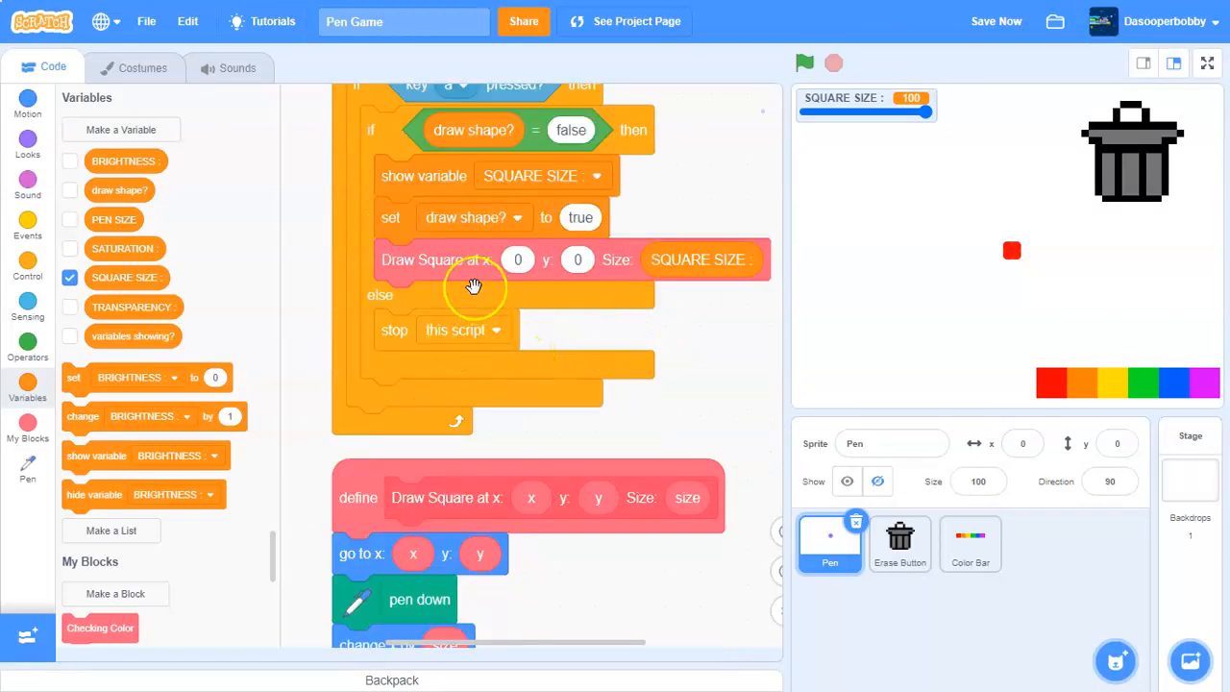
mouse_move(491, 287)
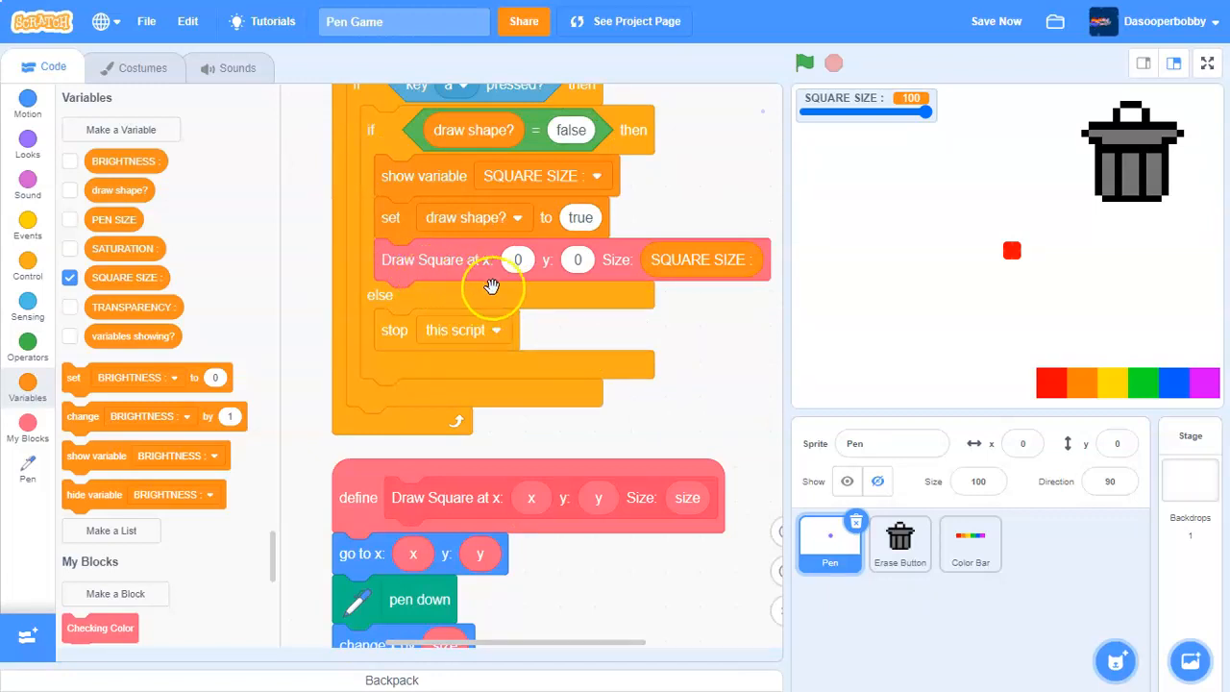
mouse_move(481, 327)
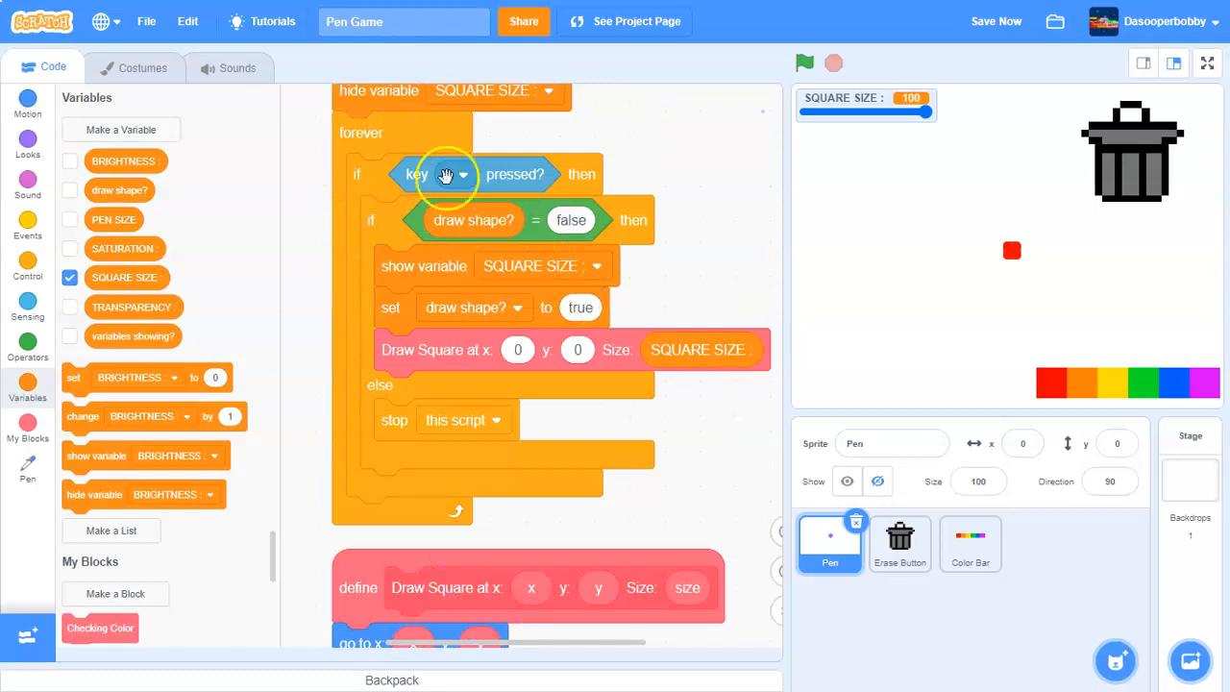
left_click(804, 63)
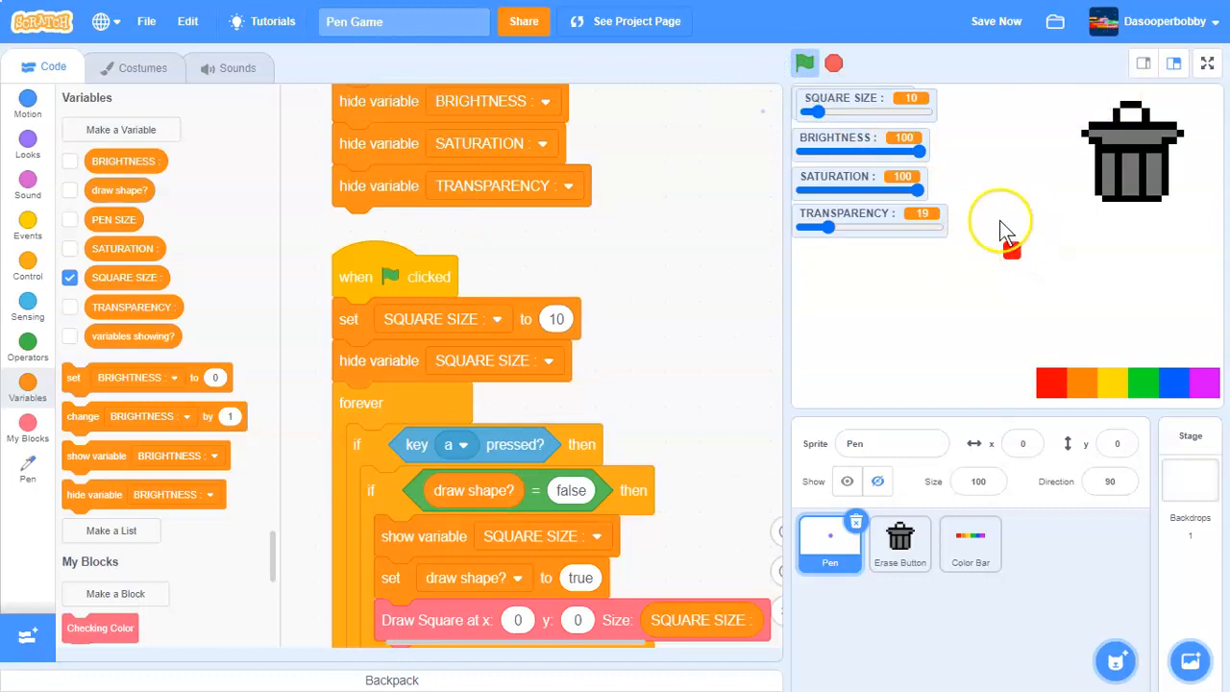
left_click(804, 62)
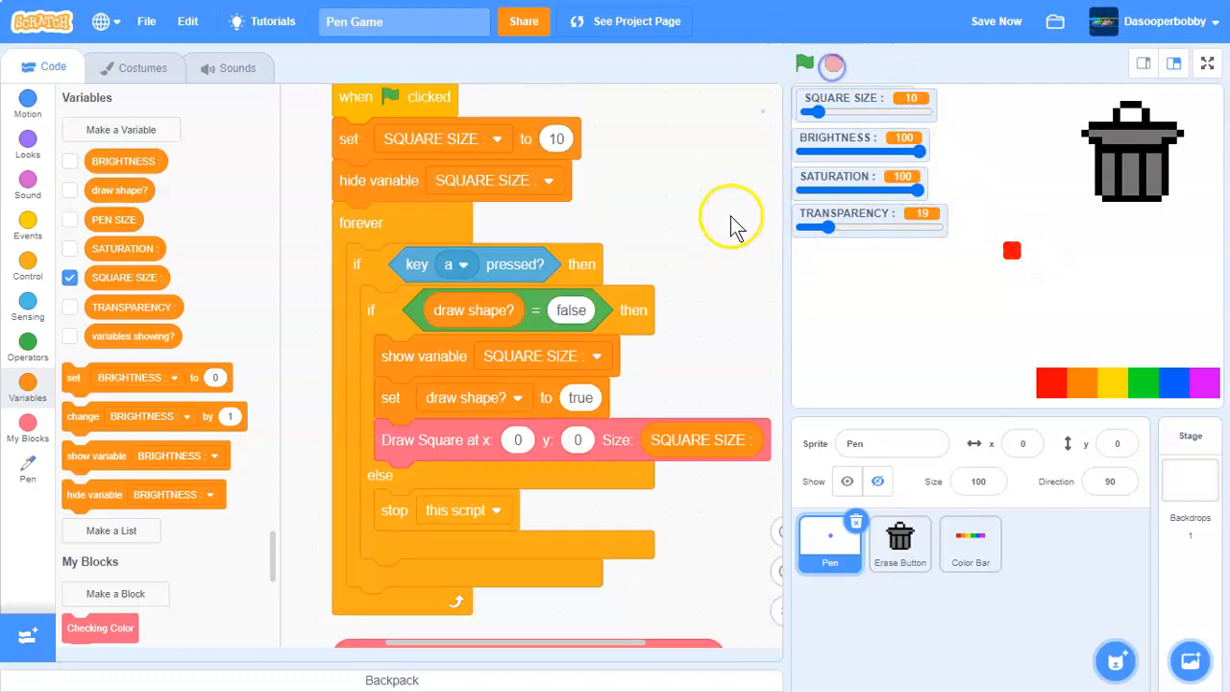
scroll("down", 3)
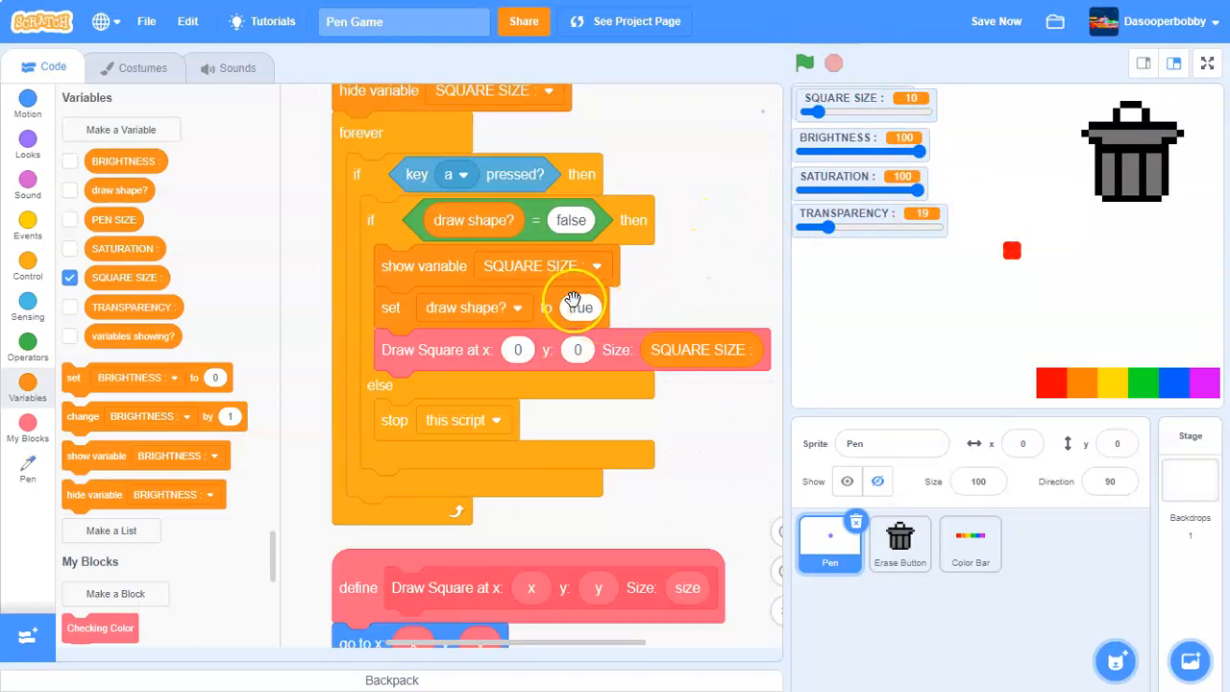
mouse_move(402, 213)
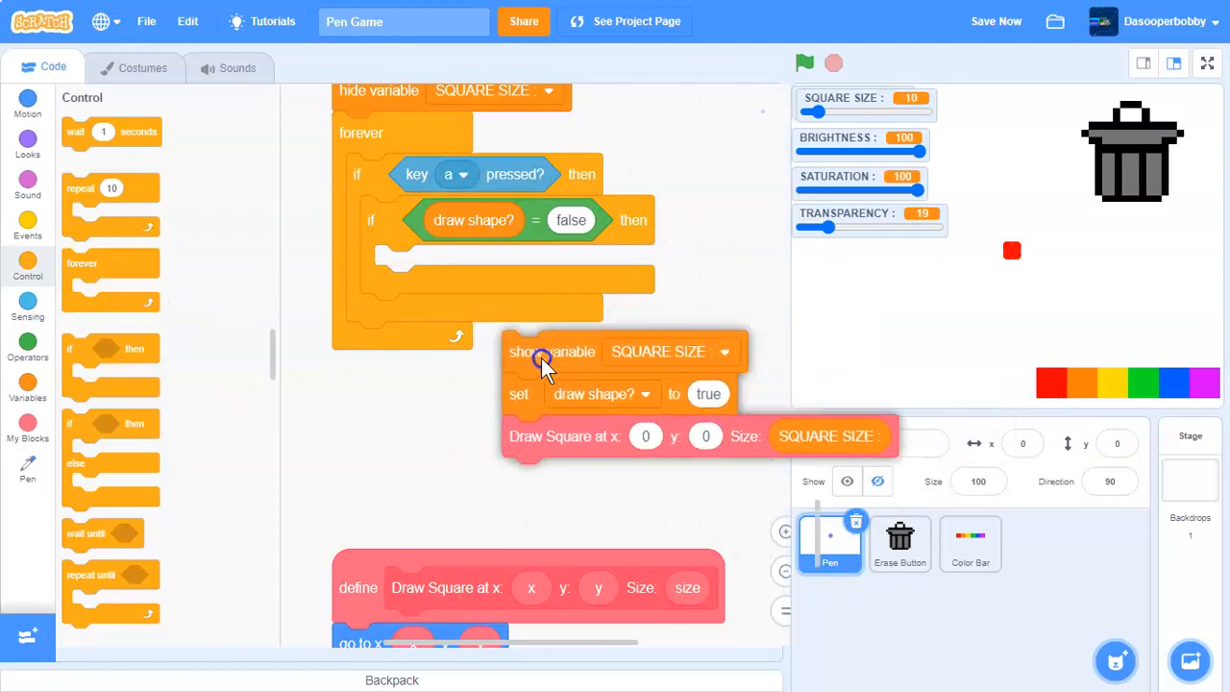
left_click_drag(543, 360, 543, 274)
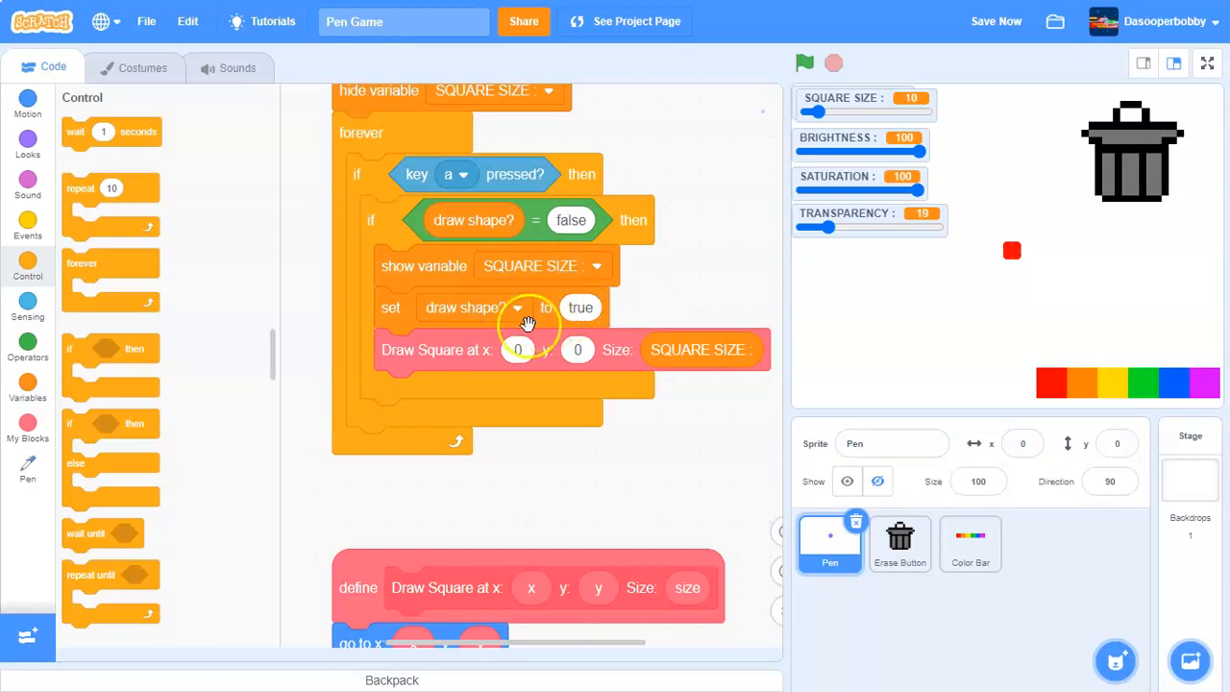
left_click(804, 63)
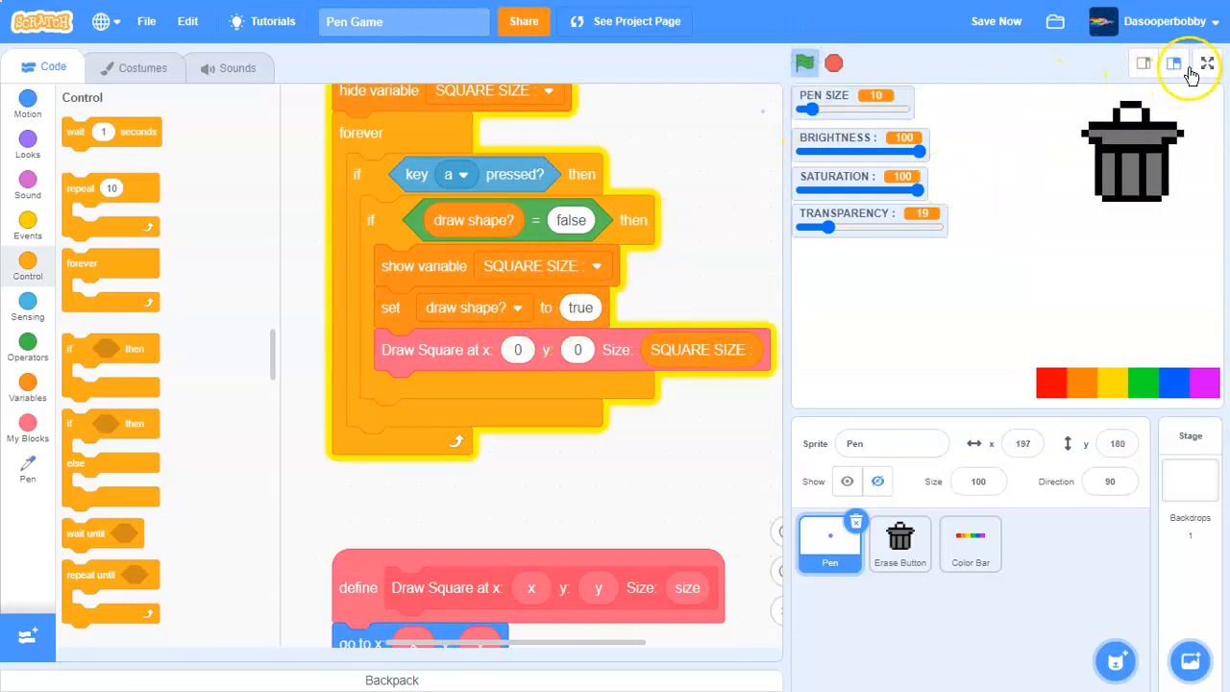
Draw red and orange pen strokes on the full-screen stage and clear them with the trash can
left_click(1208, 62)
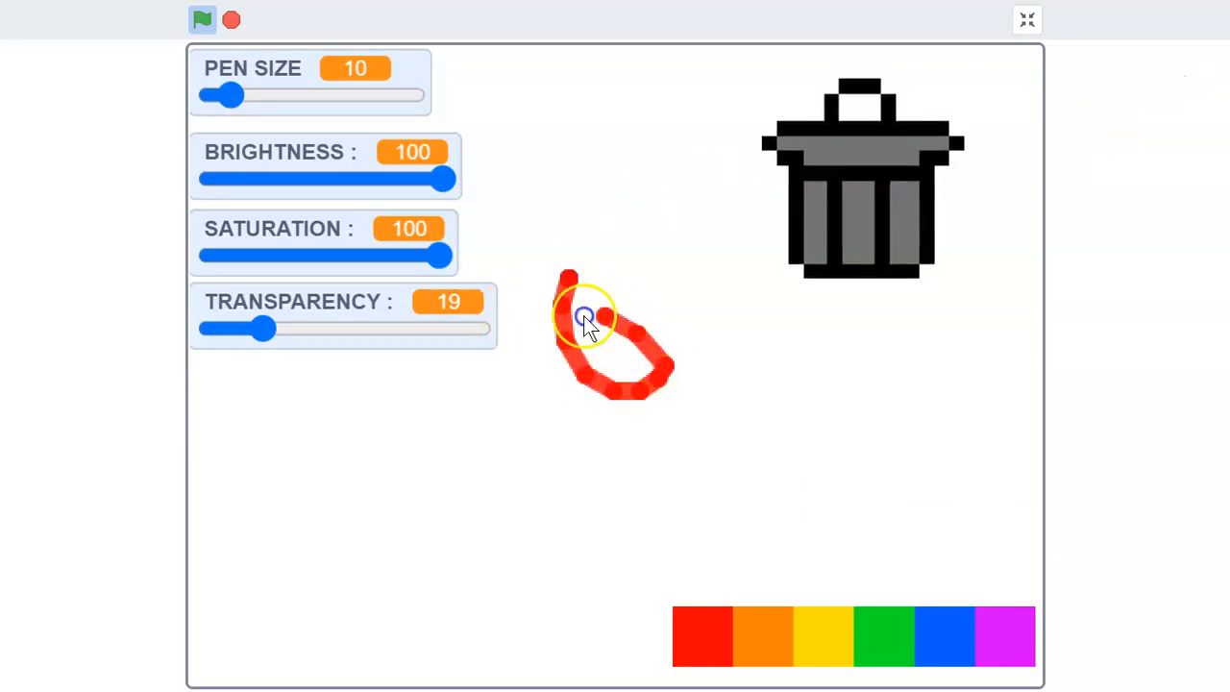
left_click_drag(267, 328, 210, 329)
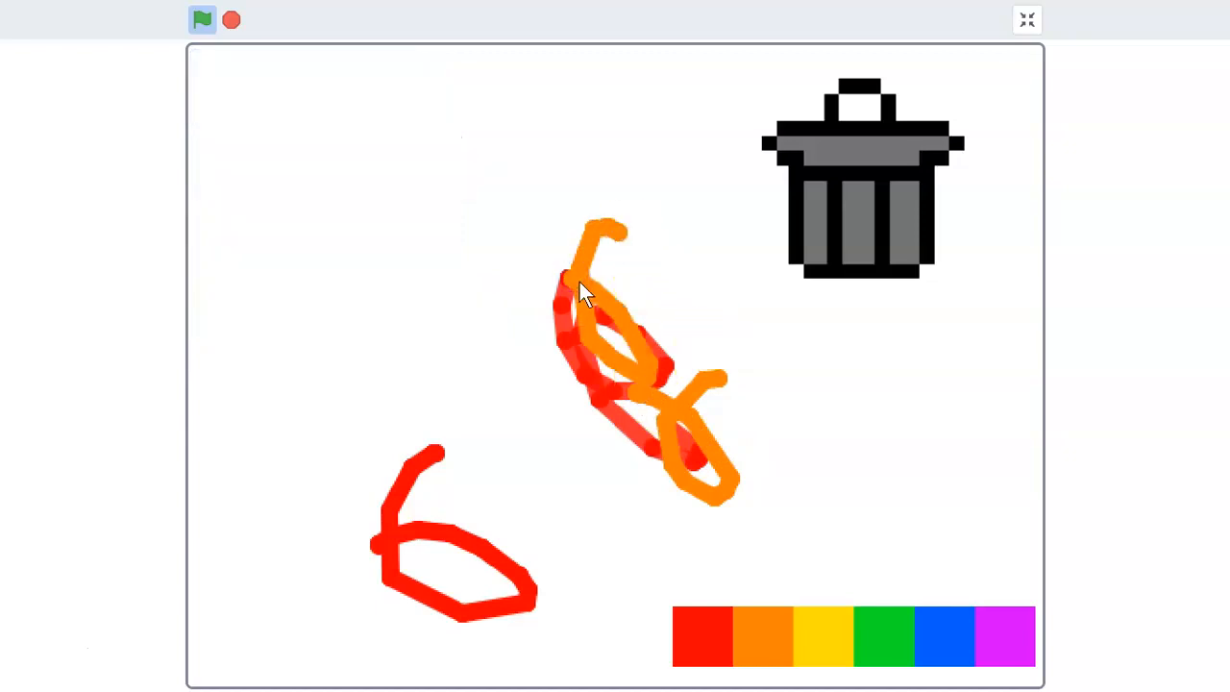
left_click(861, 183)
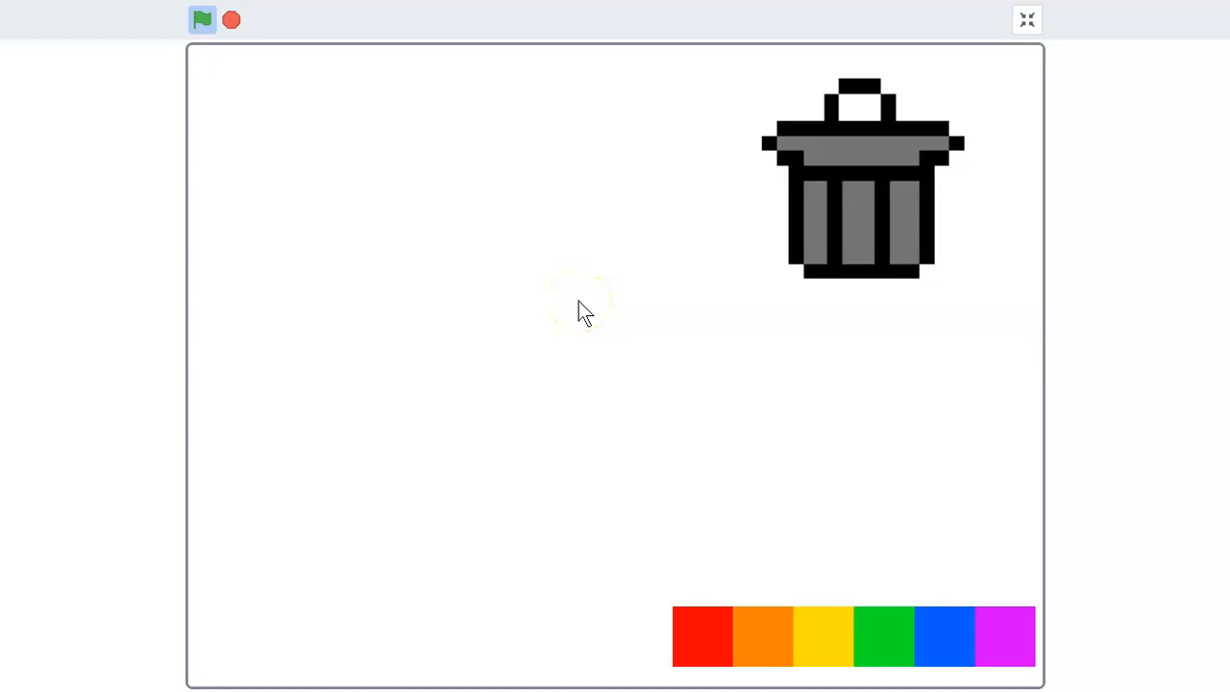
left_click(202, 19)
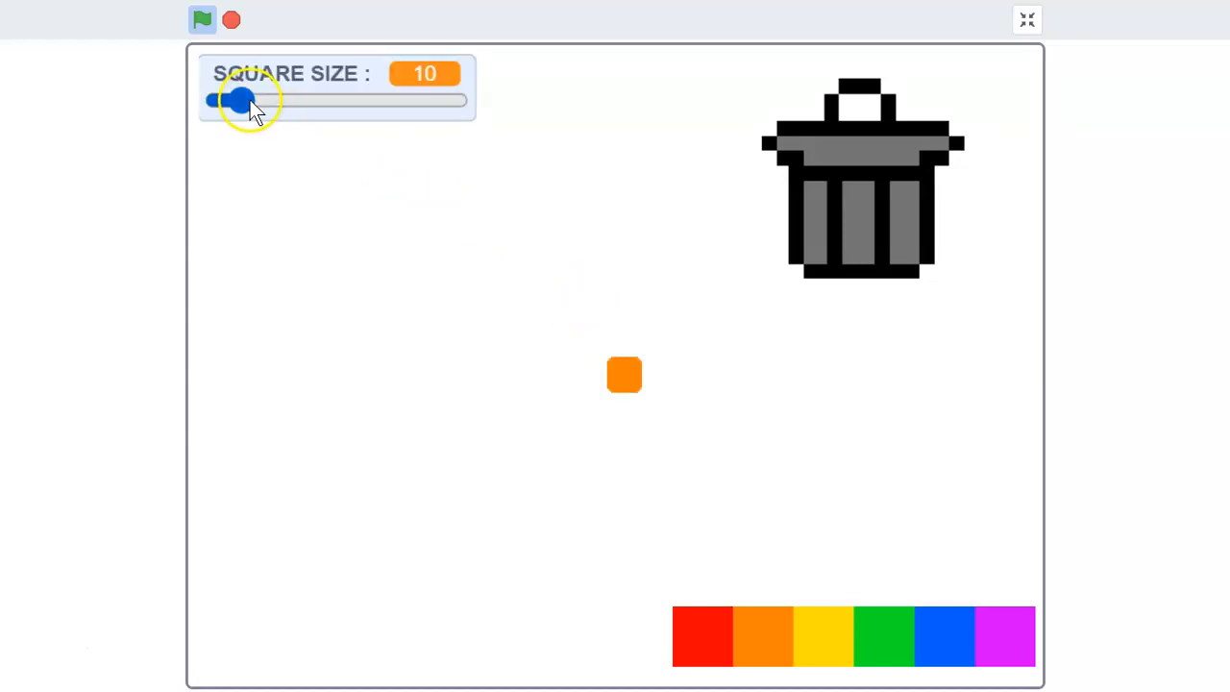
Raise the SQUARE SIZE slider to 100, stamp an orange square, and return to the editor
left_click_drag(240, 100, 456, 100)
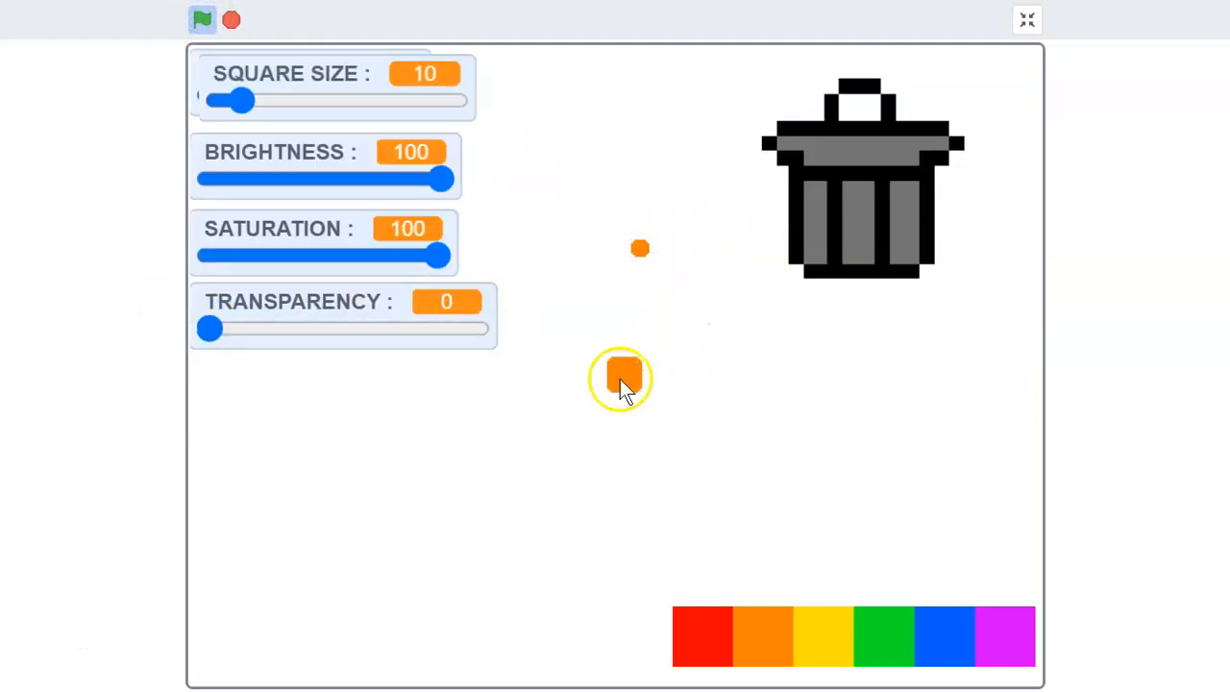
left_click_drag(240, 100, 456, 100)
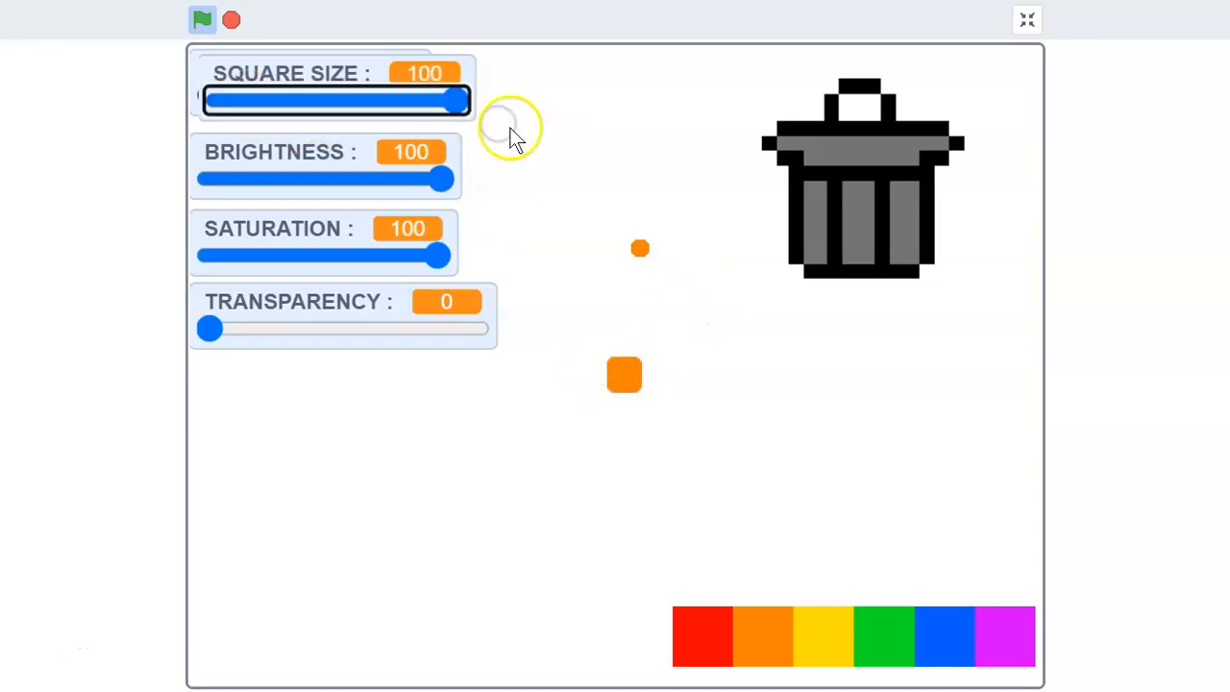
left_click(1026, 20)
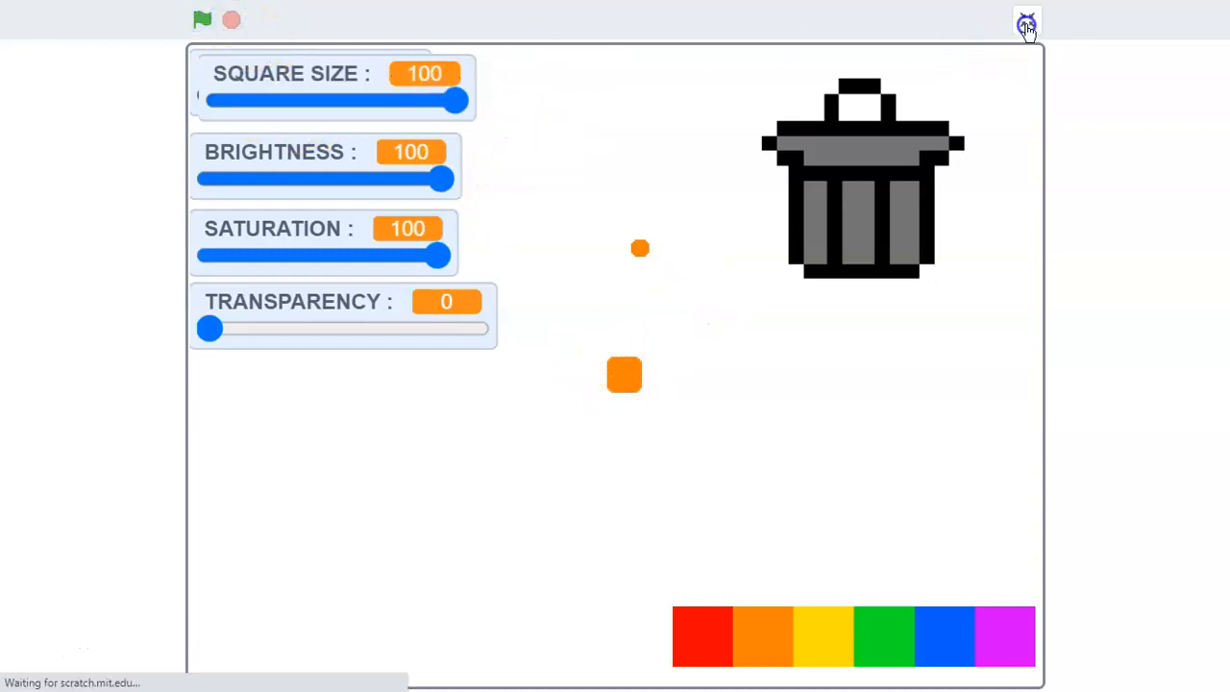
left_click(1027, 23)
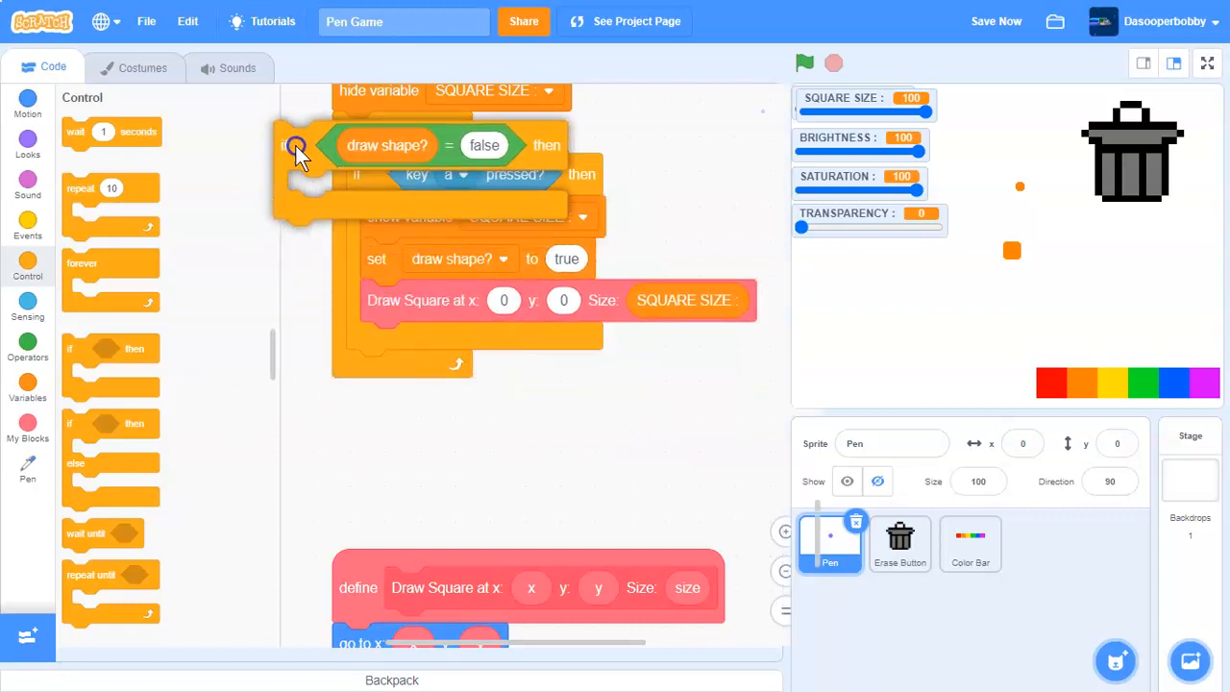
Pull out the draw shape? = false check and start an if draw shape? = true then Hide Variables
left_click_drag(298, 145, 567, 435)
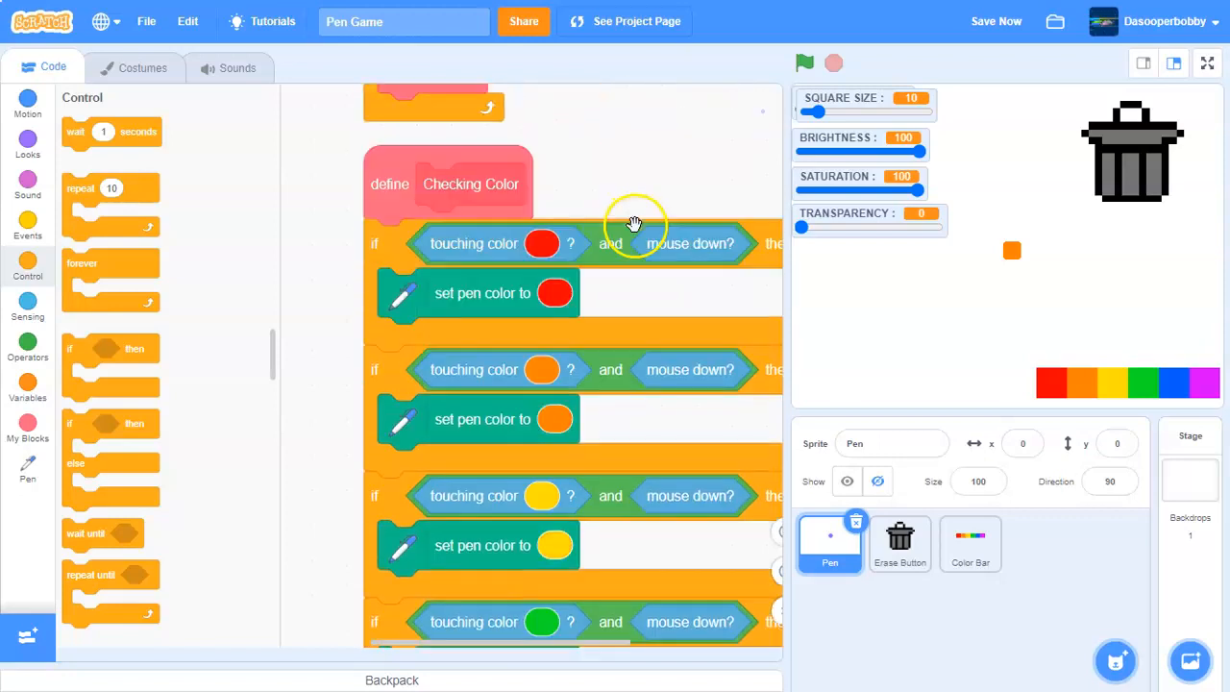
scroll("down", 3)
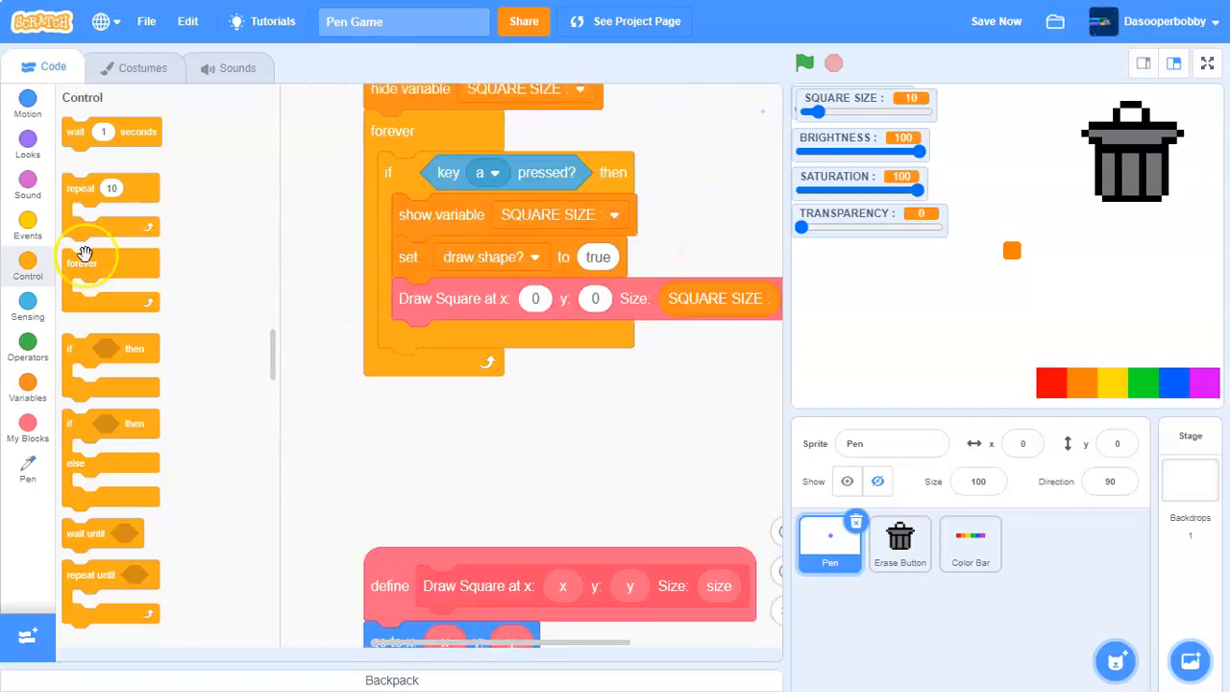
scroll("down", 3)
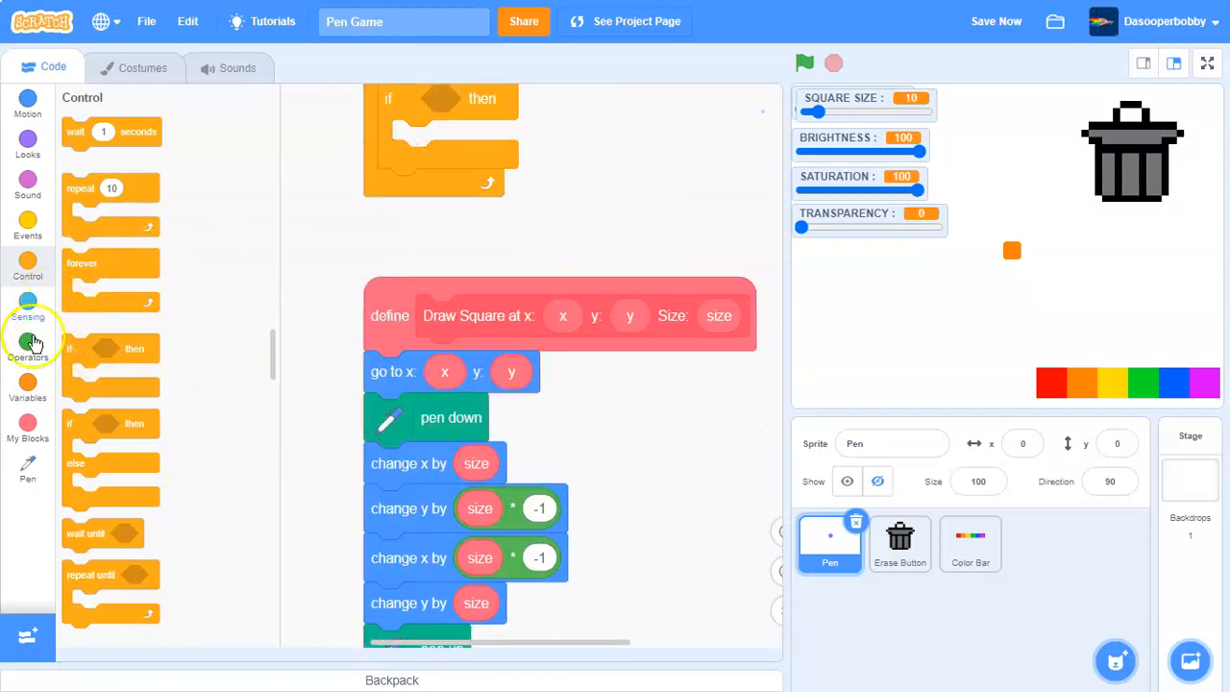
left_click(28, 346)
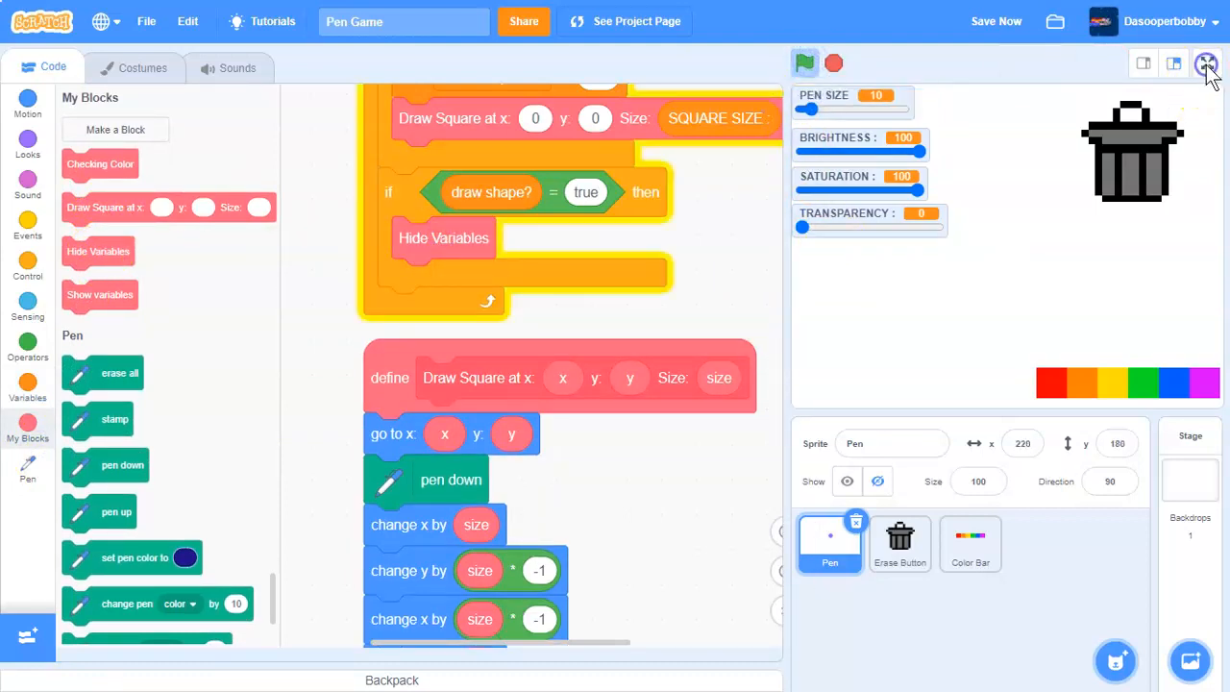
On the full-screen stage draw an orange square at size 100, then set the slider to 46
left_click(1206, 63)
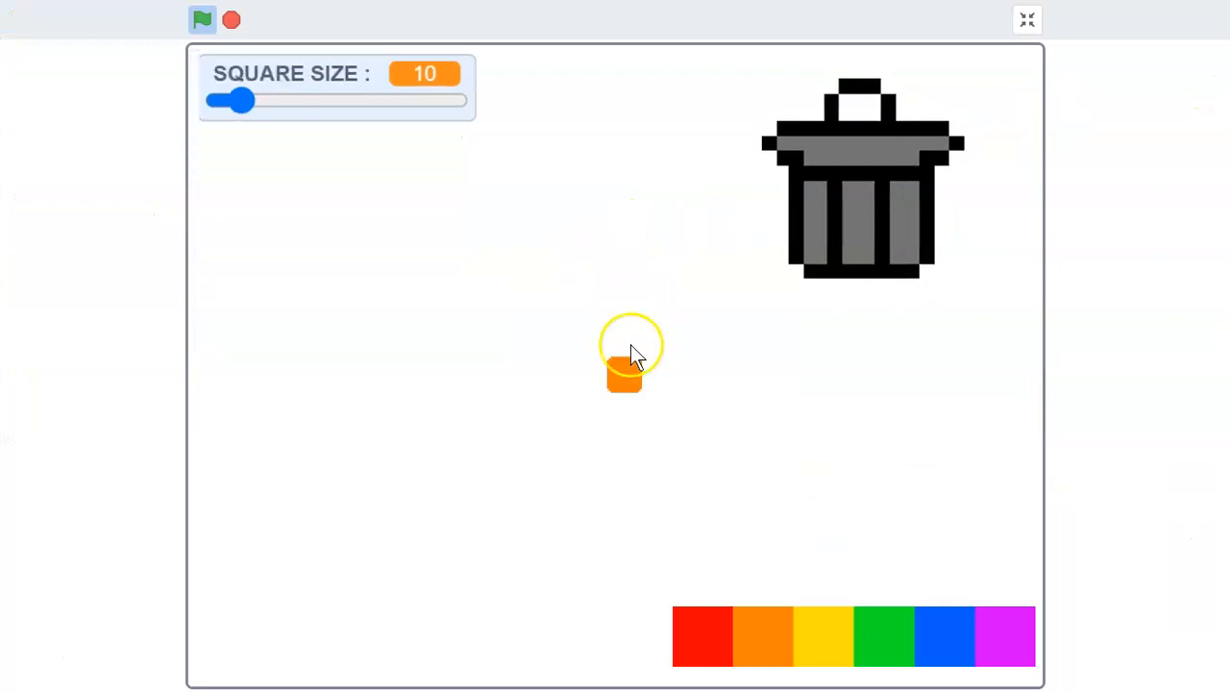
left_click_drag(240, 100, 456, 100)
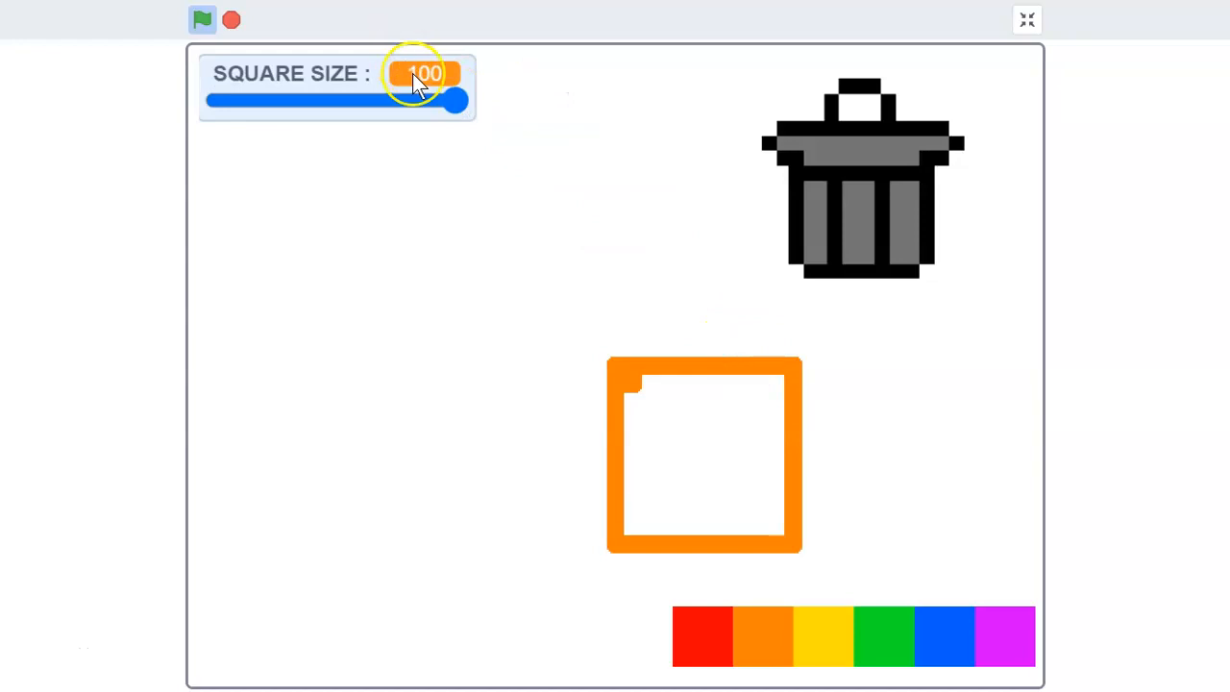
left_click_drag(454, 100, 326, 100)
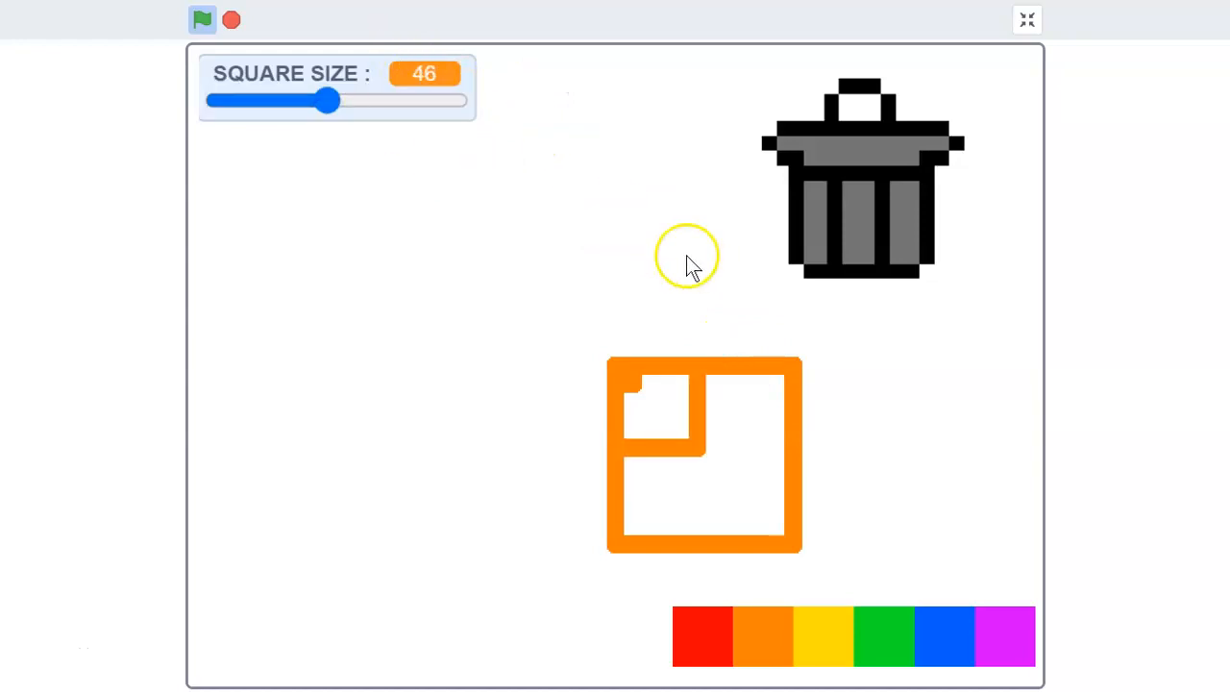